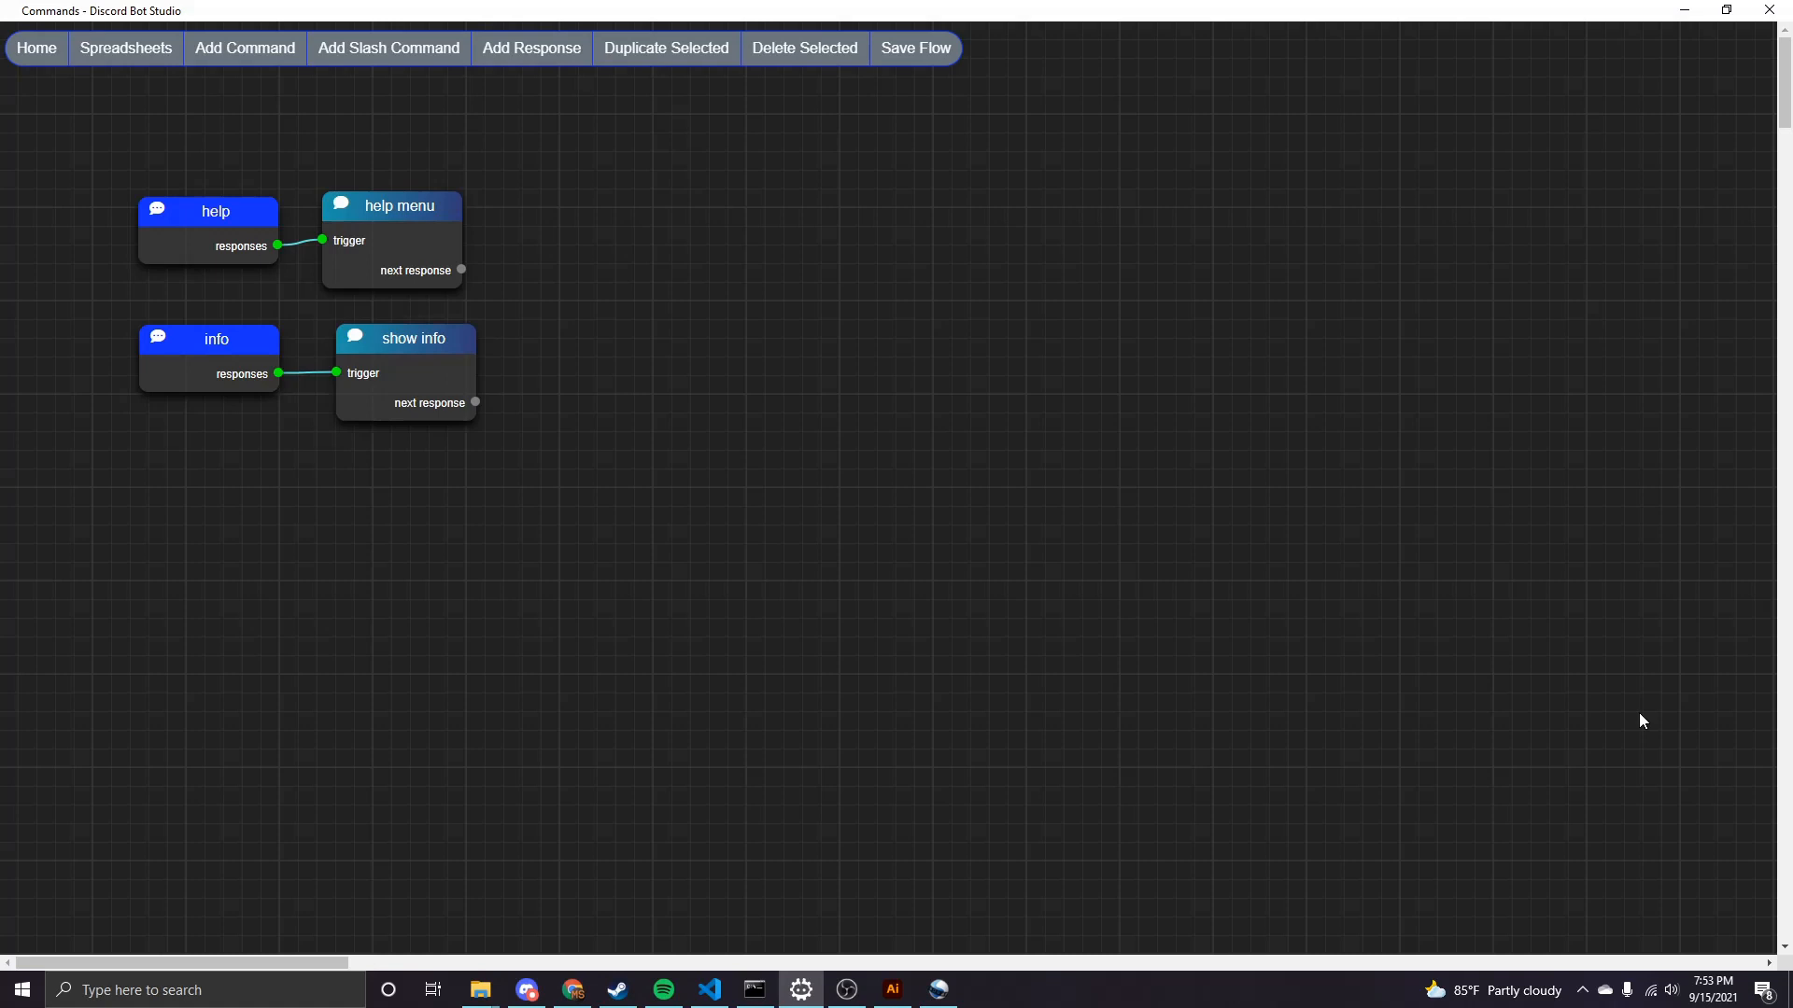
pyautogui.moveTo(1348, 667)
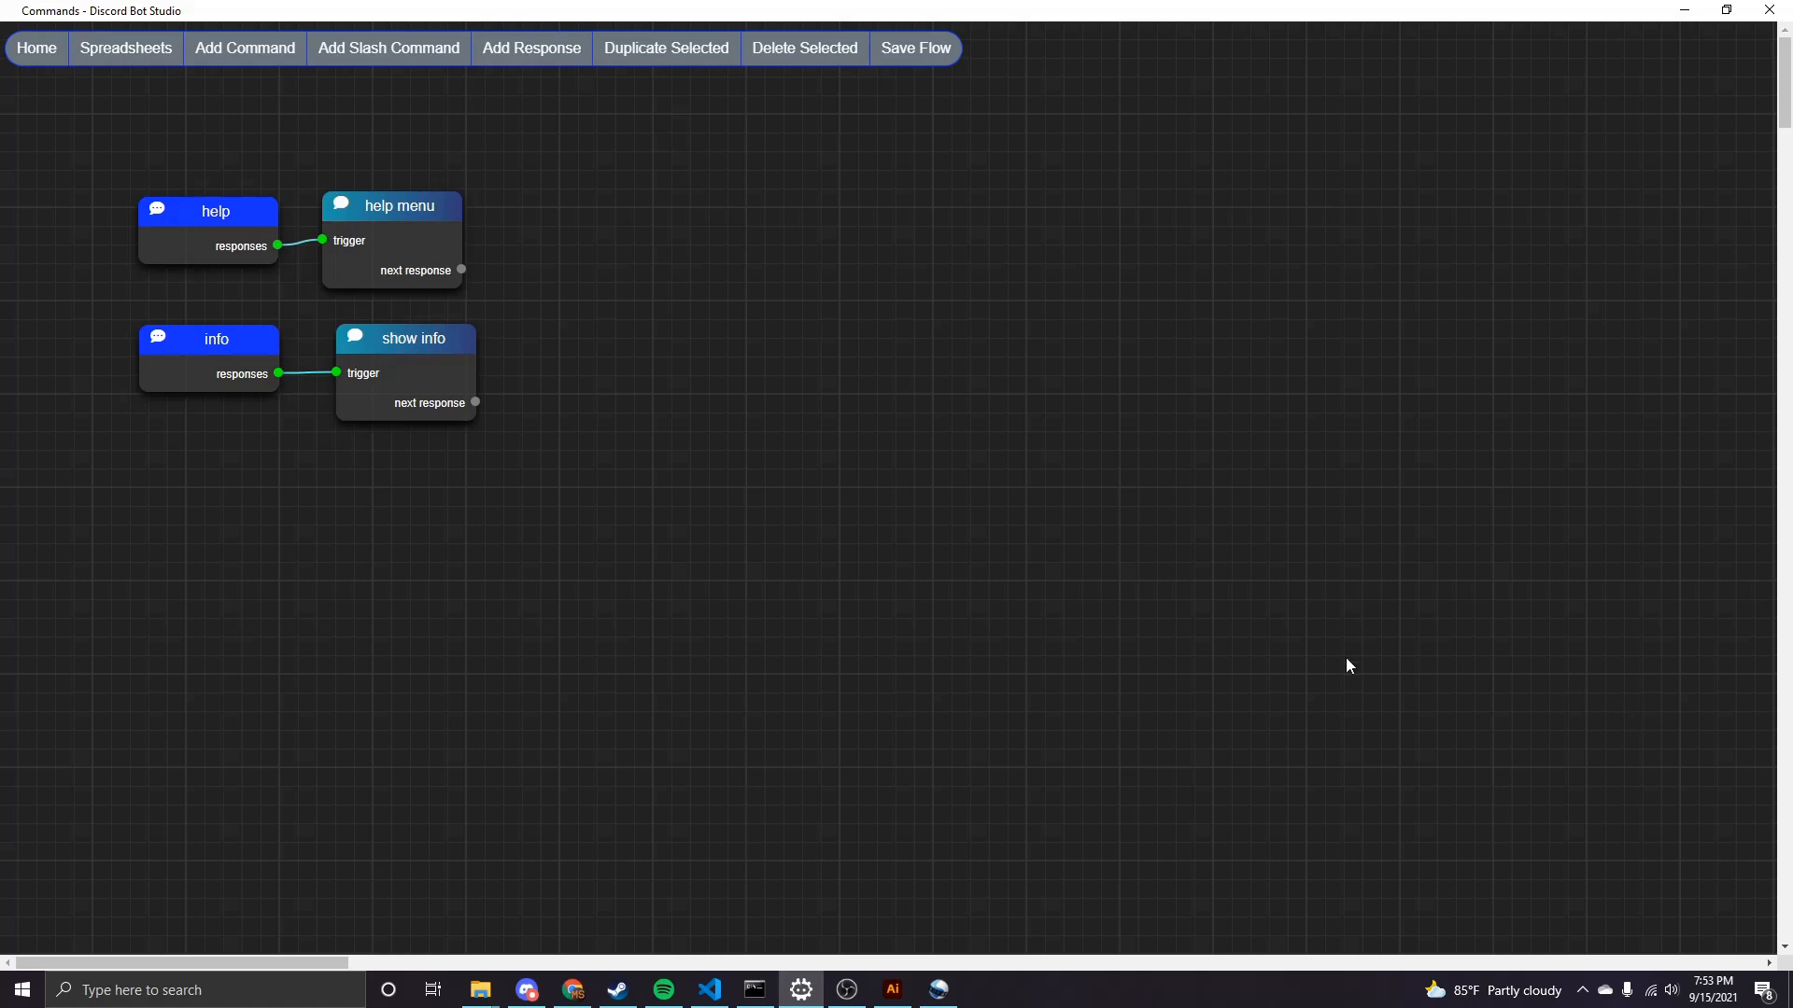
pyautogui.moveTo(456, 107)
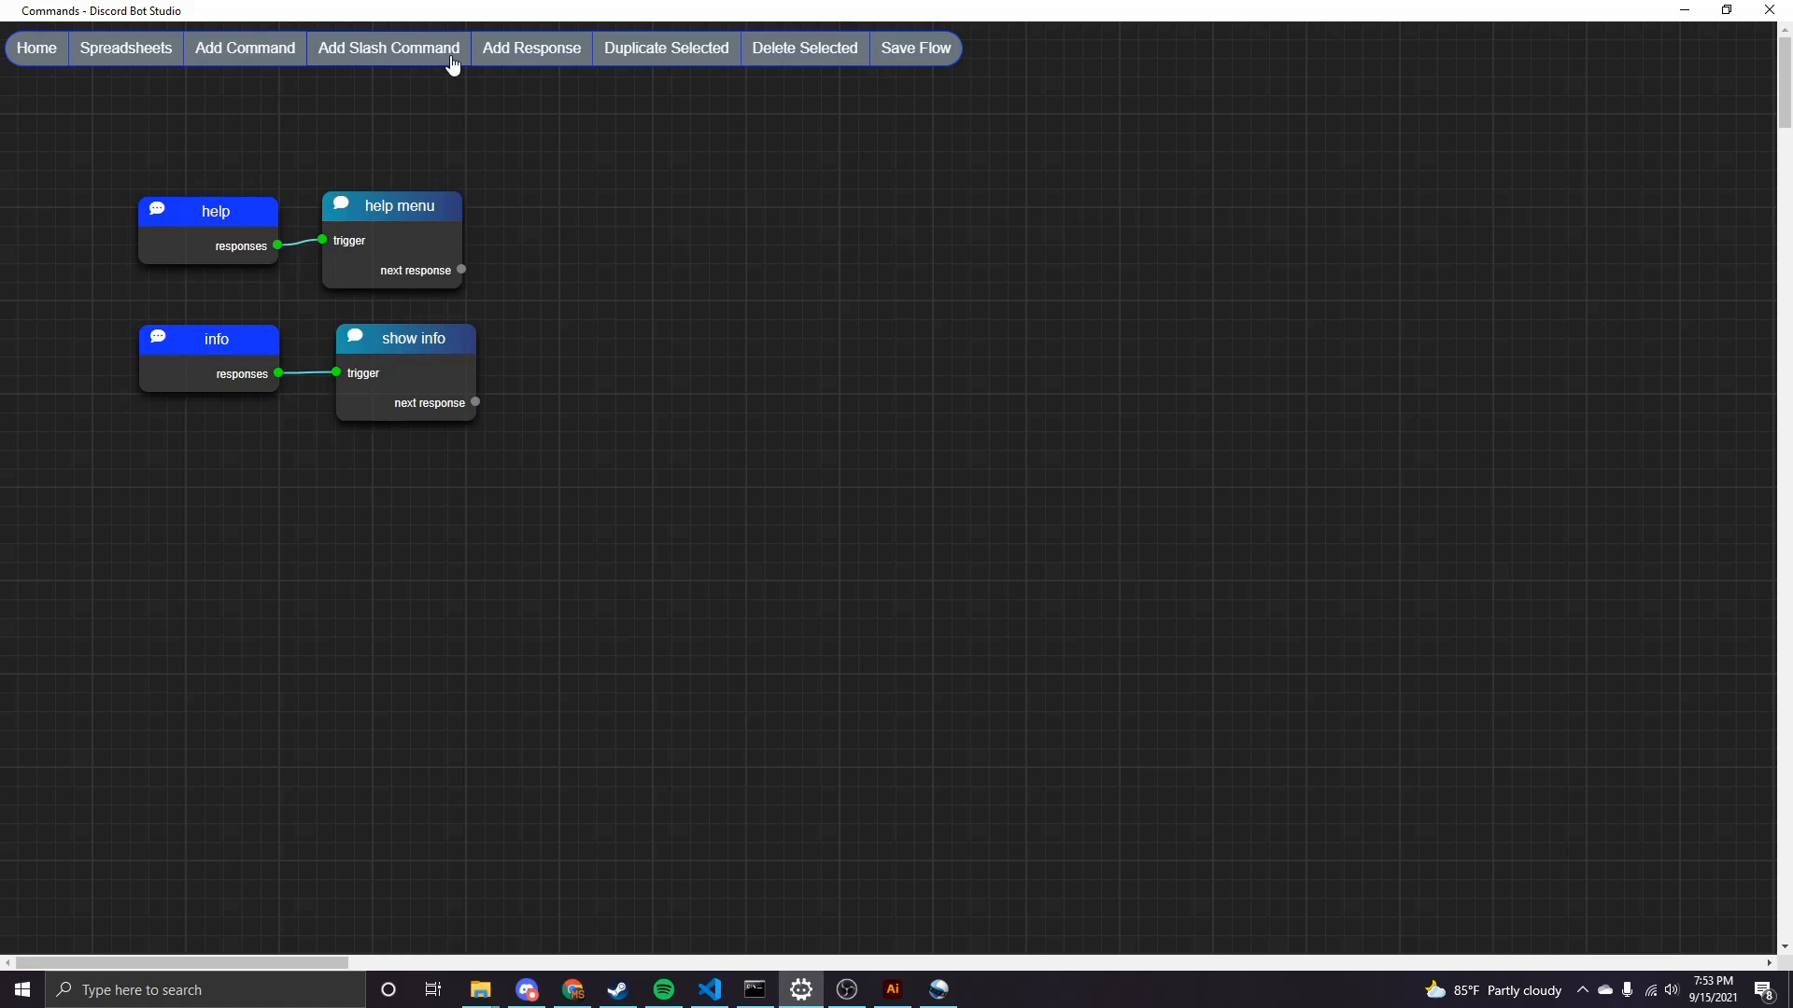
# Create a slash command named 'test' with description 'This is a test command'.
pyautogui.click(388, 48)
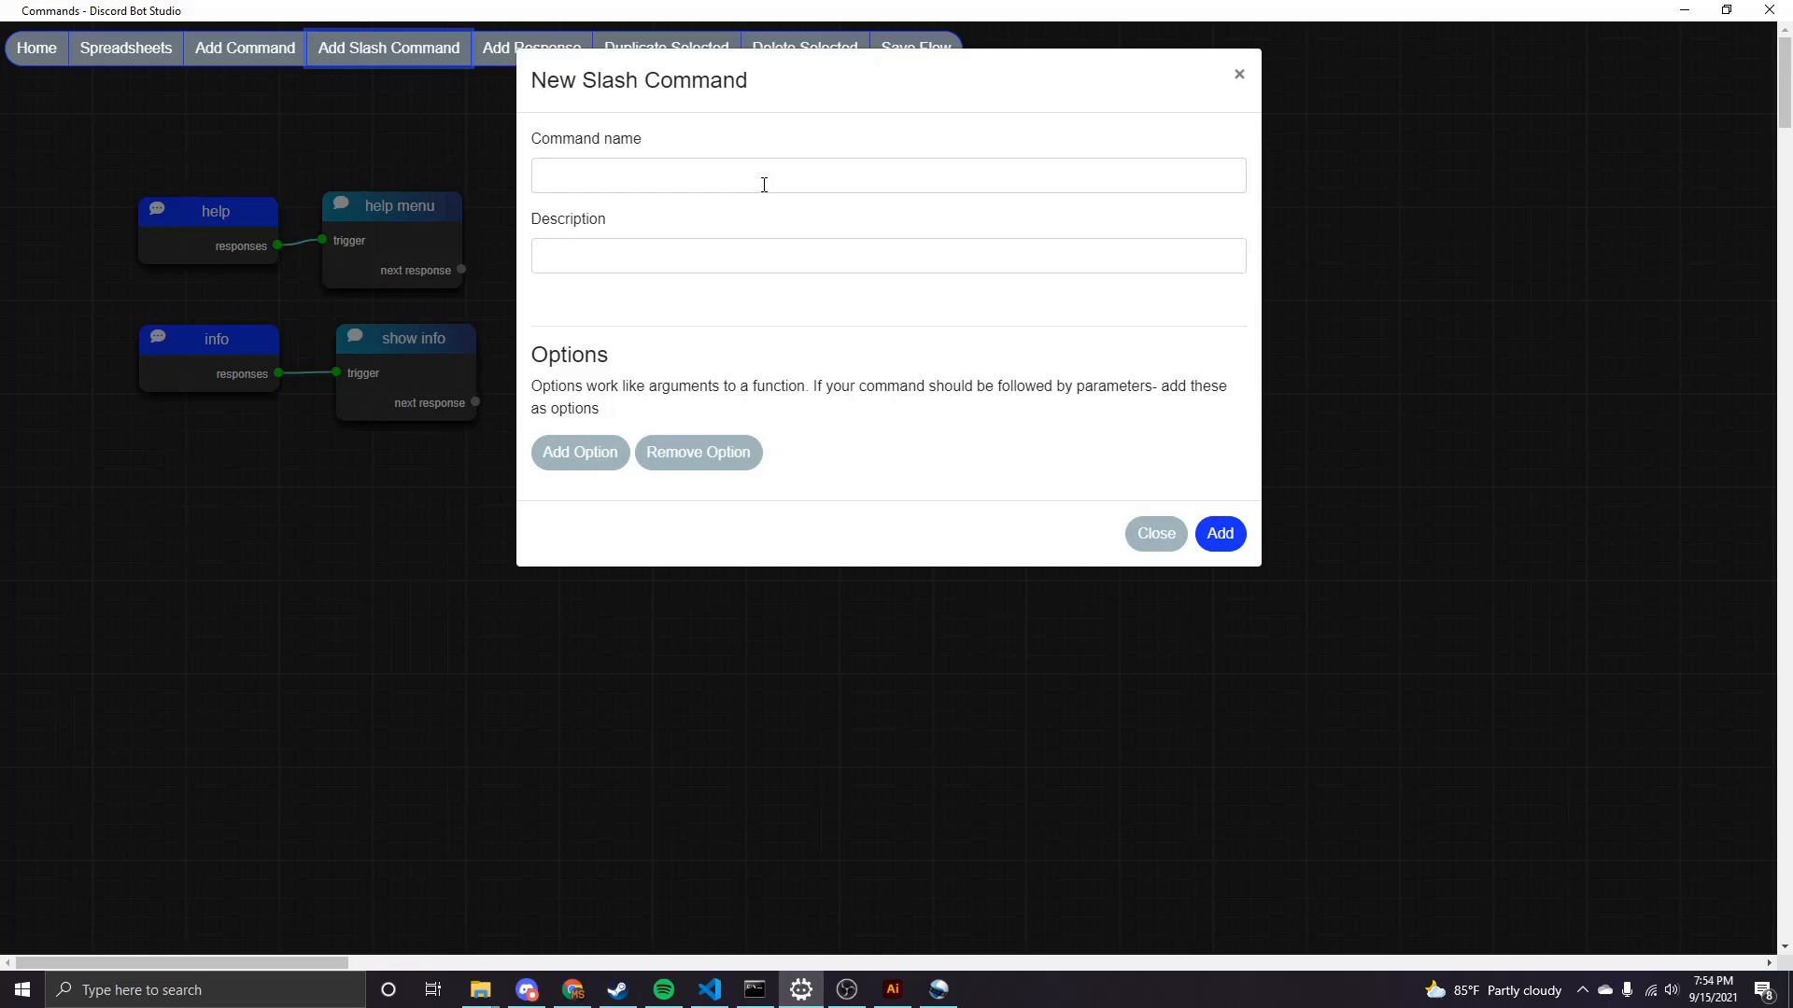
pyautogui.moveTo(730, 207)
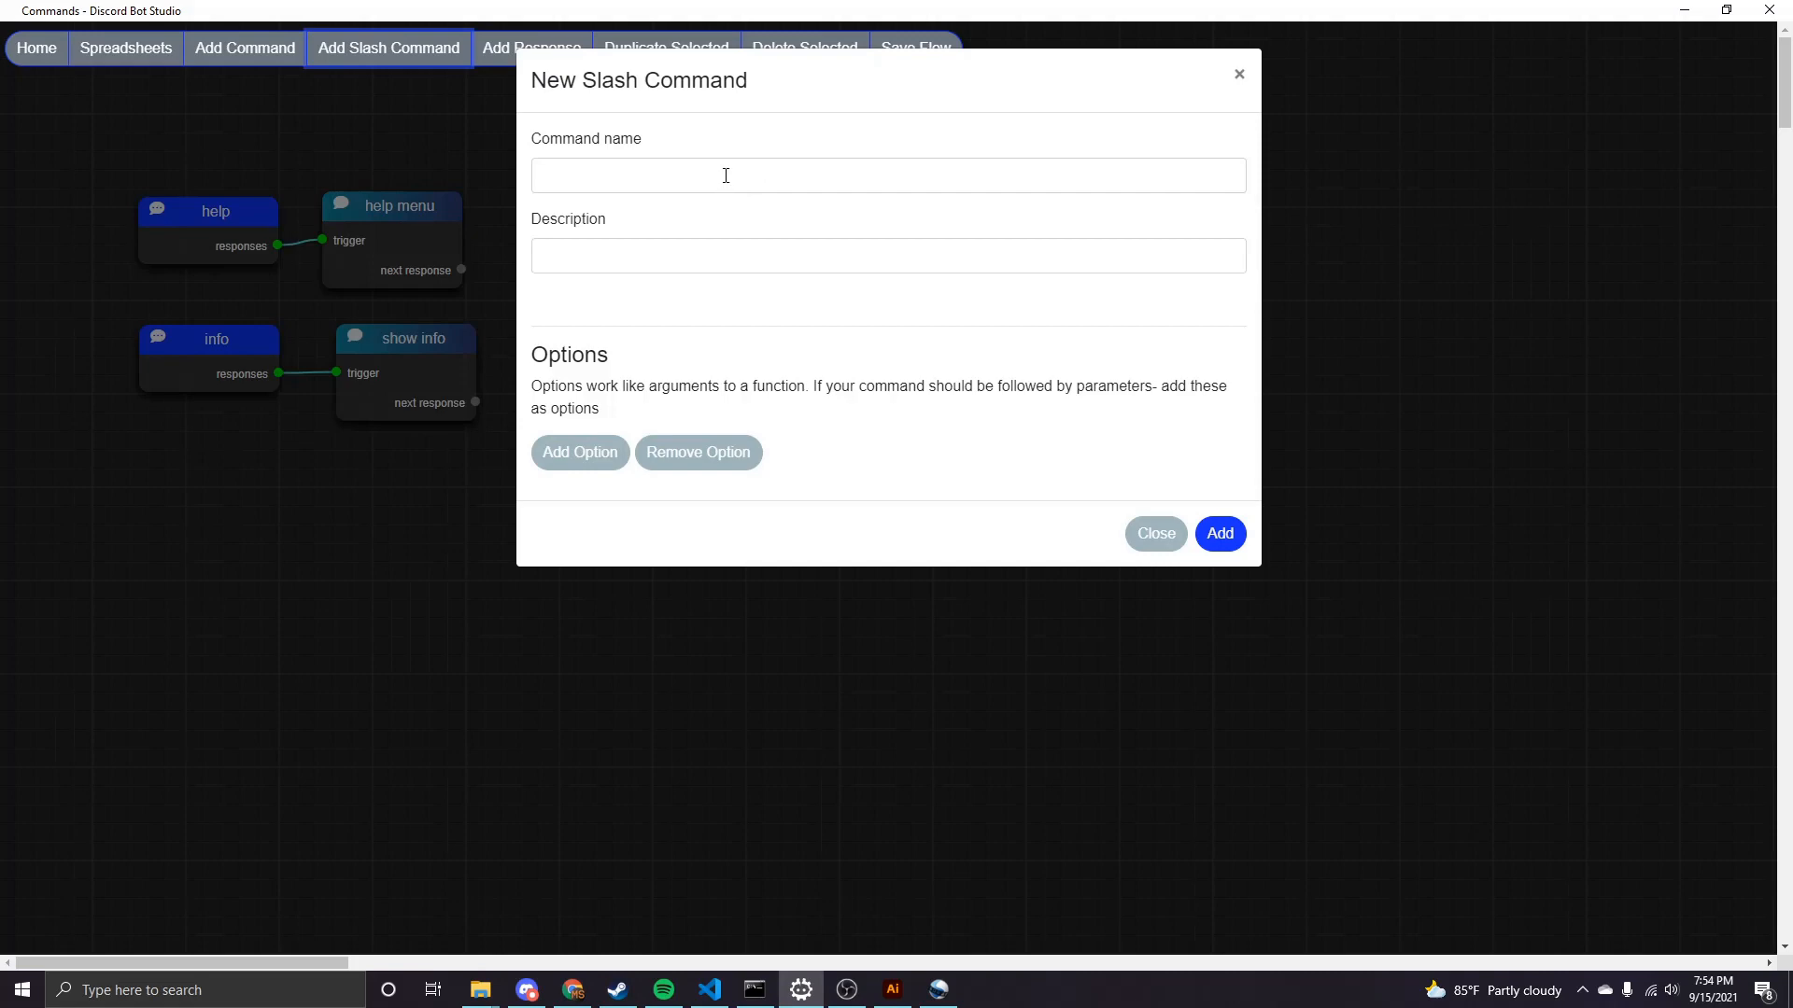
pyautogui.write('test')
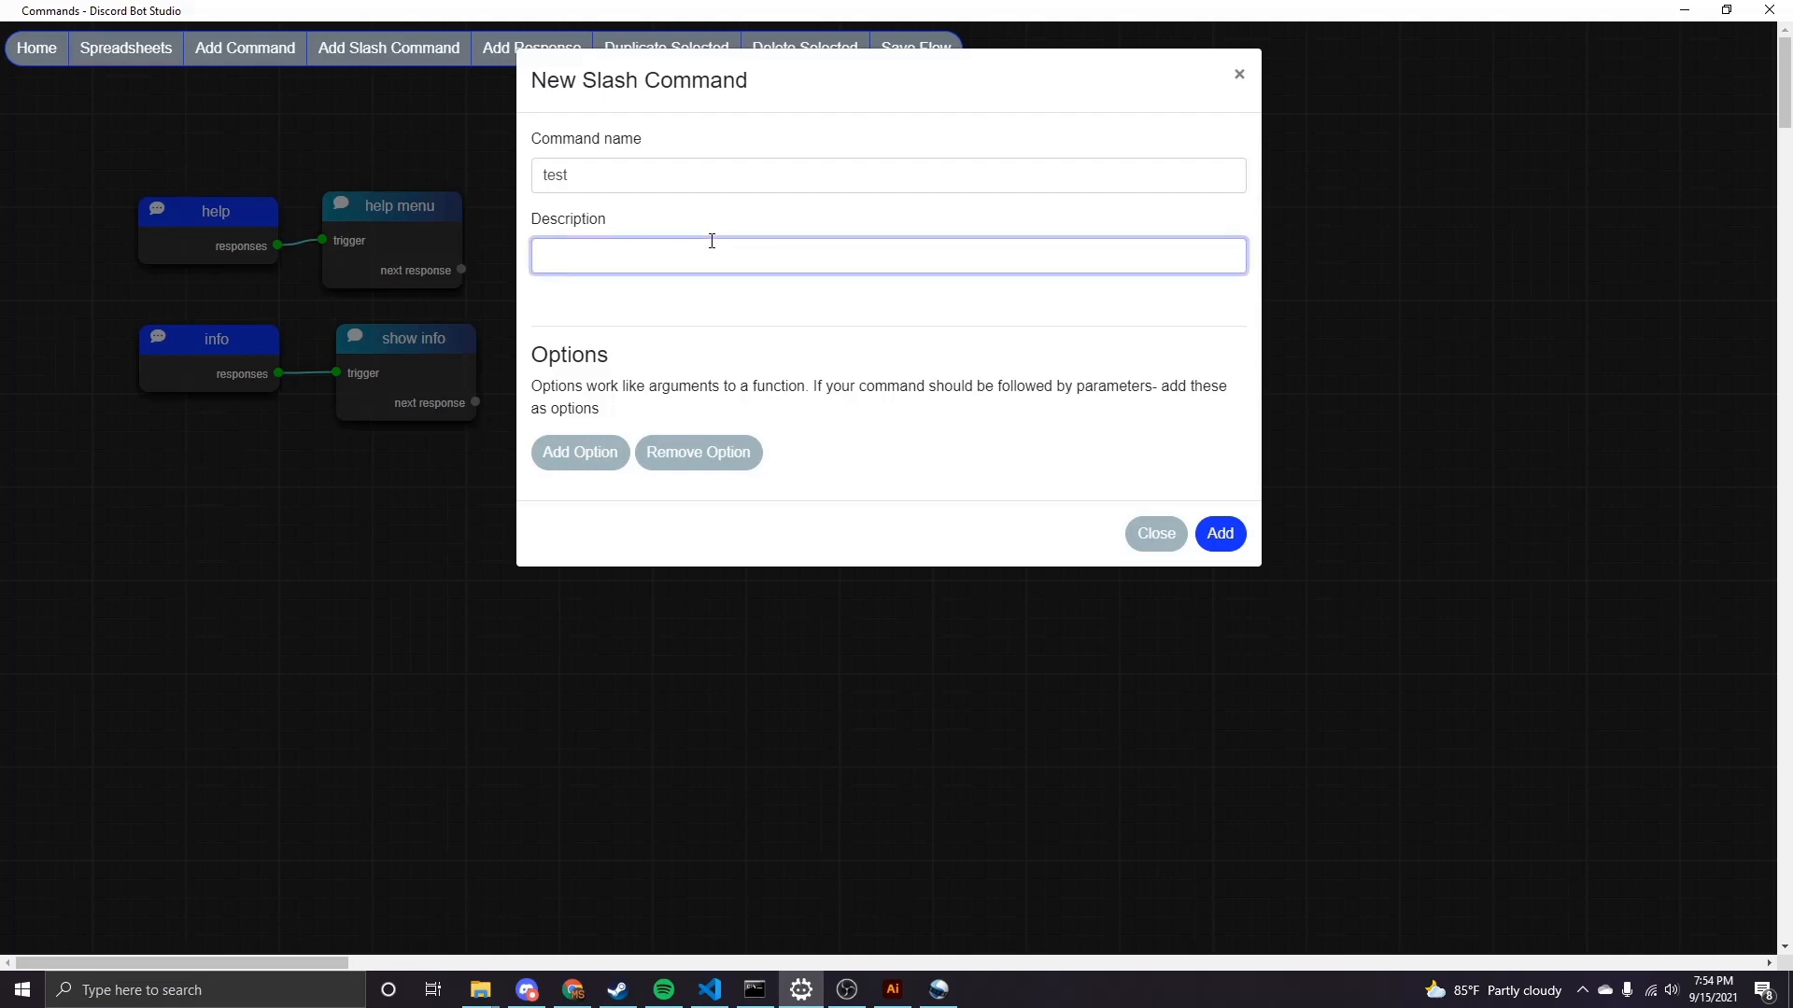
pyautogui.write('This is a tes')
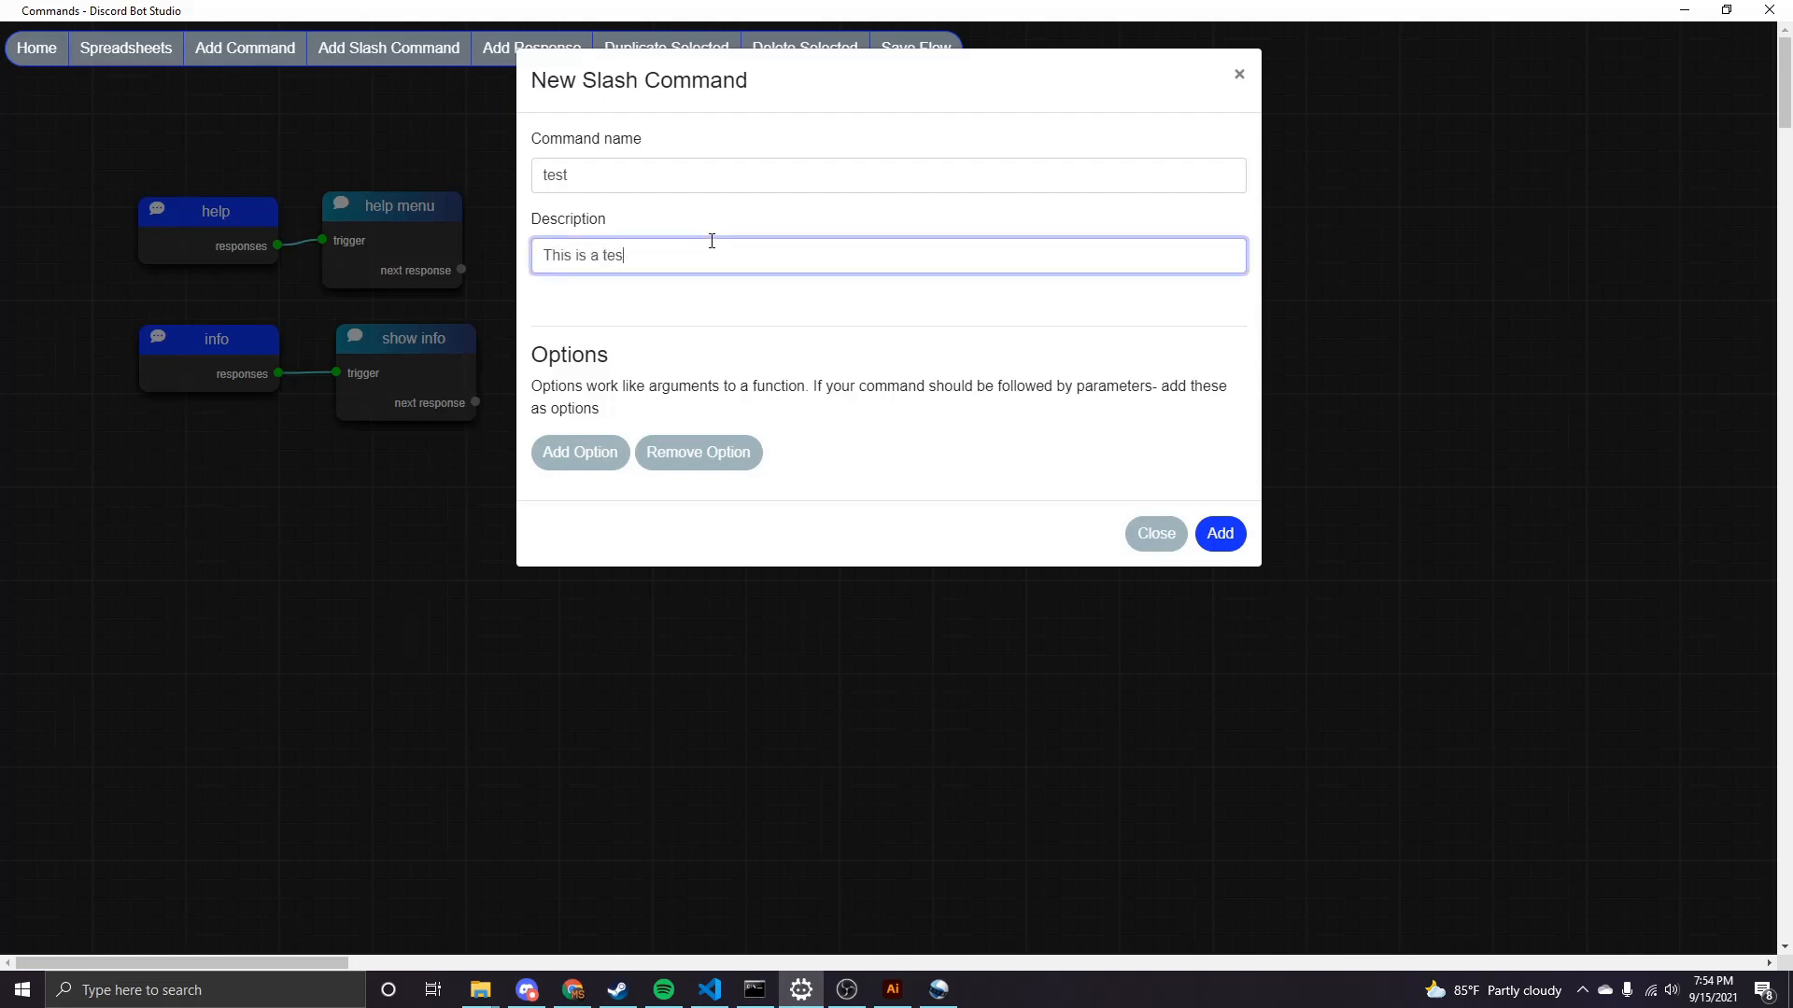
pyautogui.write('t command')
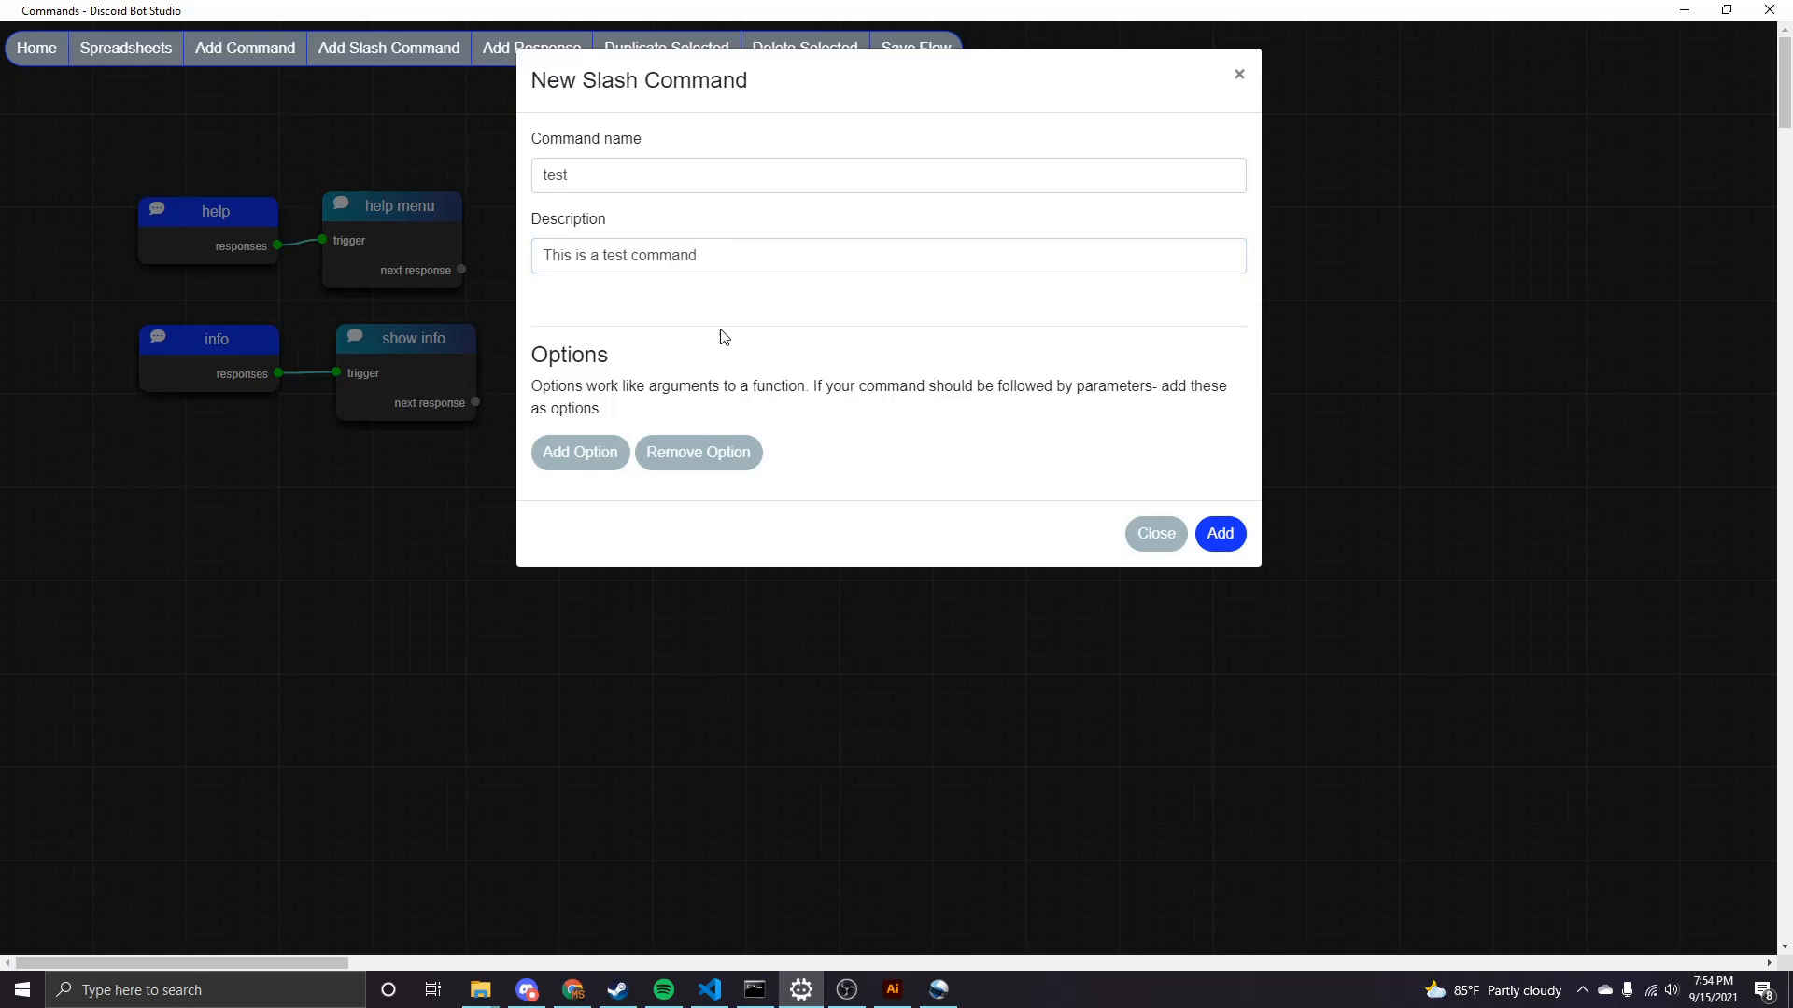
pyautogui.moveTo(684, 221)
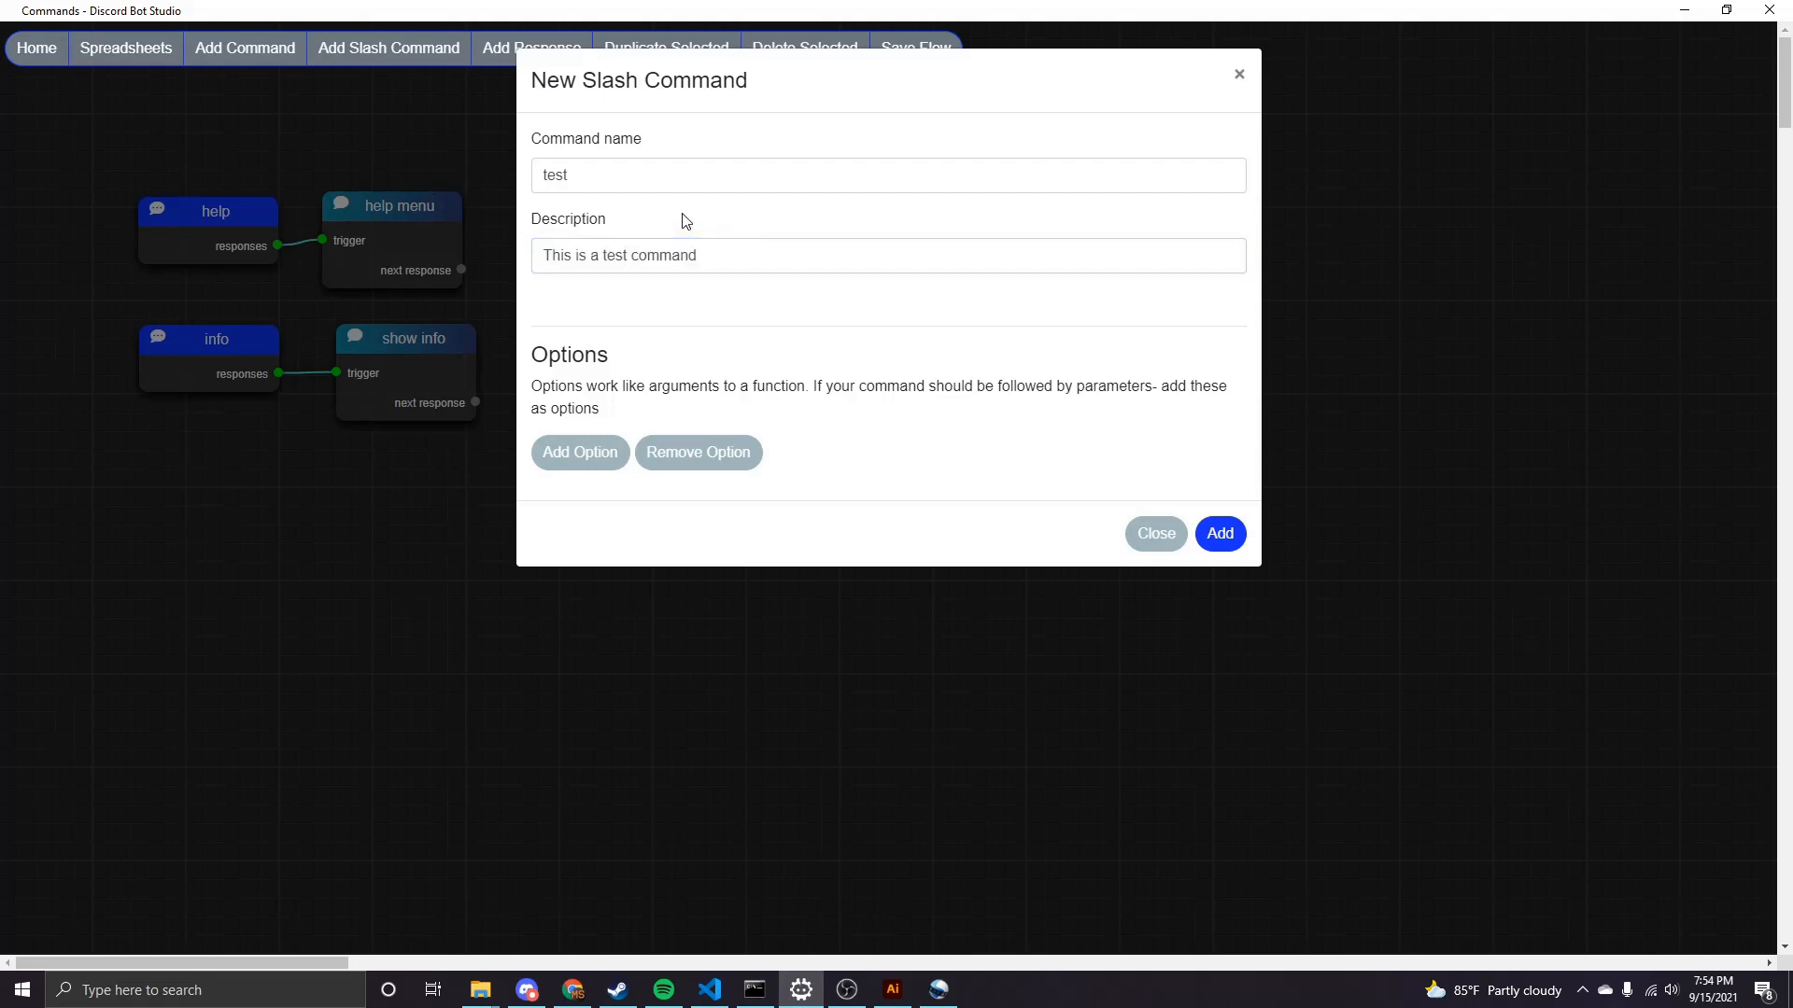
pyautogui.moveTo(711, 326)
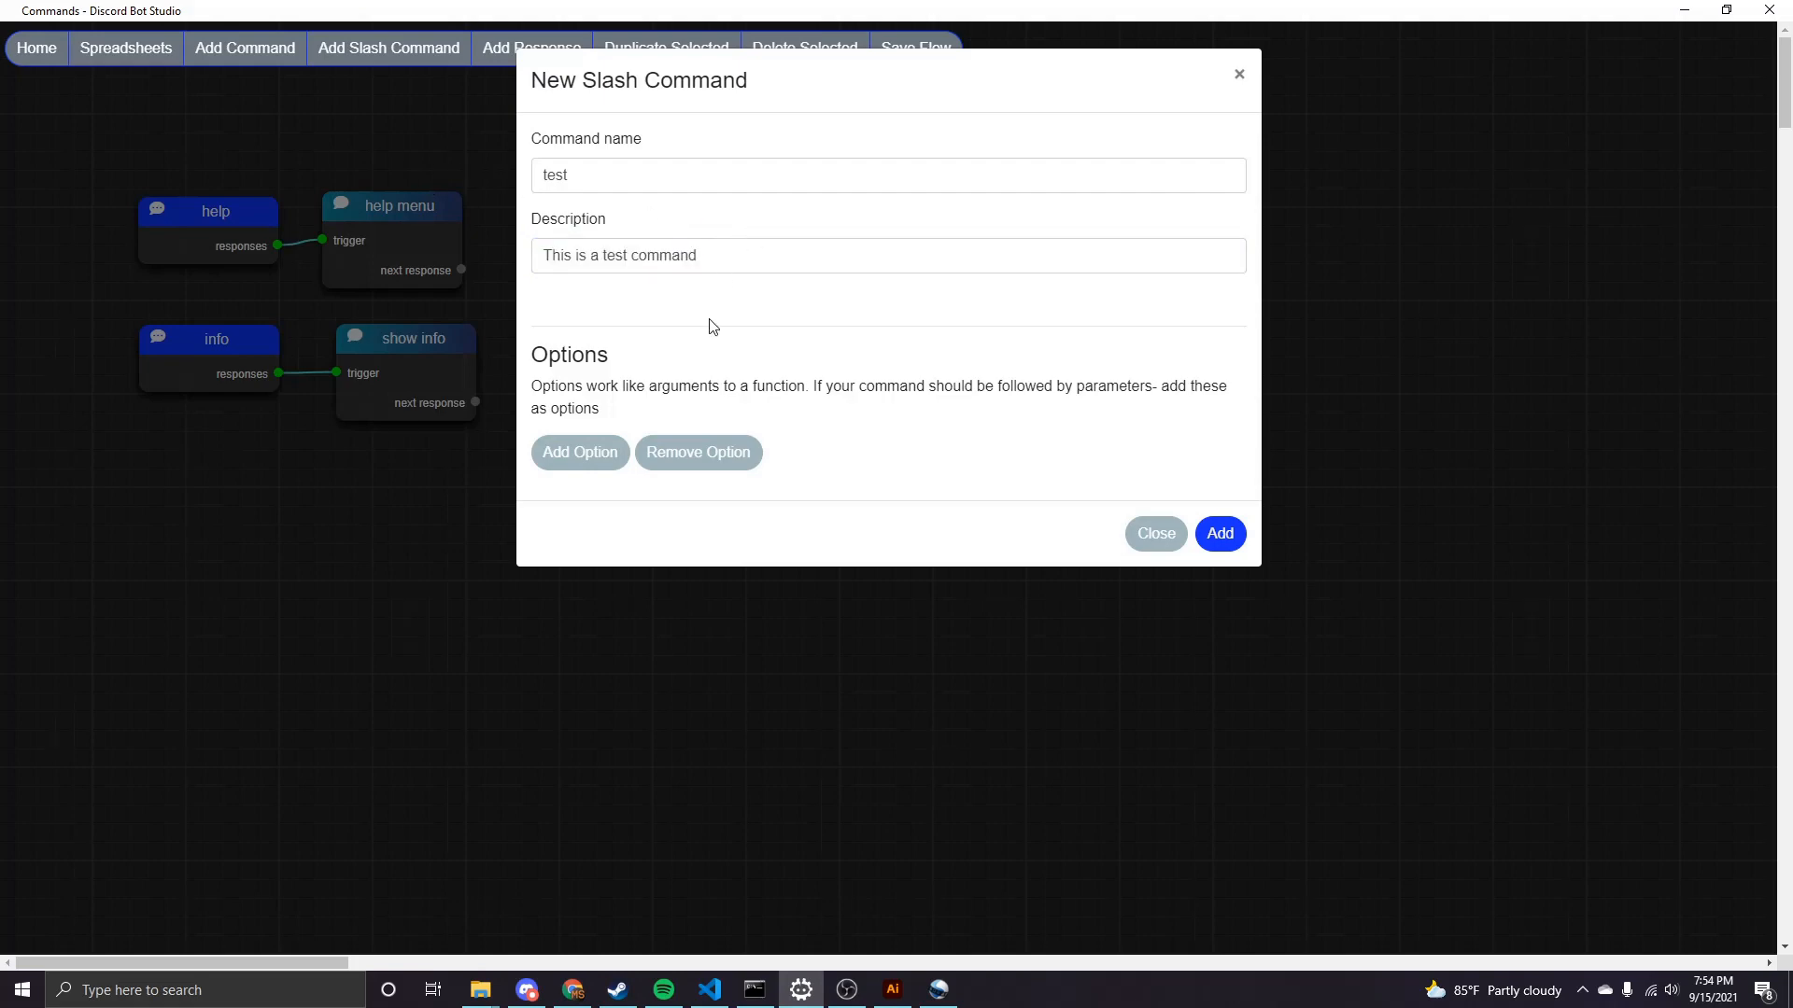
pyautogui.moveTo(579, 452)
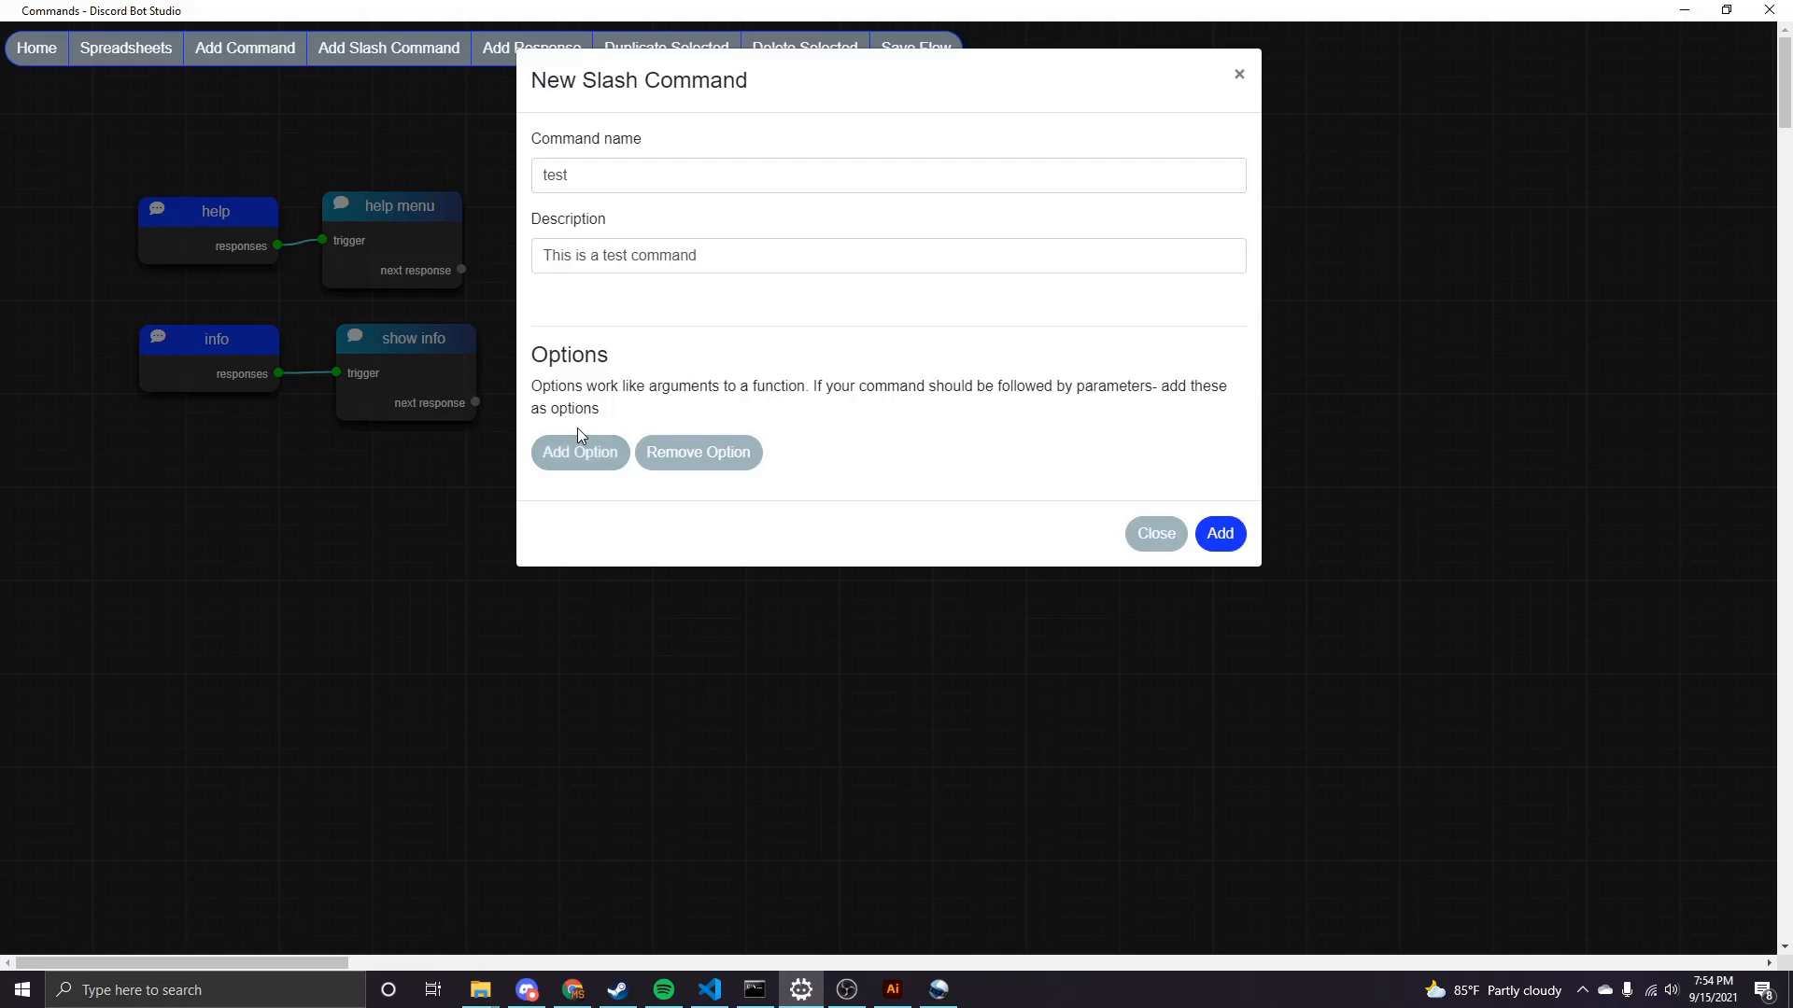
pyautogui.moveTo(612, 360)
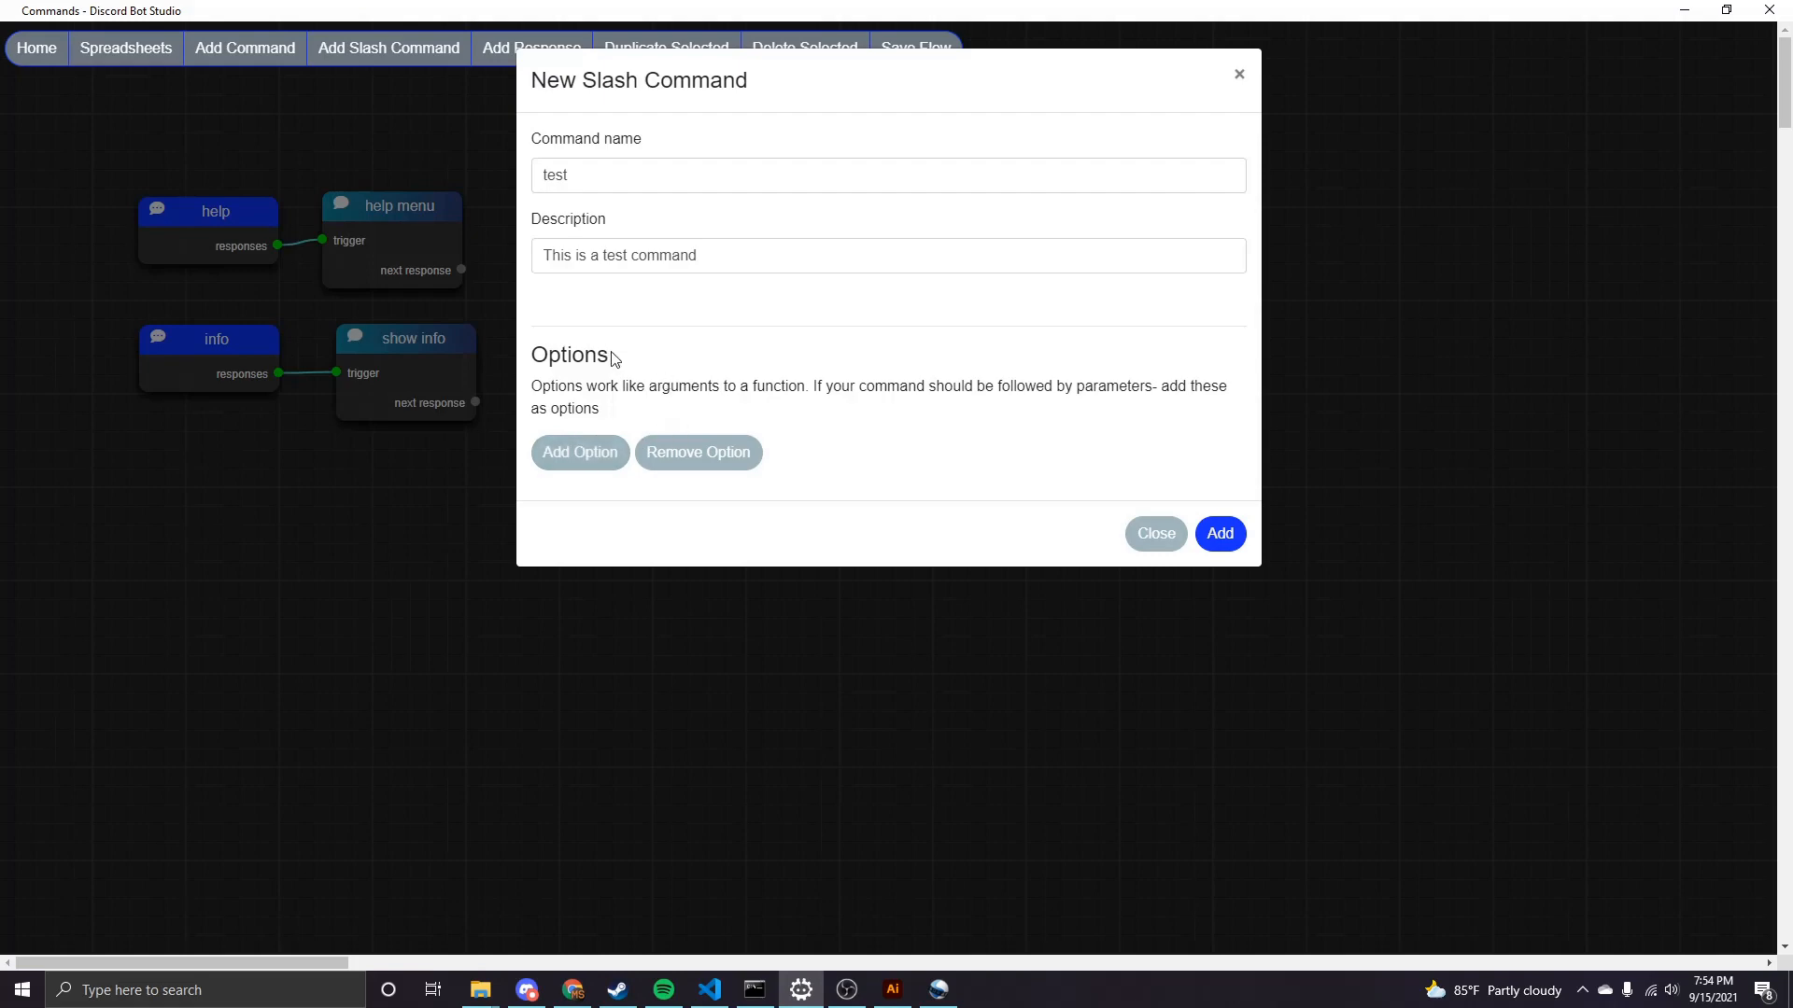
pyautogui.moveTo(646, 409)
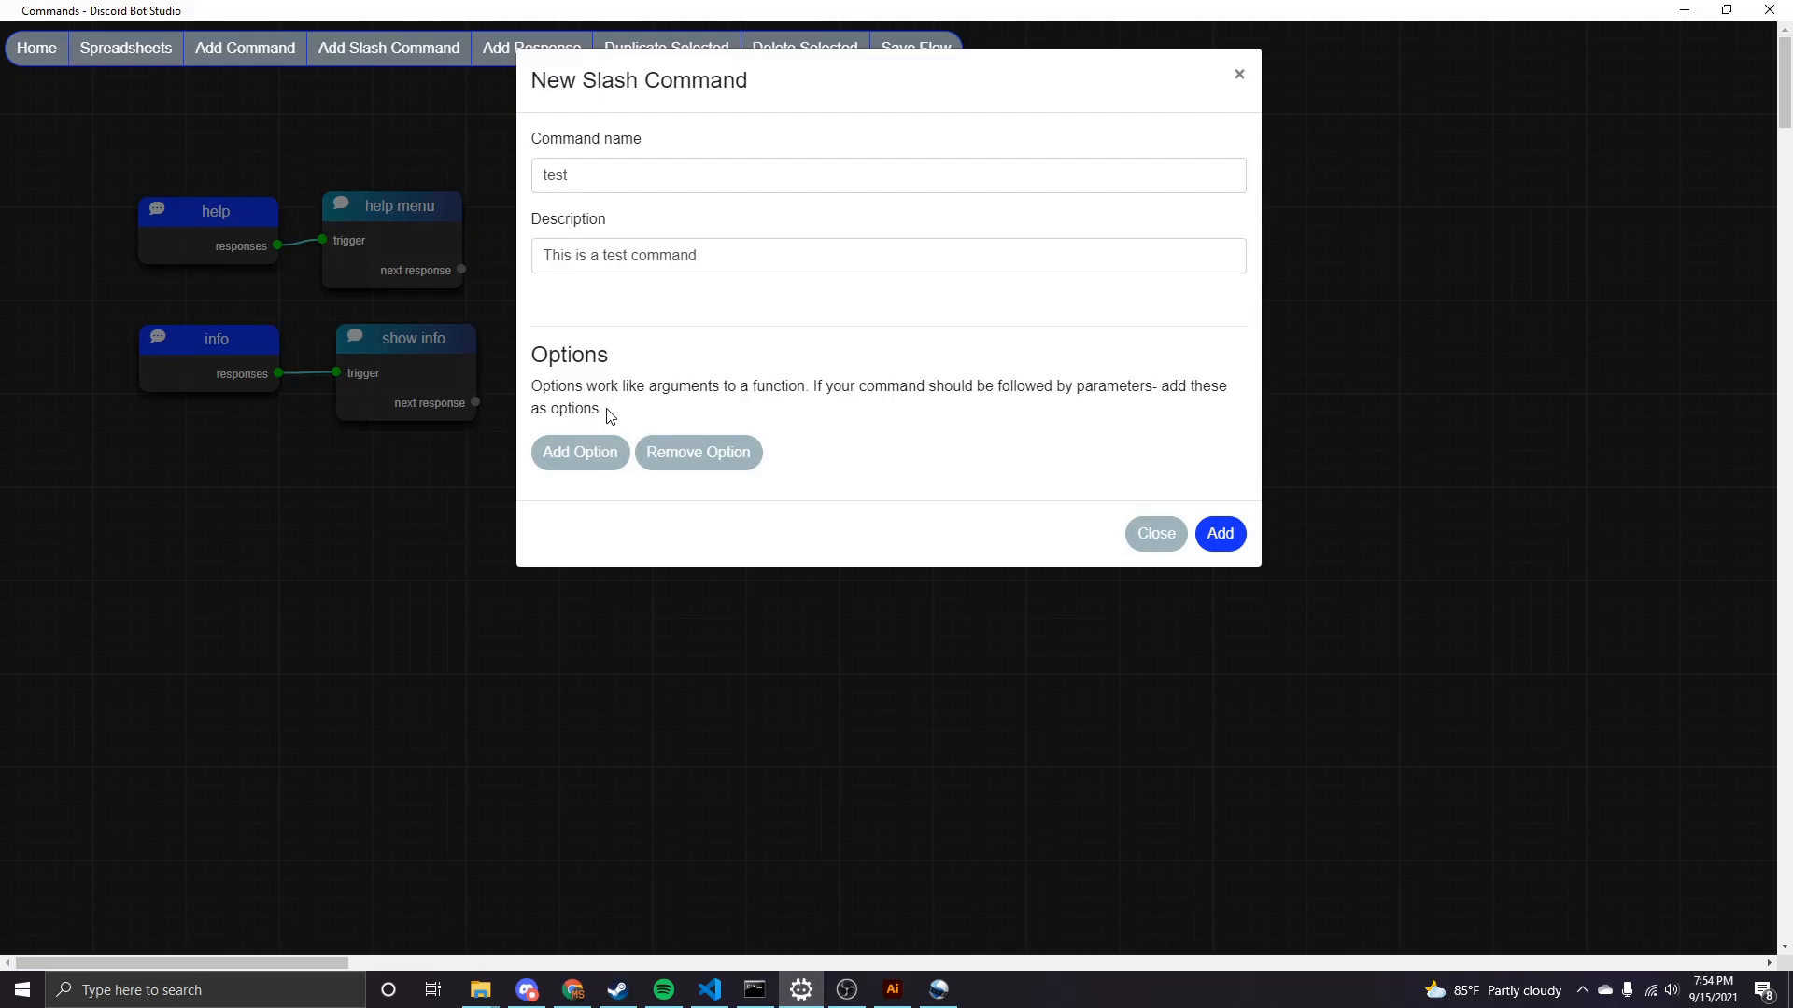
# Add a required string option 'first' described as 'this is the first option'.
pyautogui.click(579, 451)
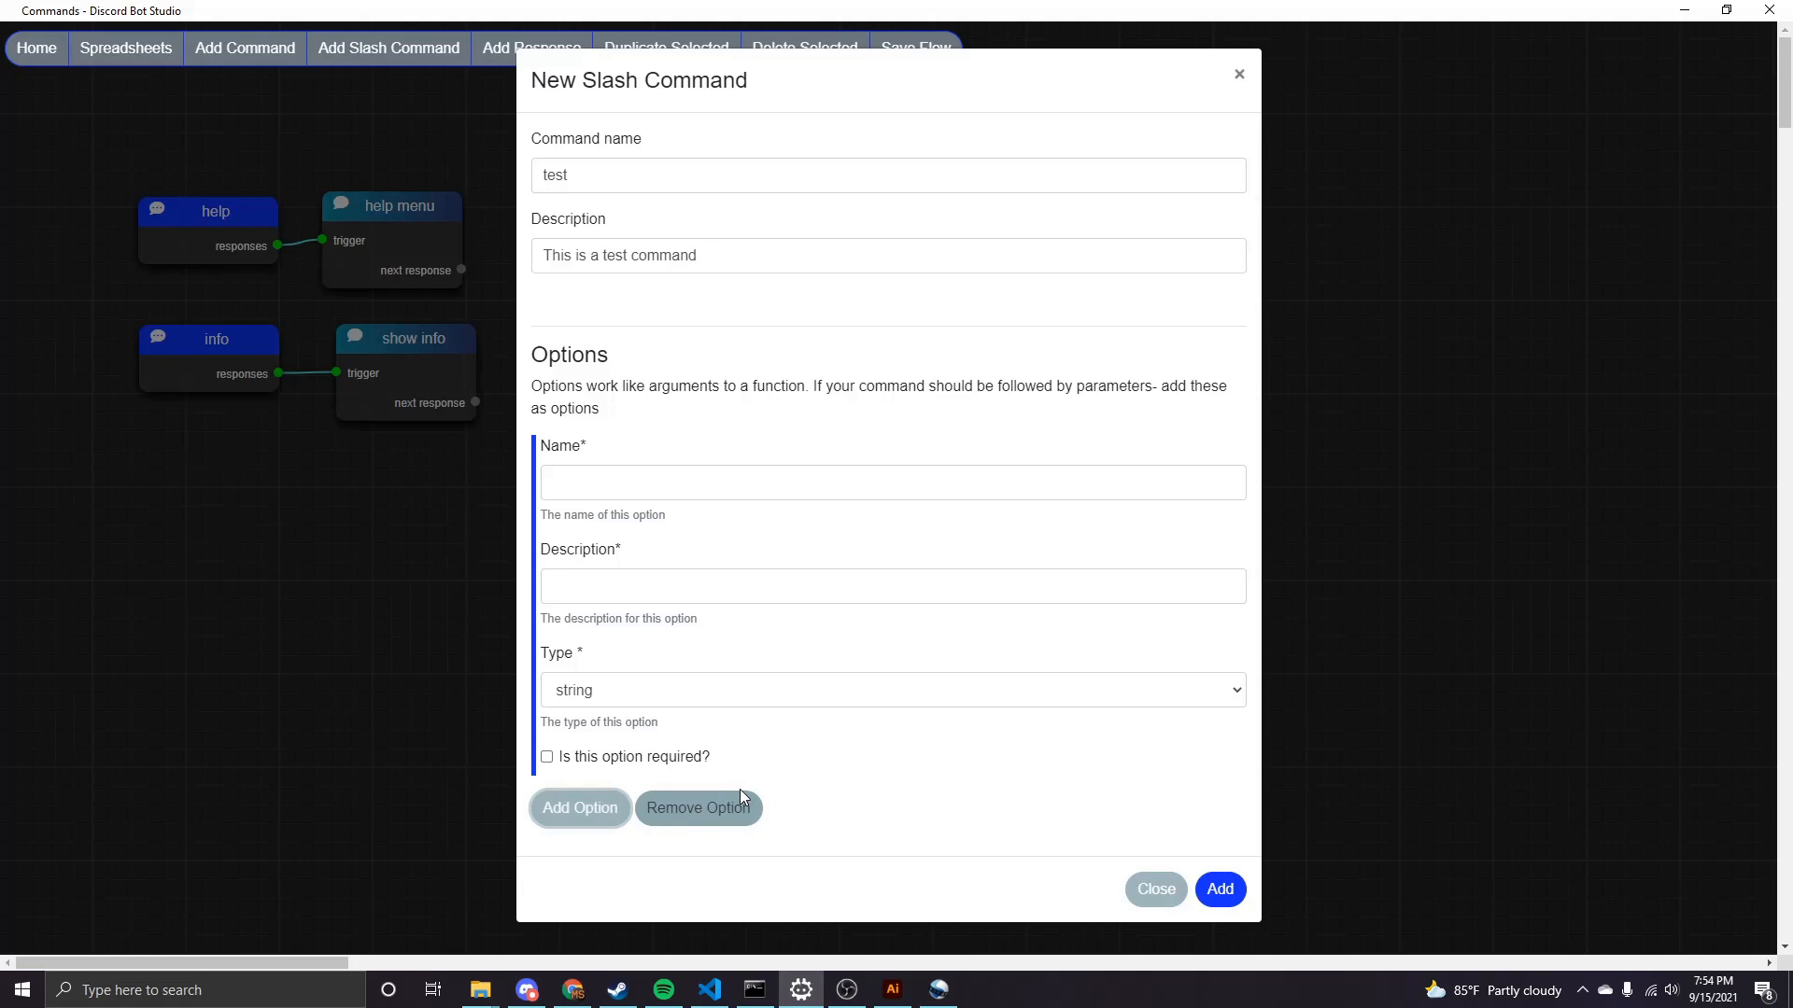
pyautogui.moveTo(653, 482)
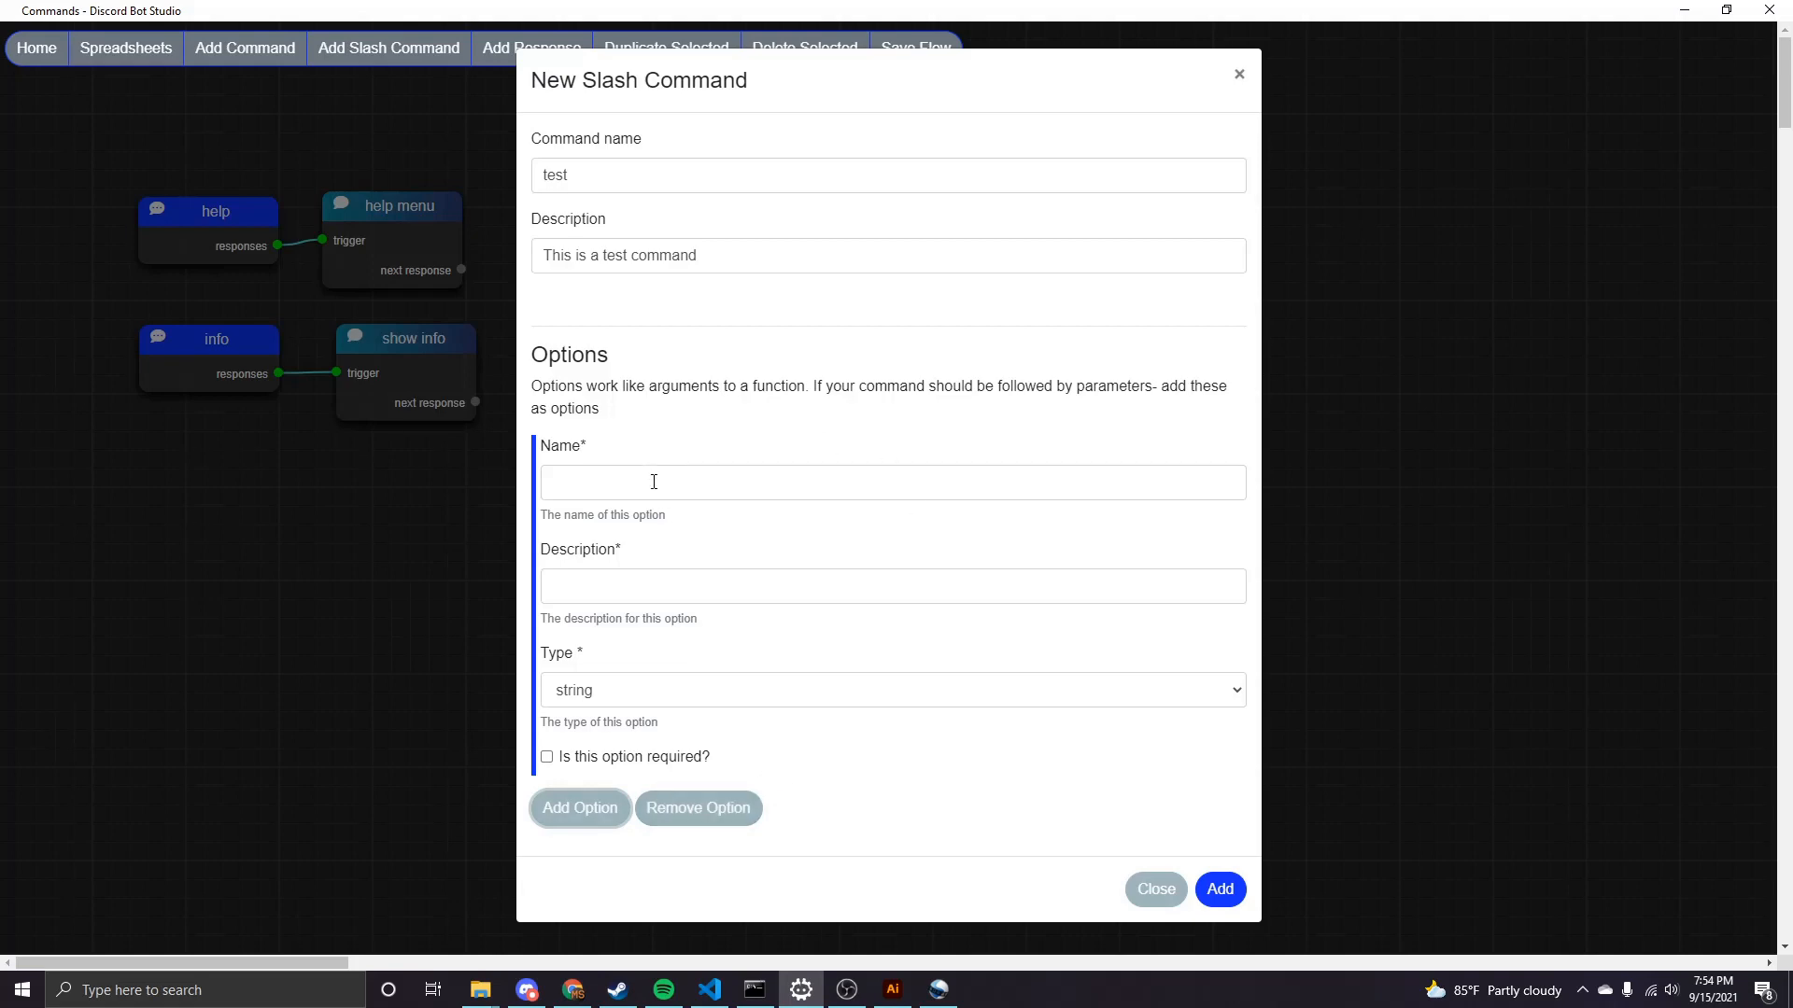
pyautogui.moveTo(661, 682)
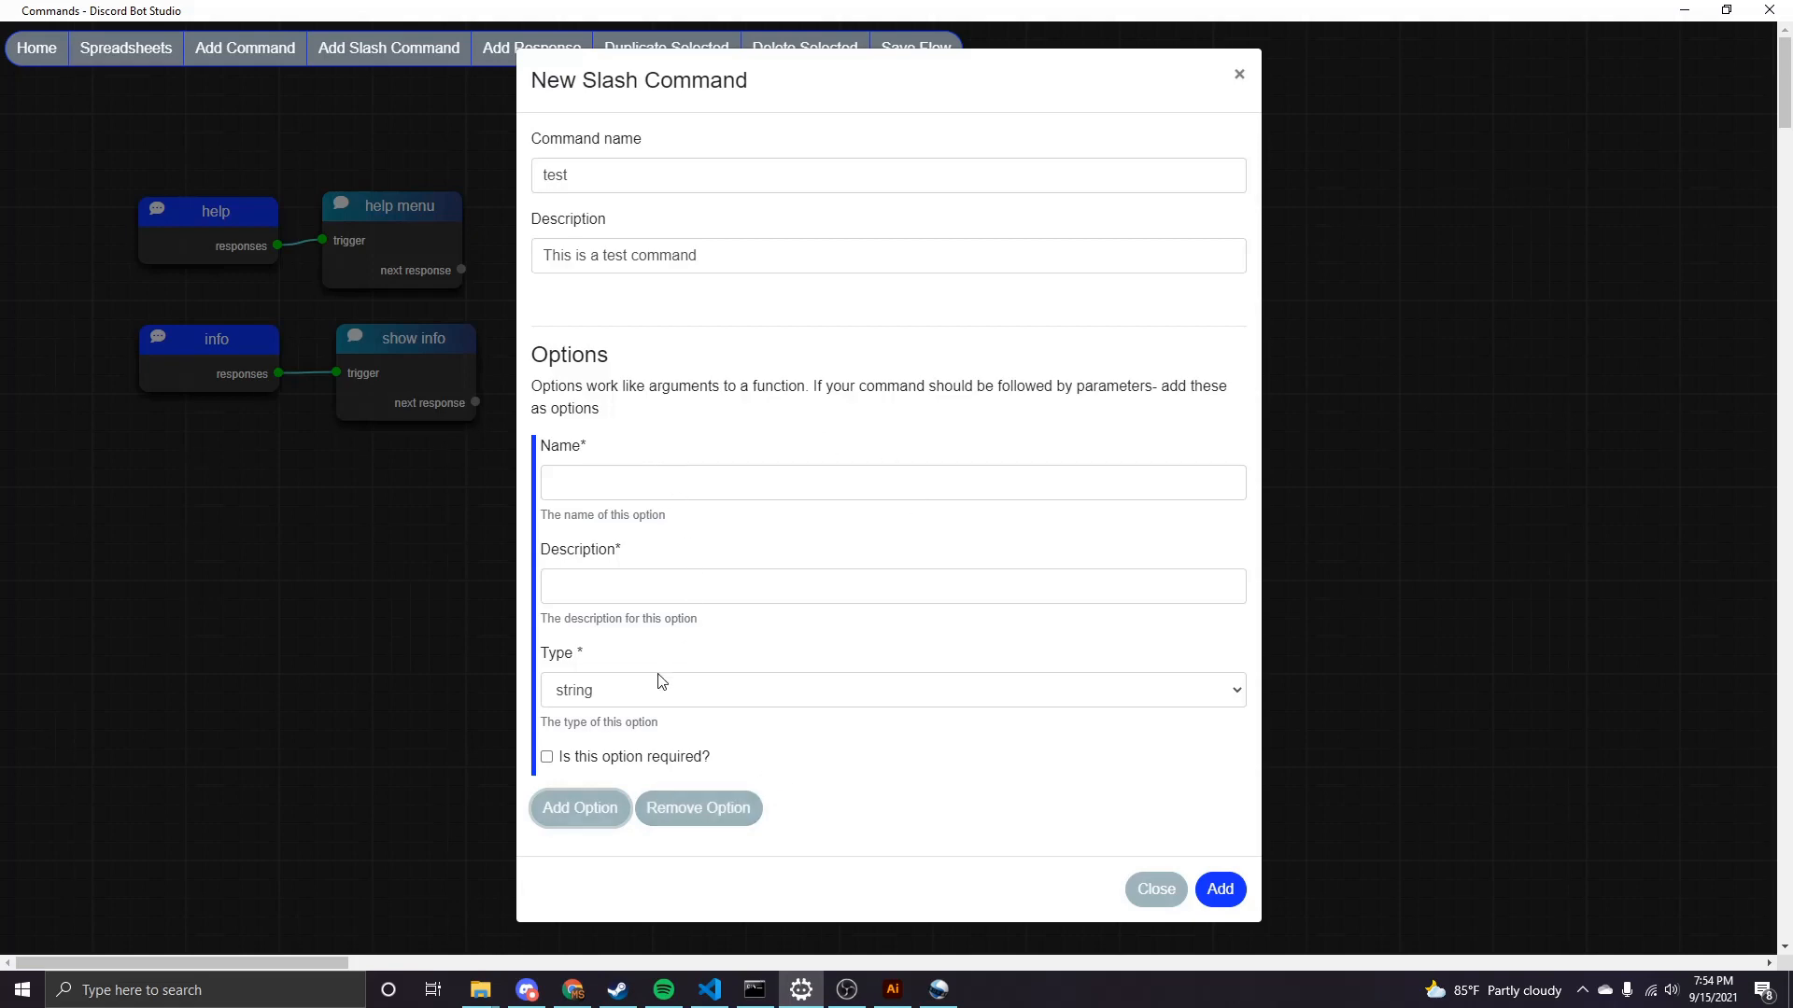
pyautogui.click(654, 482)
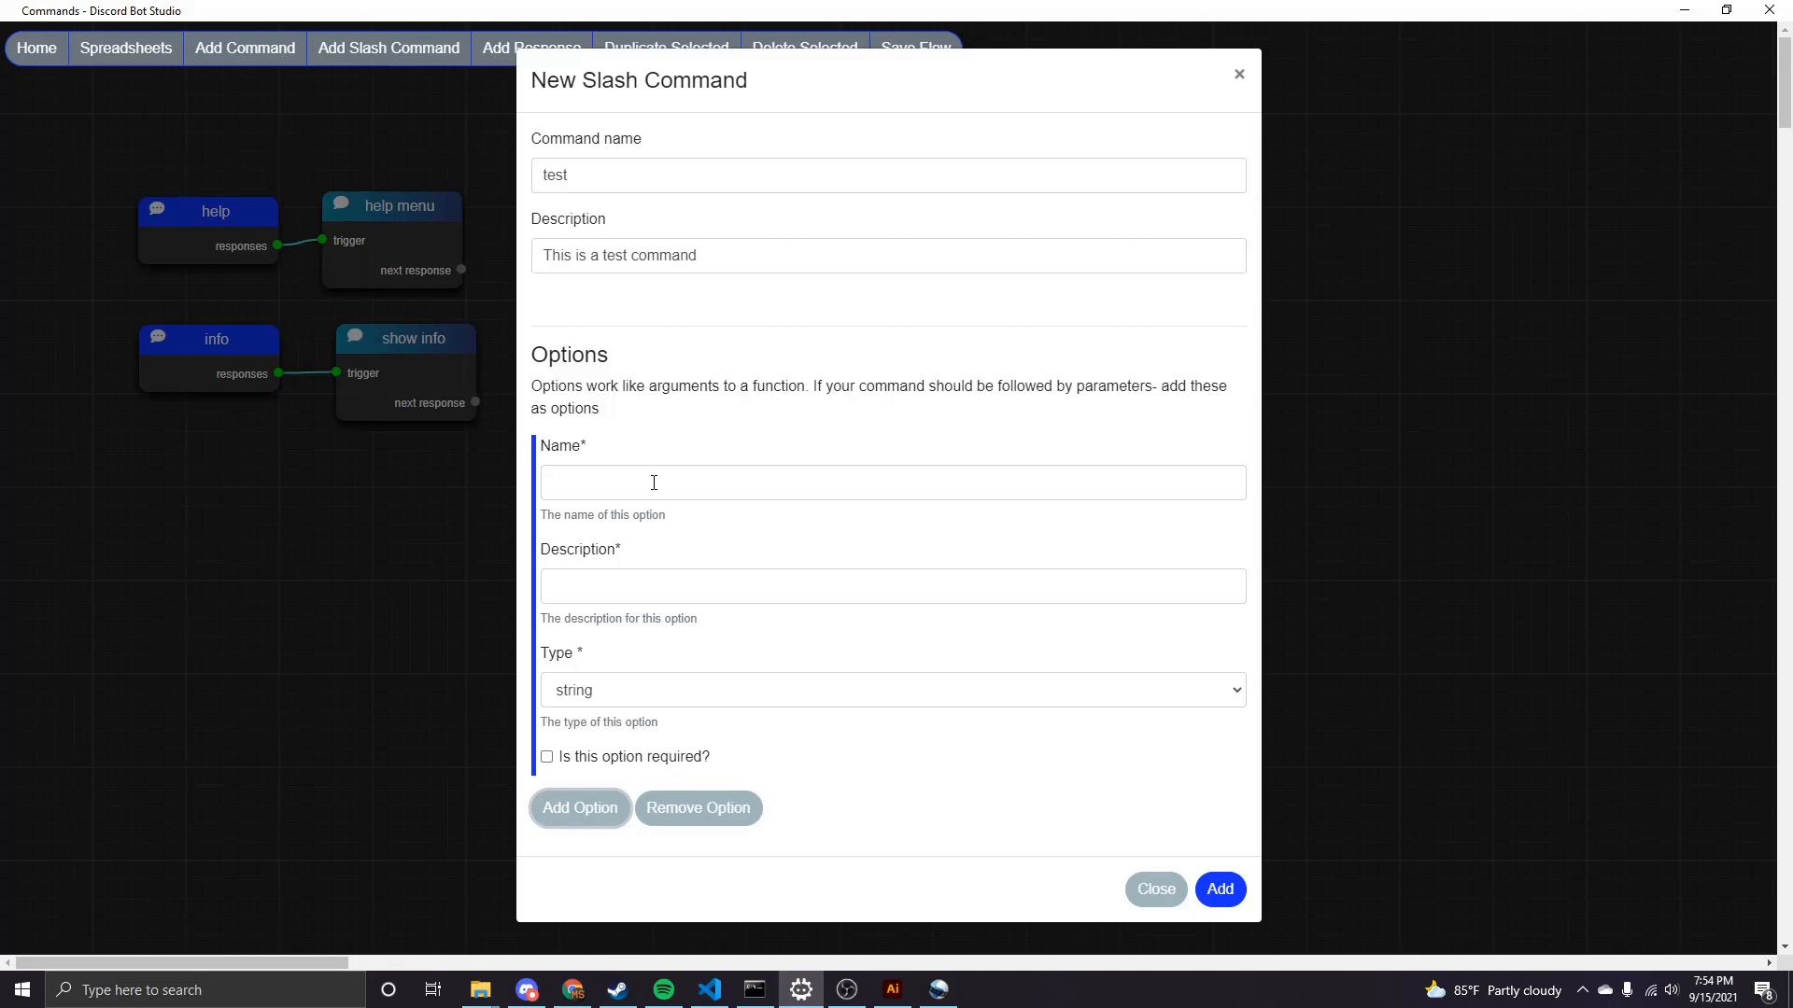
pyautogui.write('first')
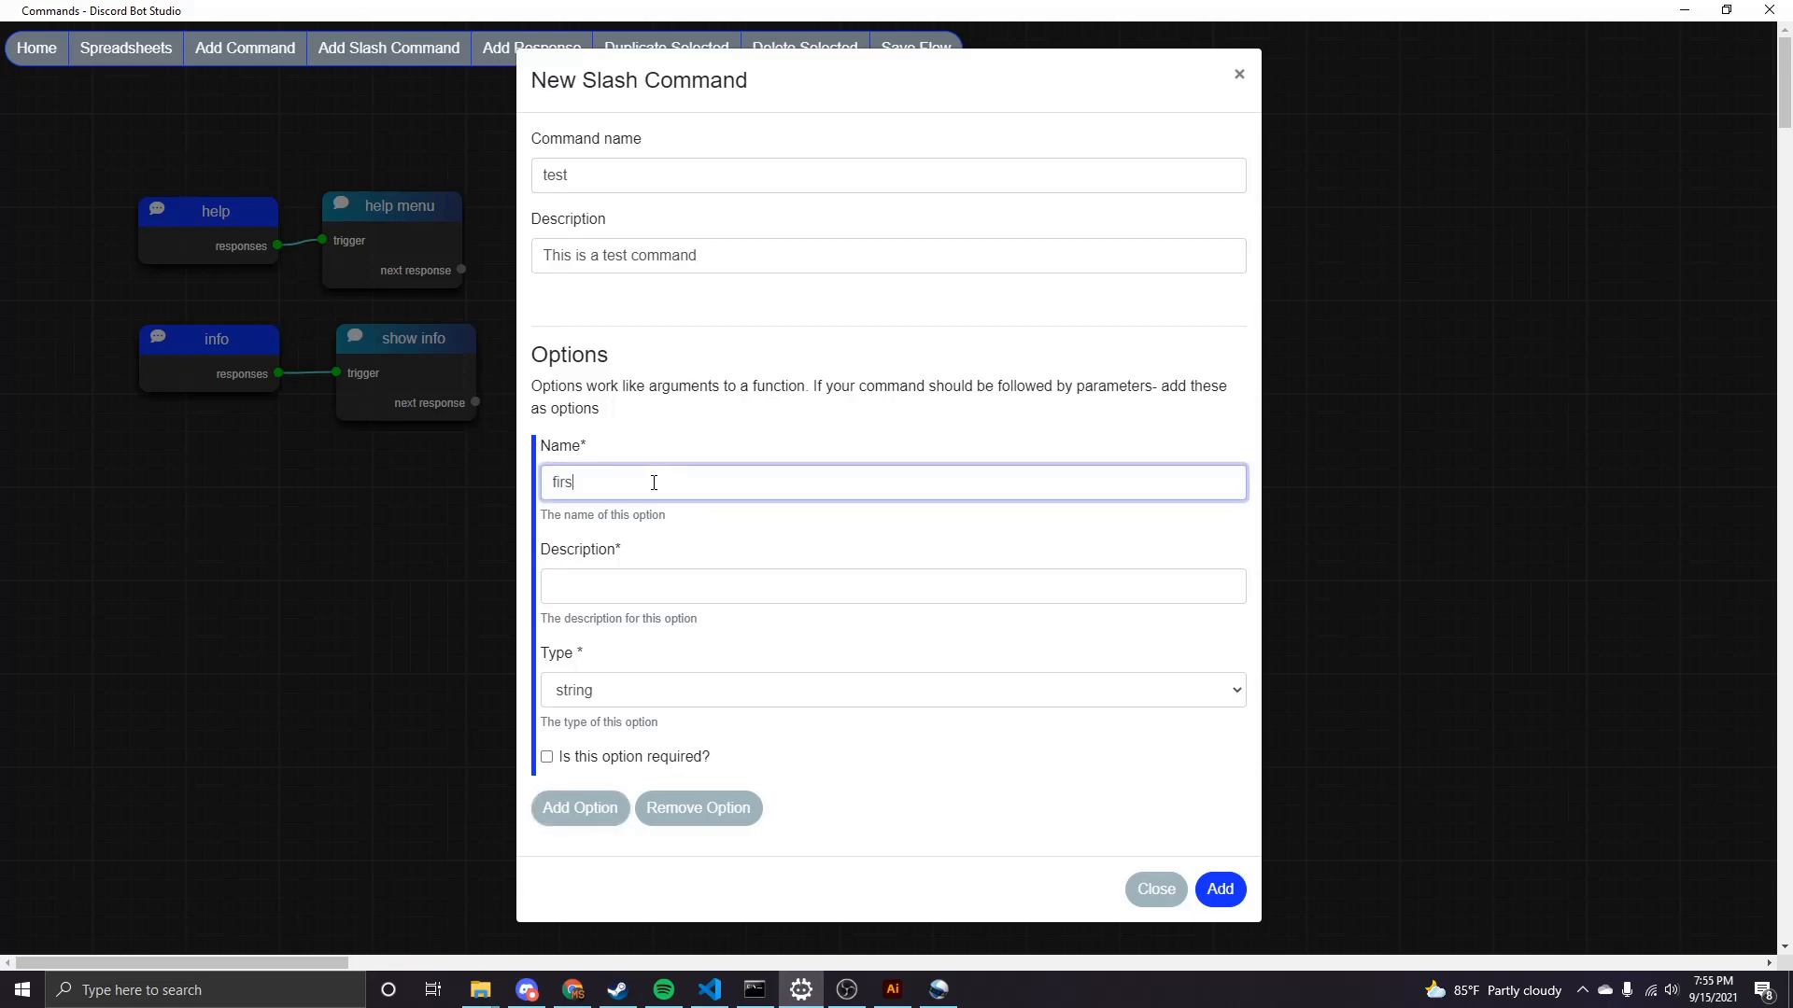
pyautogui.write('this')
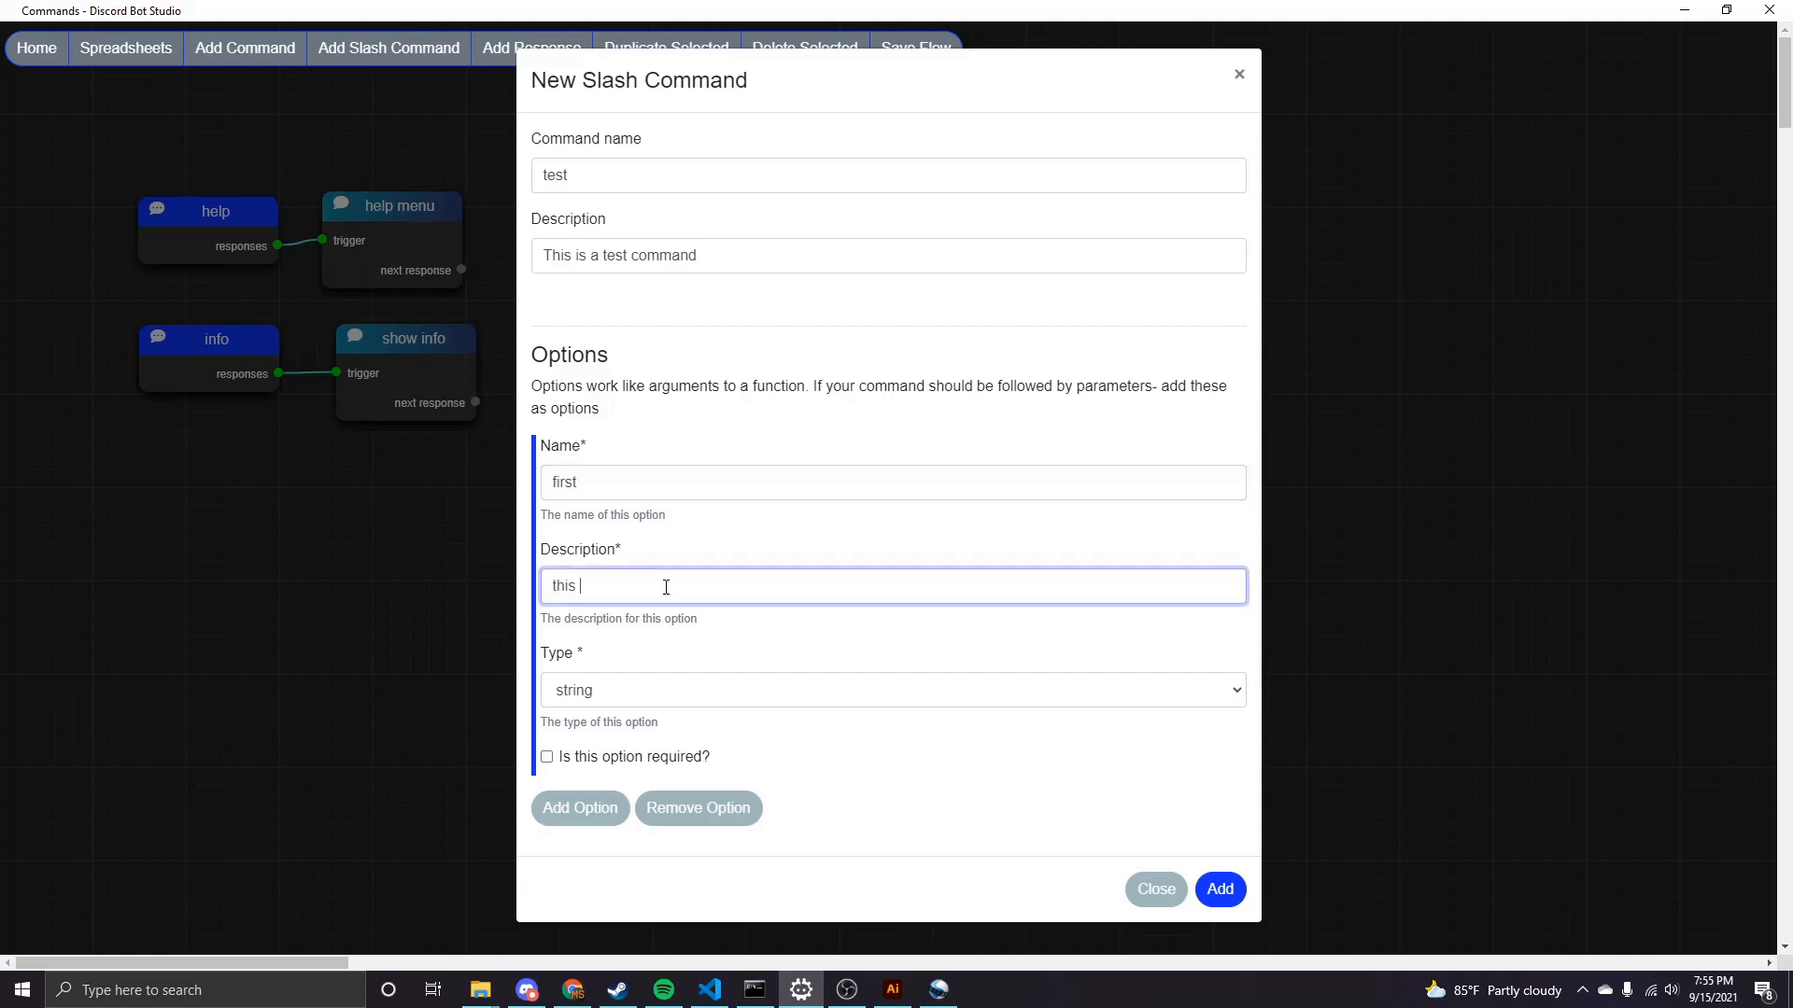
pyautogui.write('is the first option')
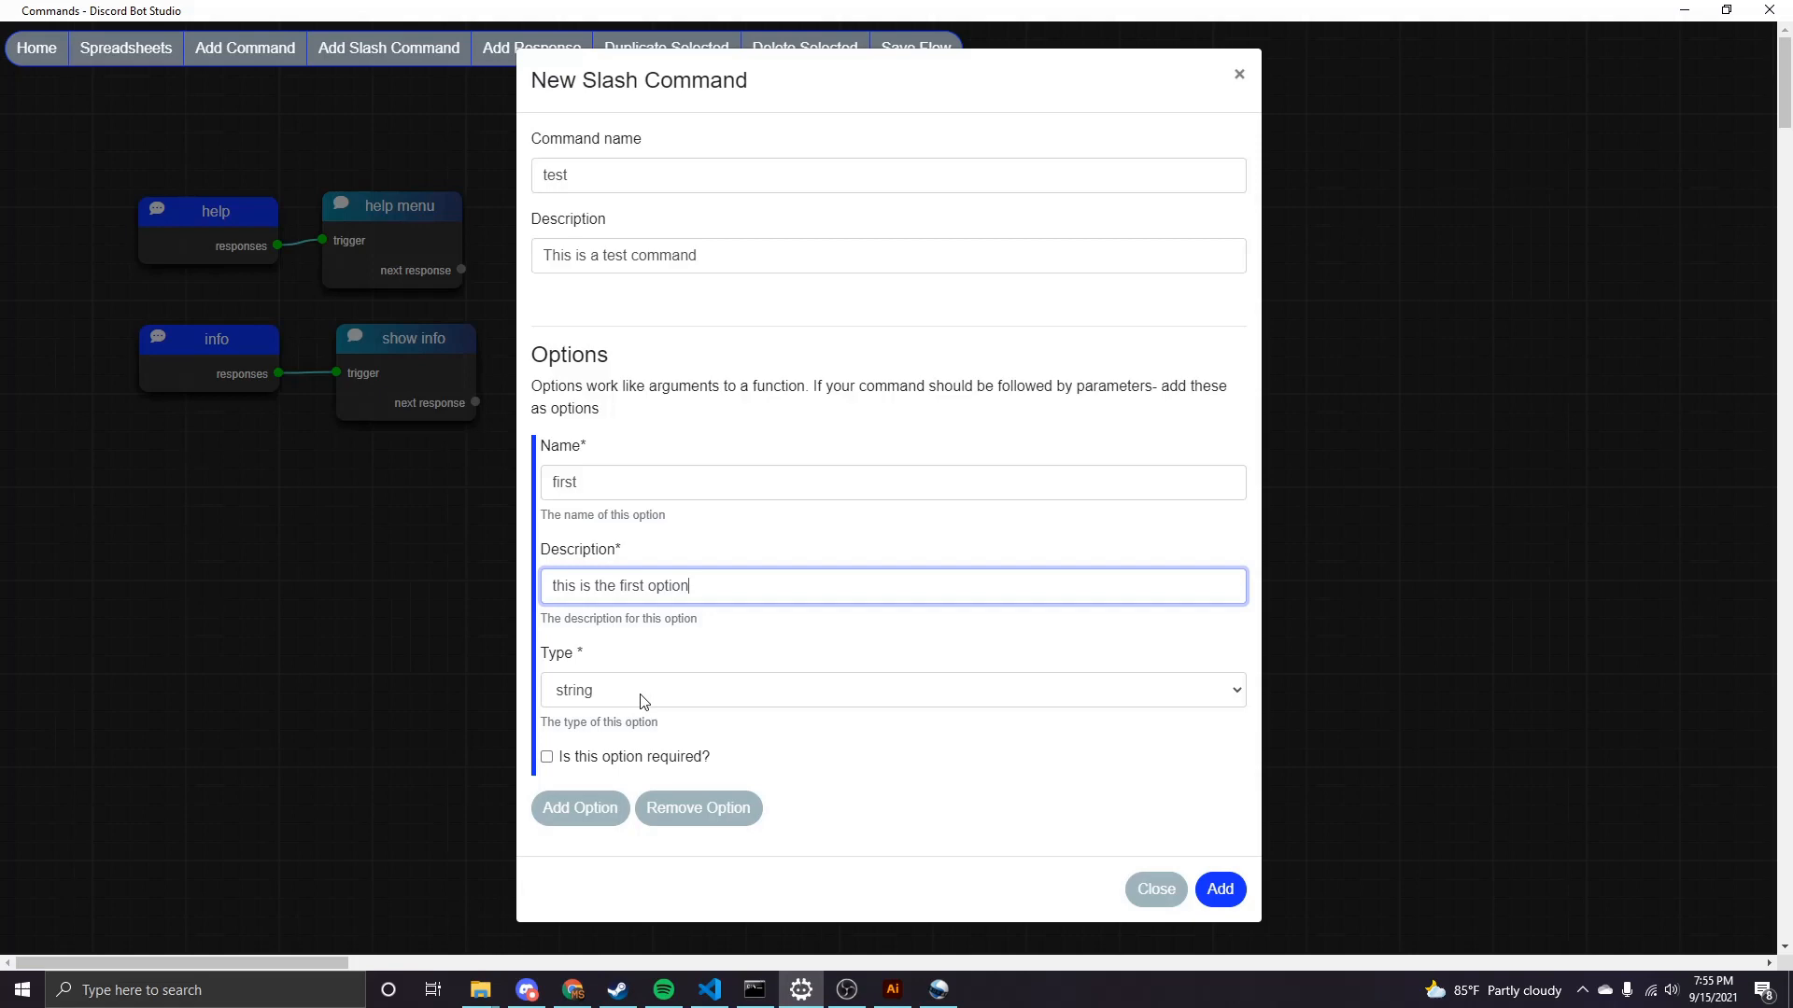
pyautogui.click(892, 689)
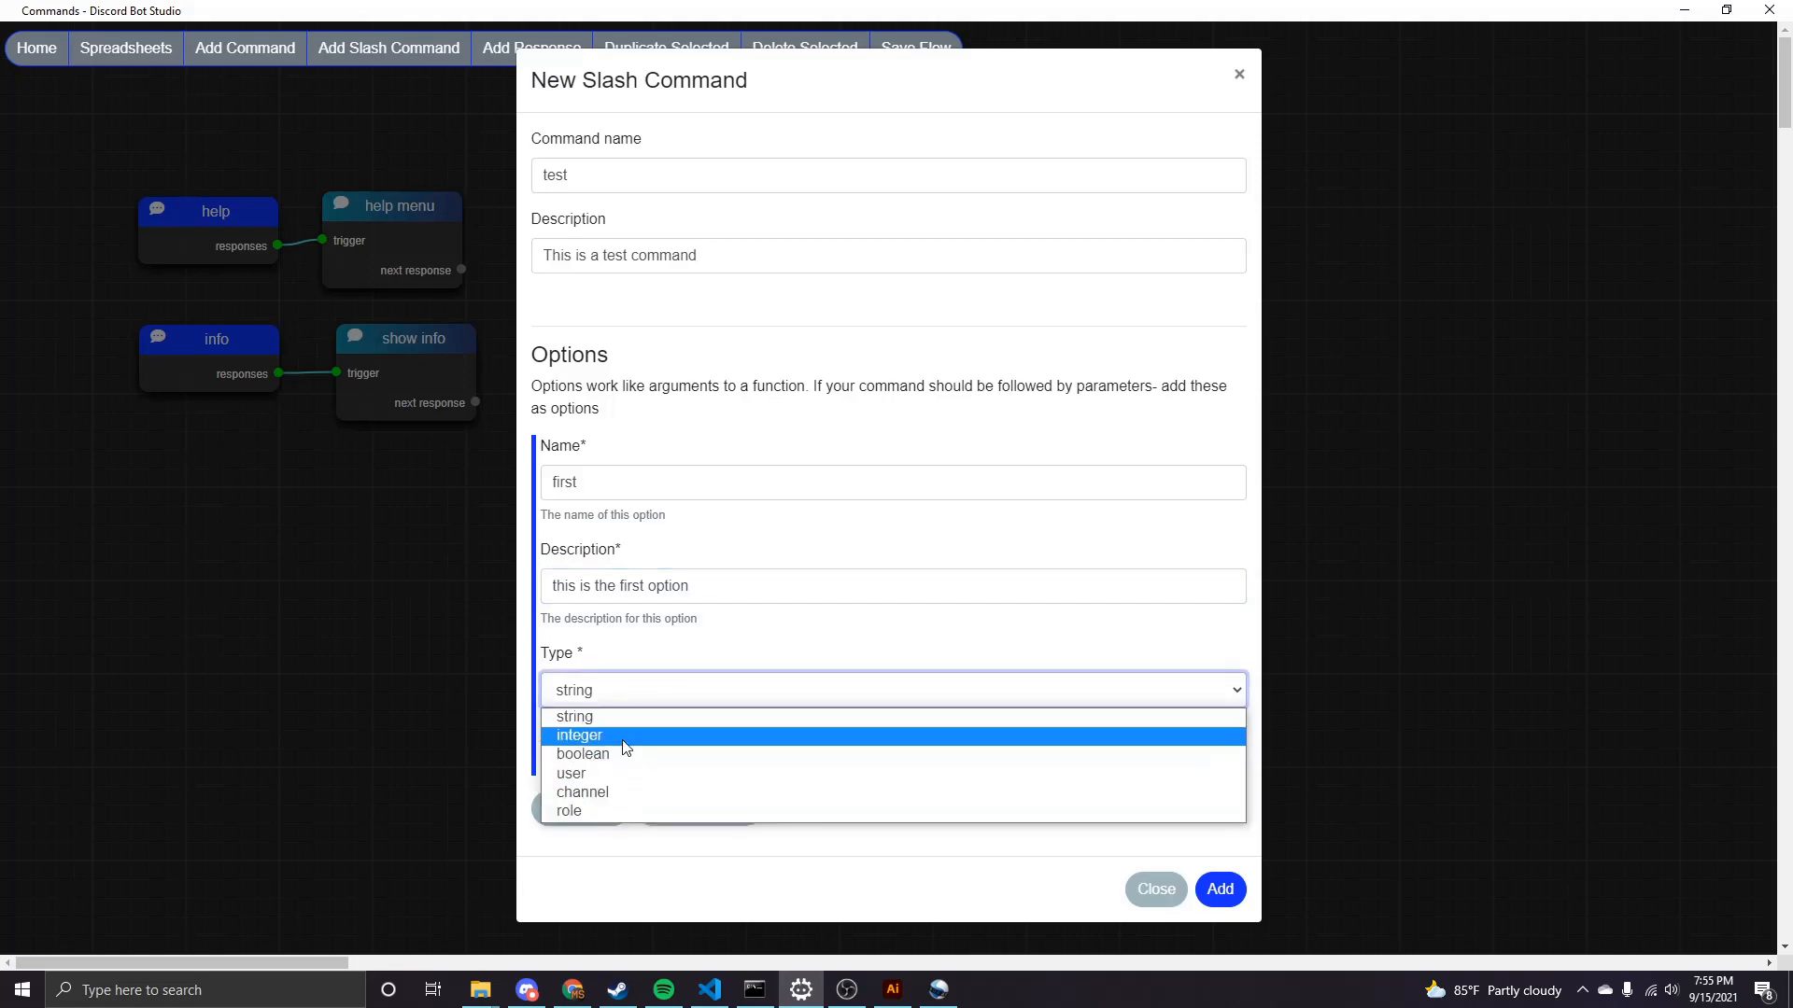
pyautogui.moveTo(642, 717)
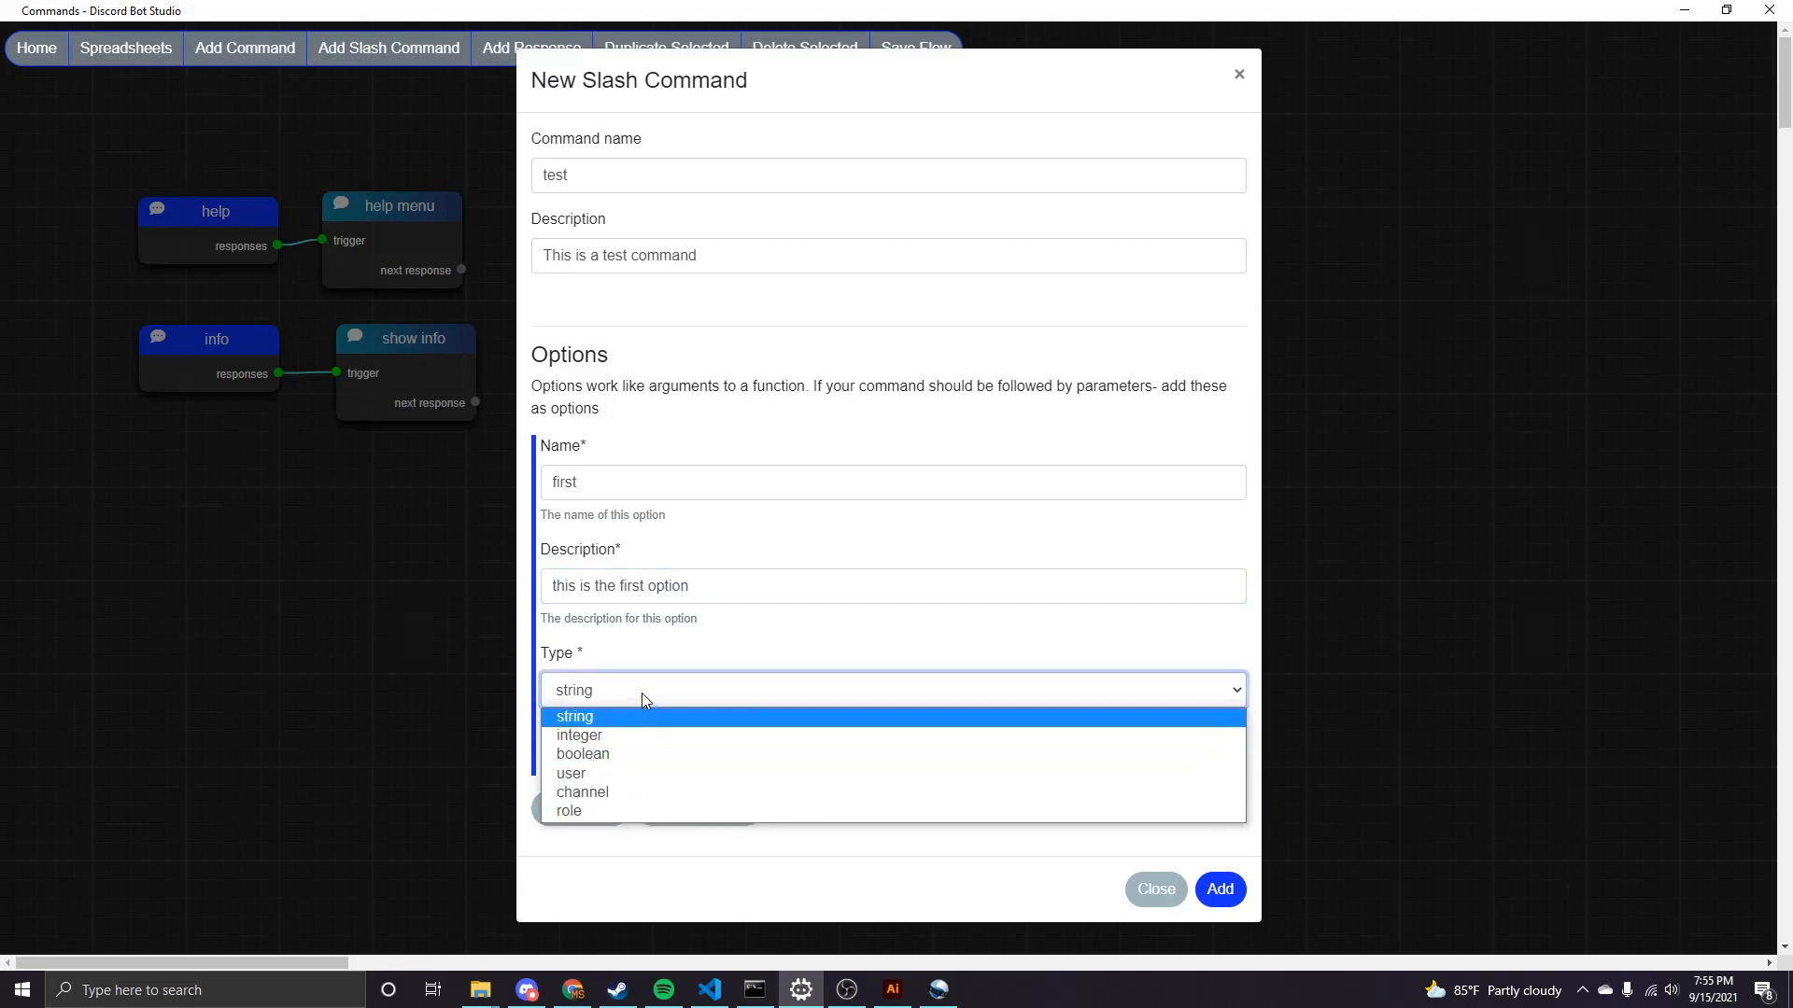
pyautogui.click(573, 715)
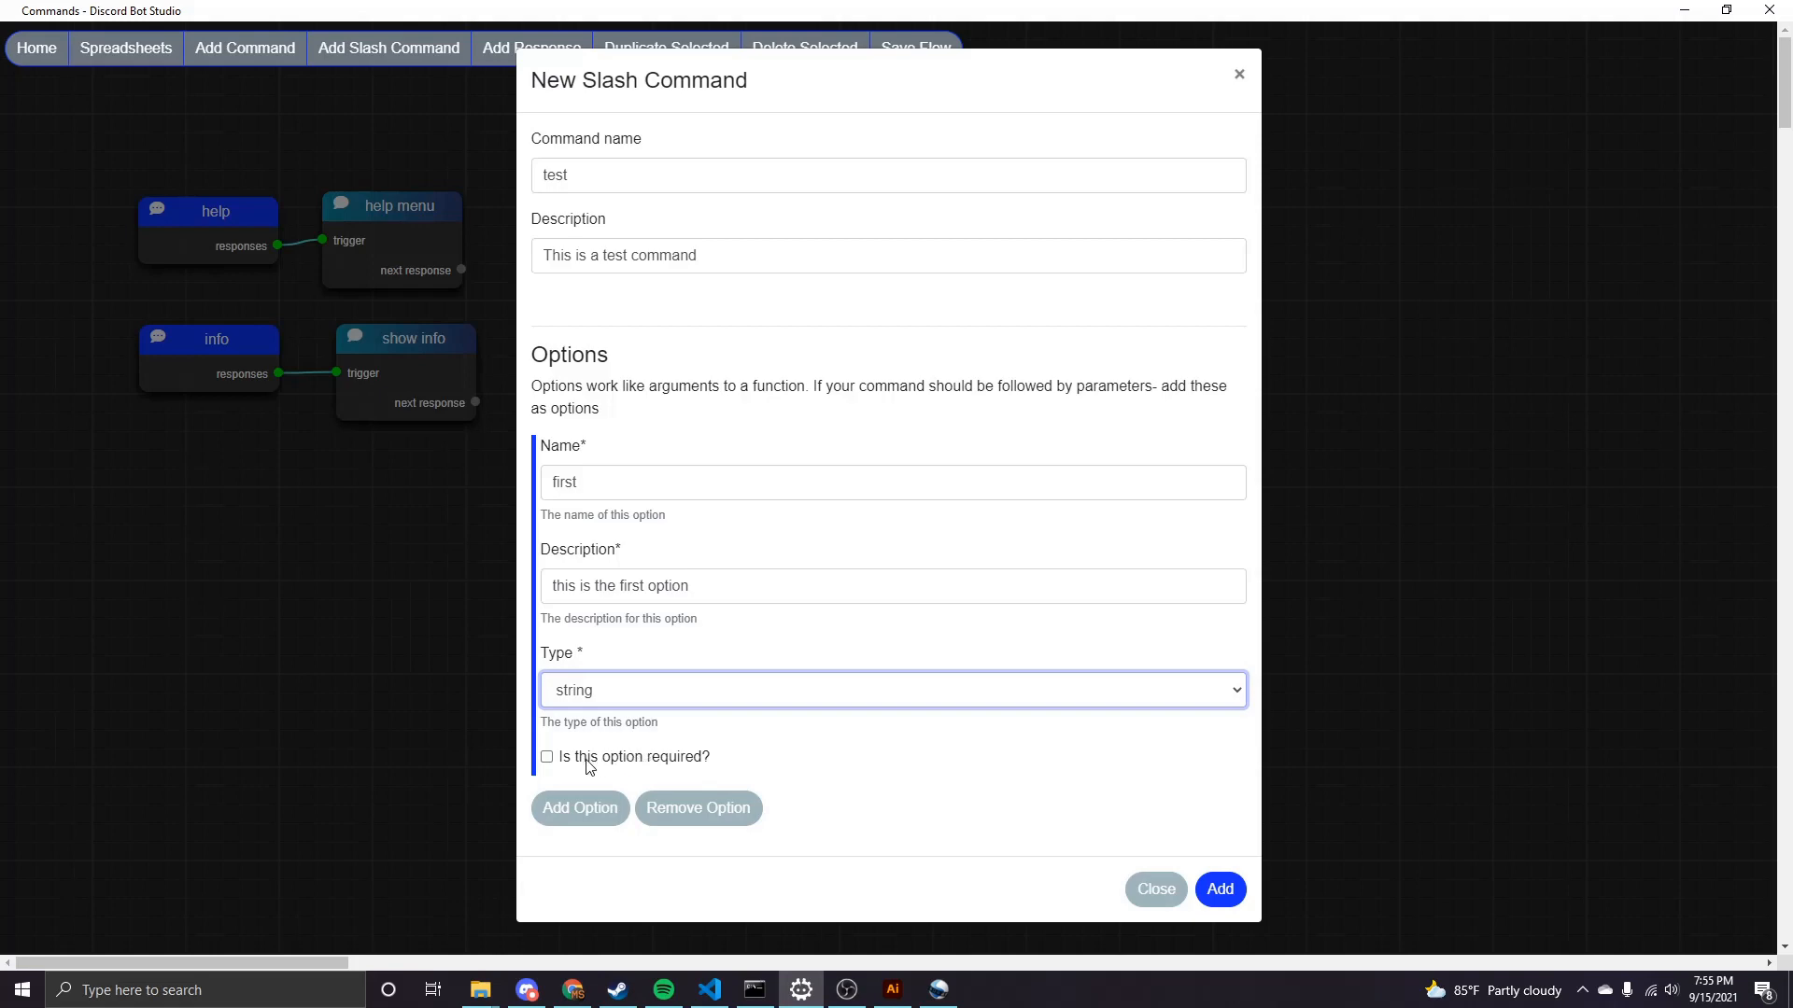
pyautogui.click(547, 756)
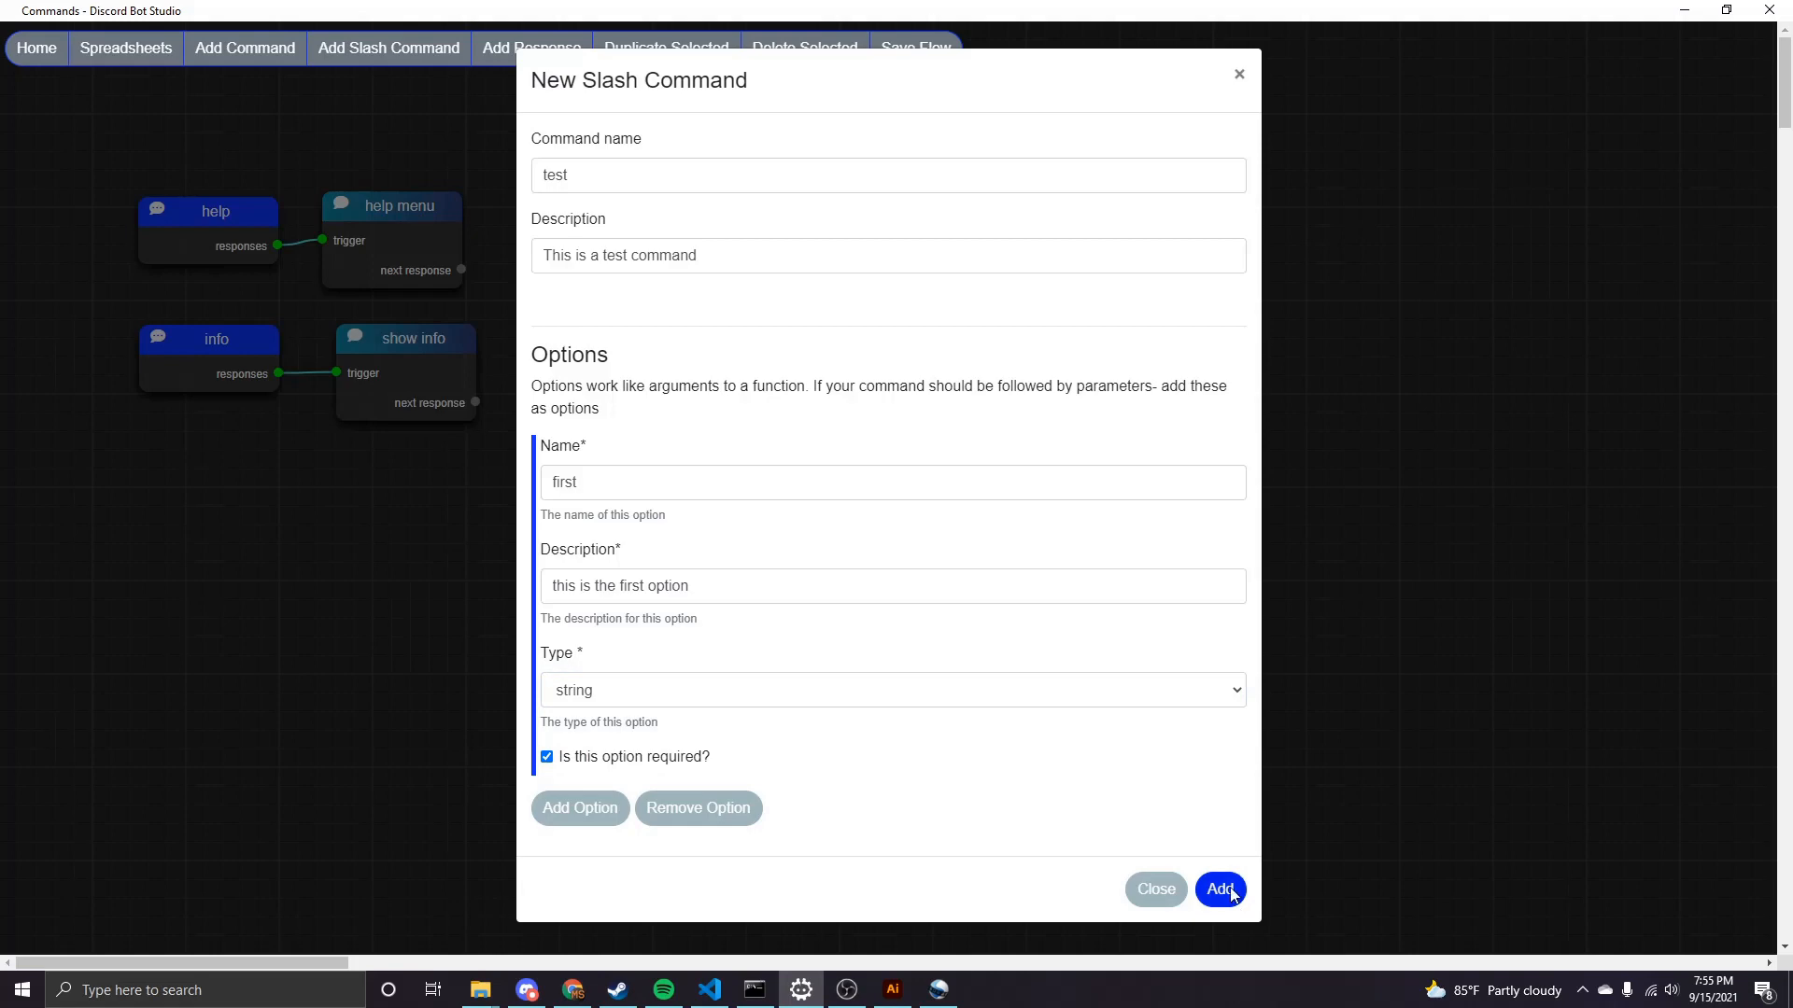
# Finish creating the /test command and save the command flow.
pyautogui.click(1220, 889)
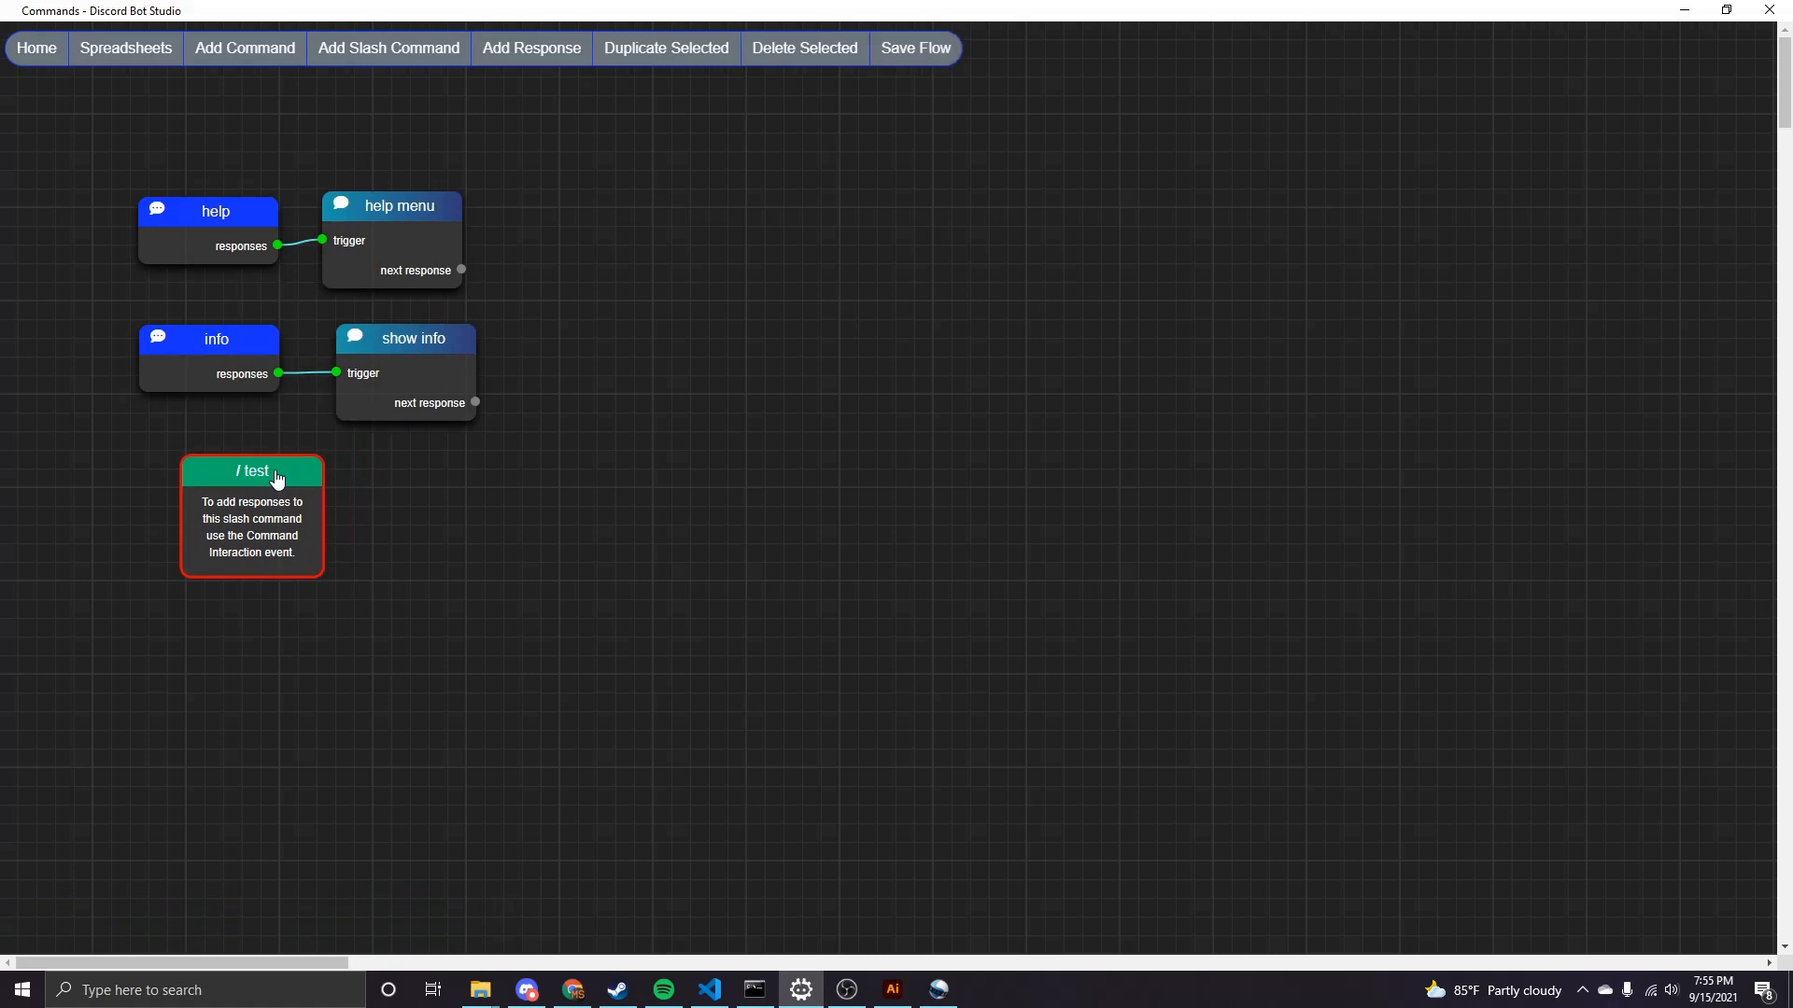
pyautogui.click(913, 48)
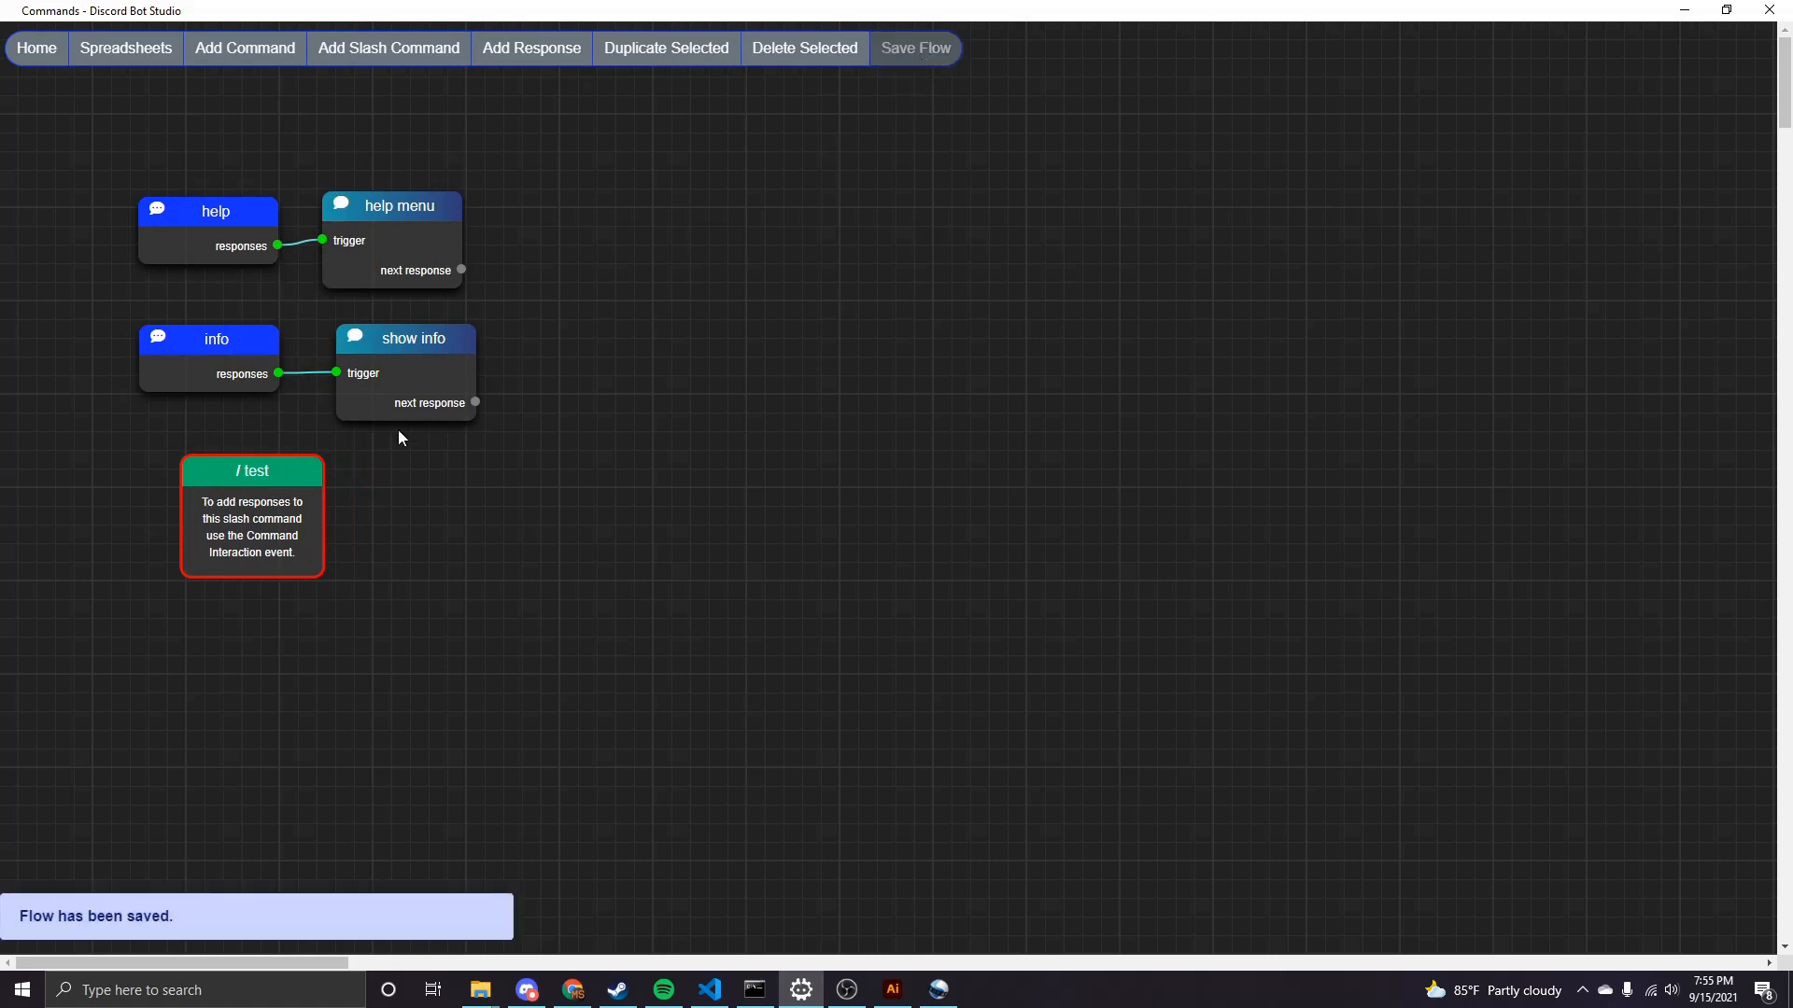
pyautogui.moveTo(323, 547)
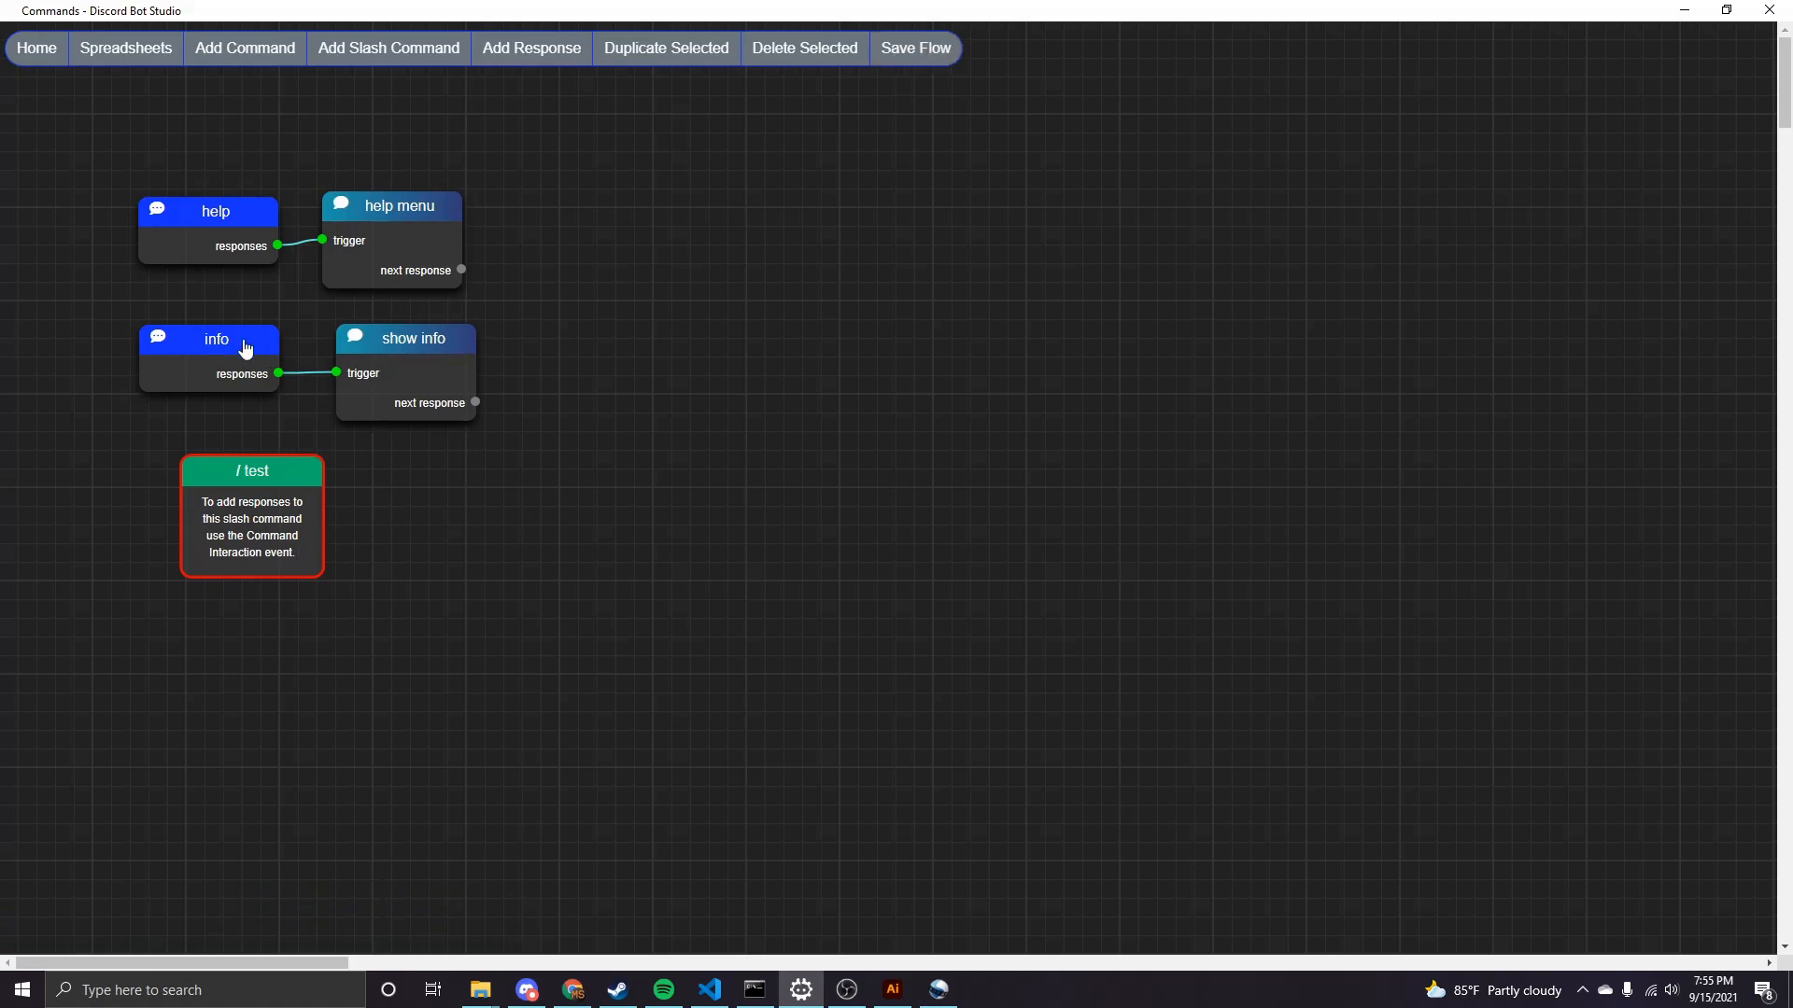
pyautogui.moveTo(324, 527)
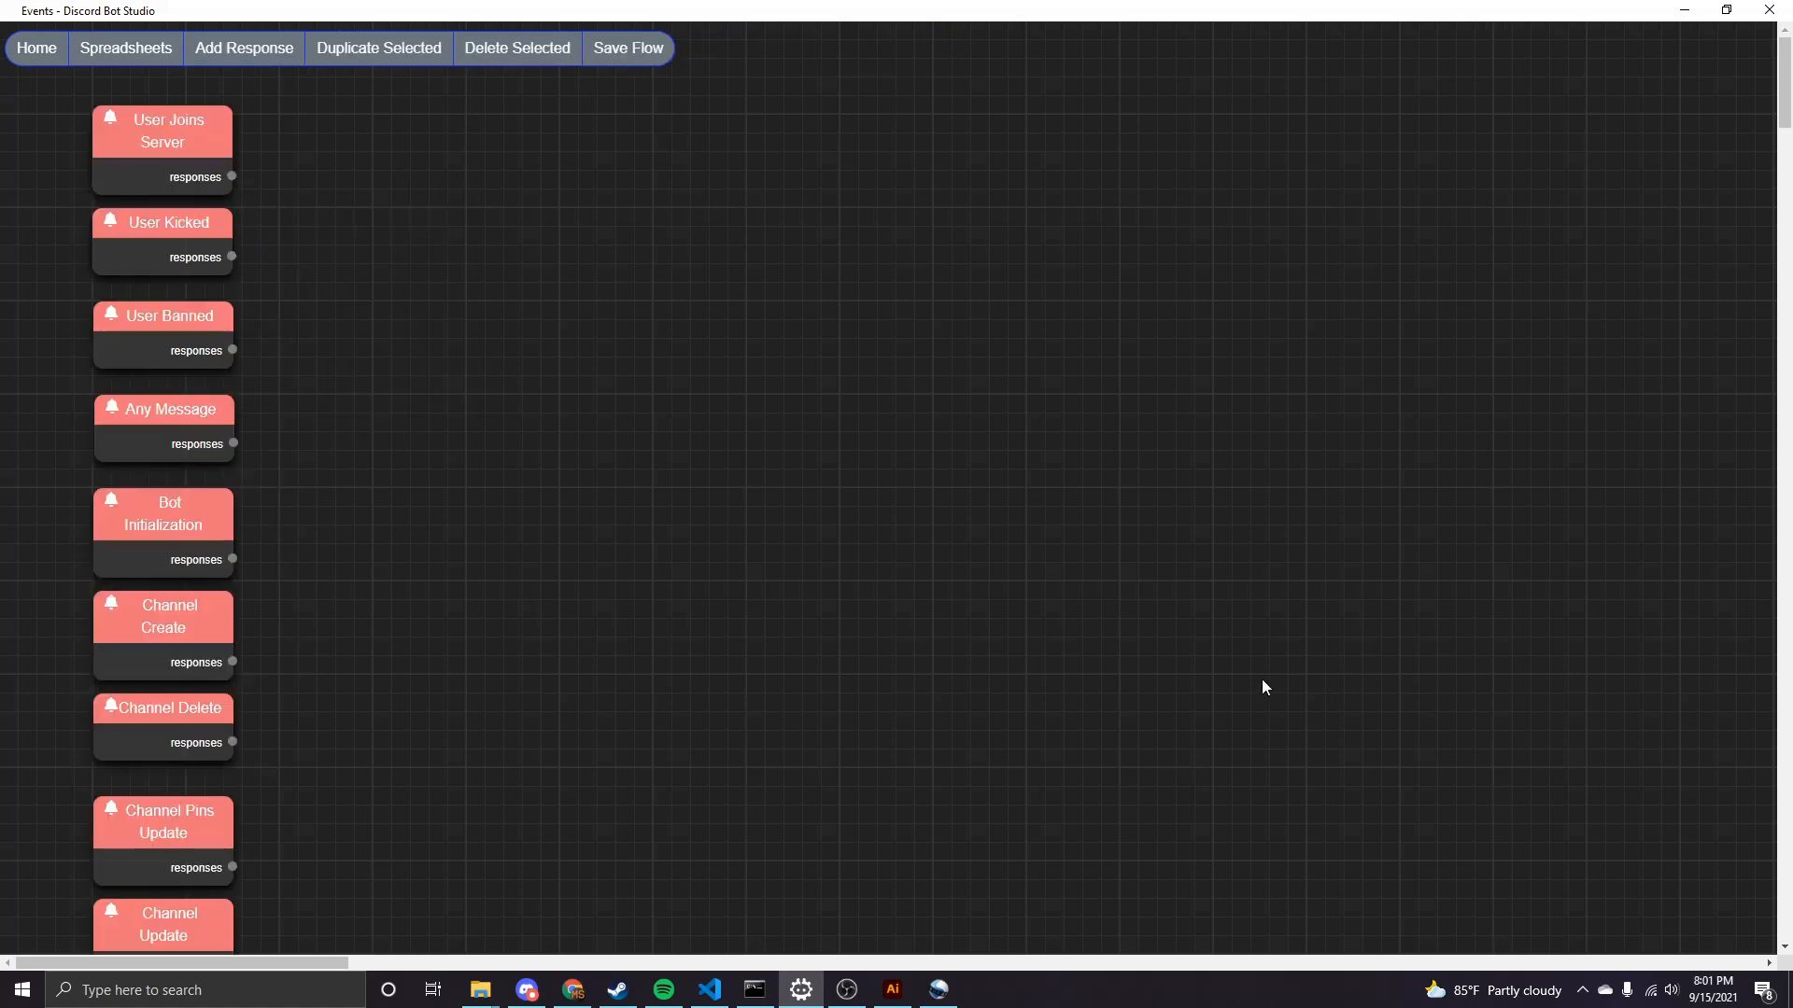
pyautogui.moveTo(960, 628)
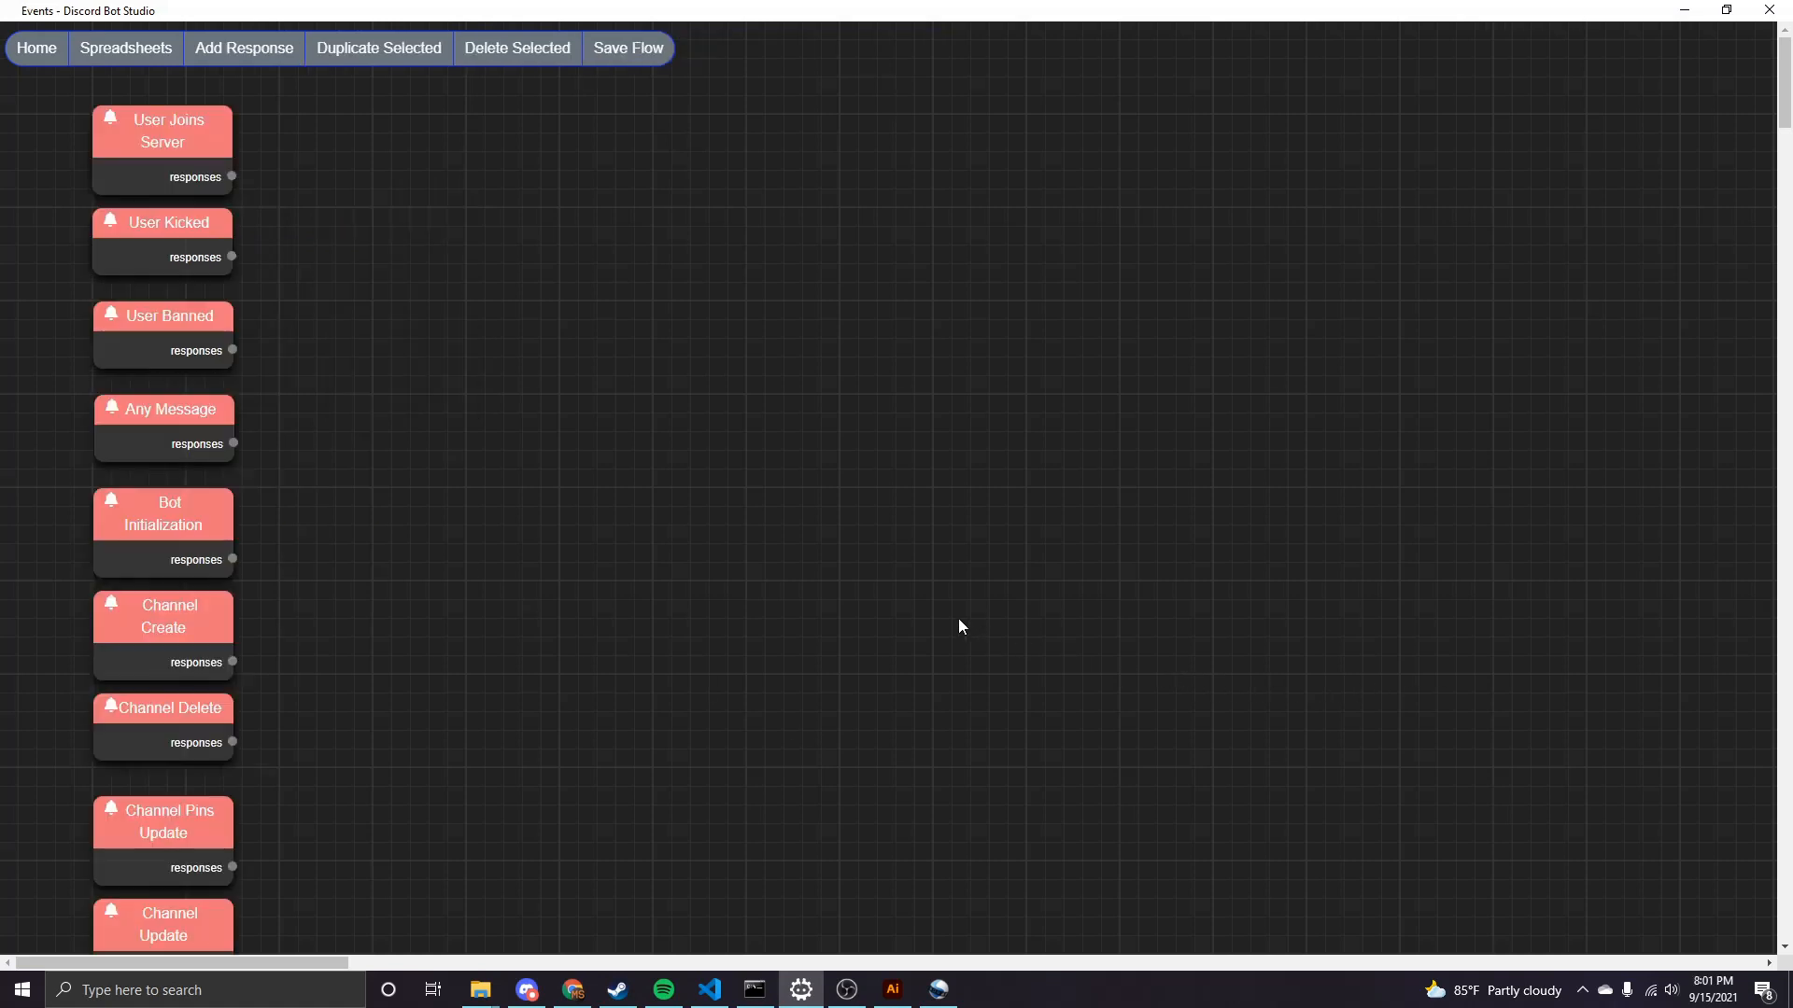
pyautogui.moveTo(241, 353)
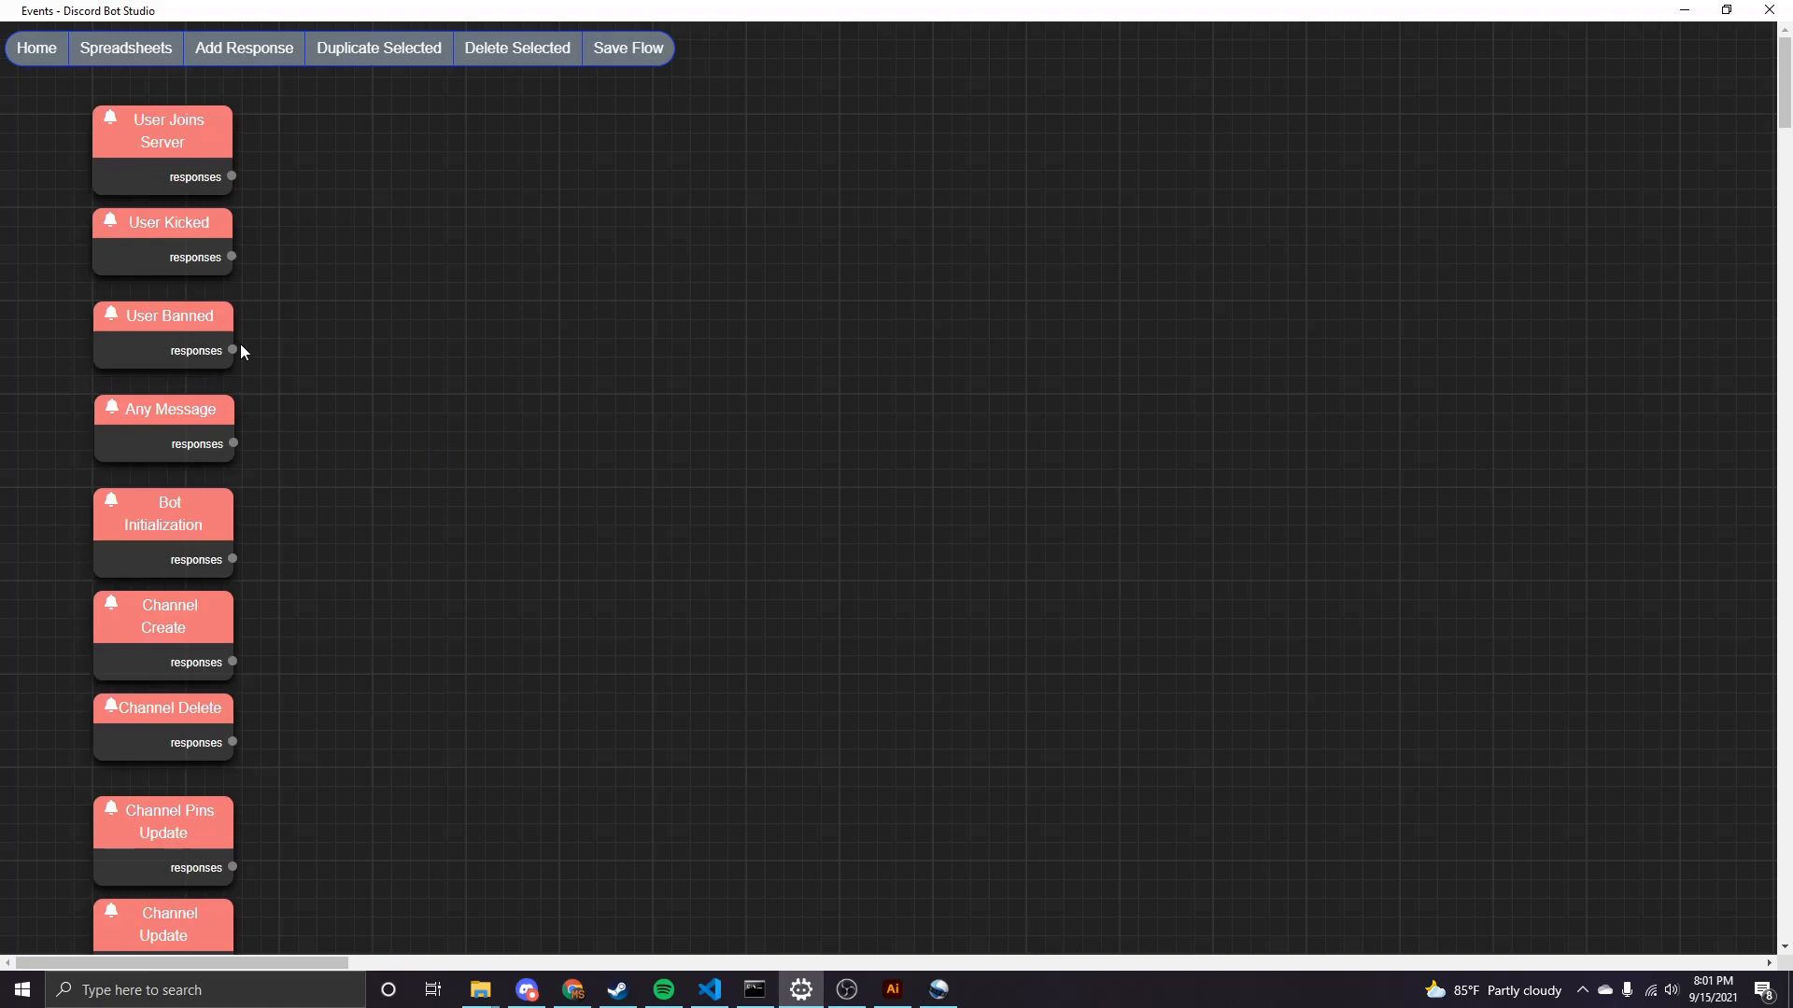
pyautogui.moveTo(242, 422)
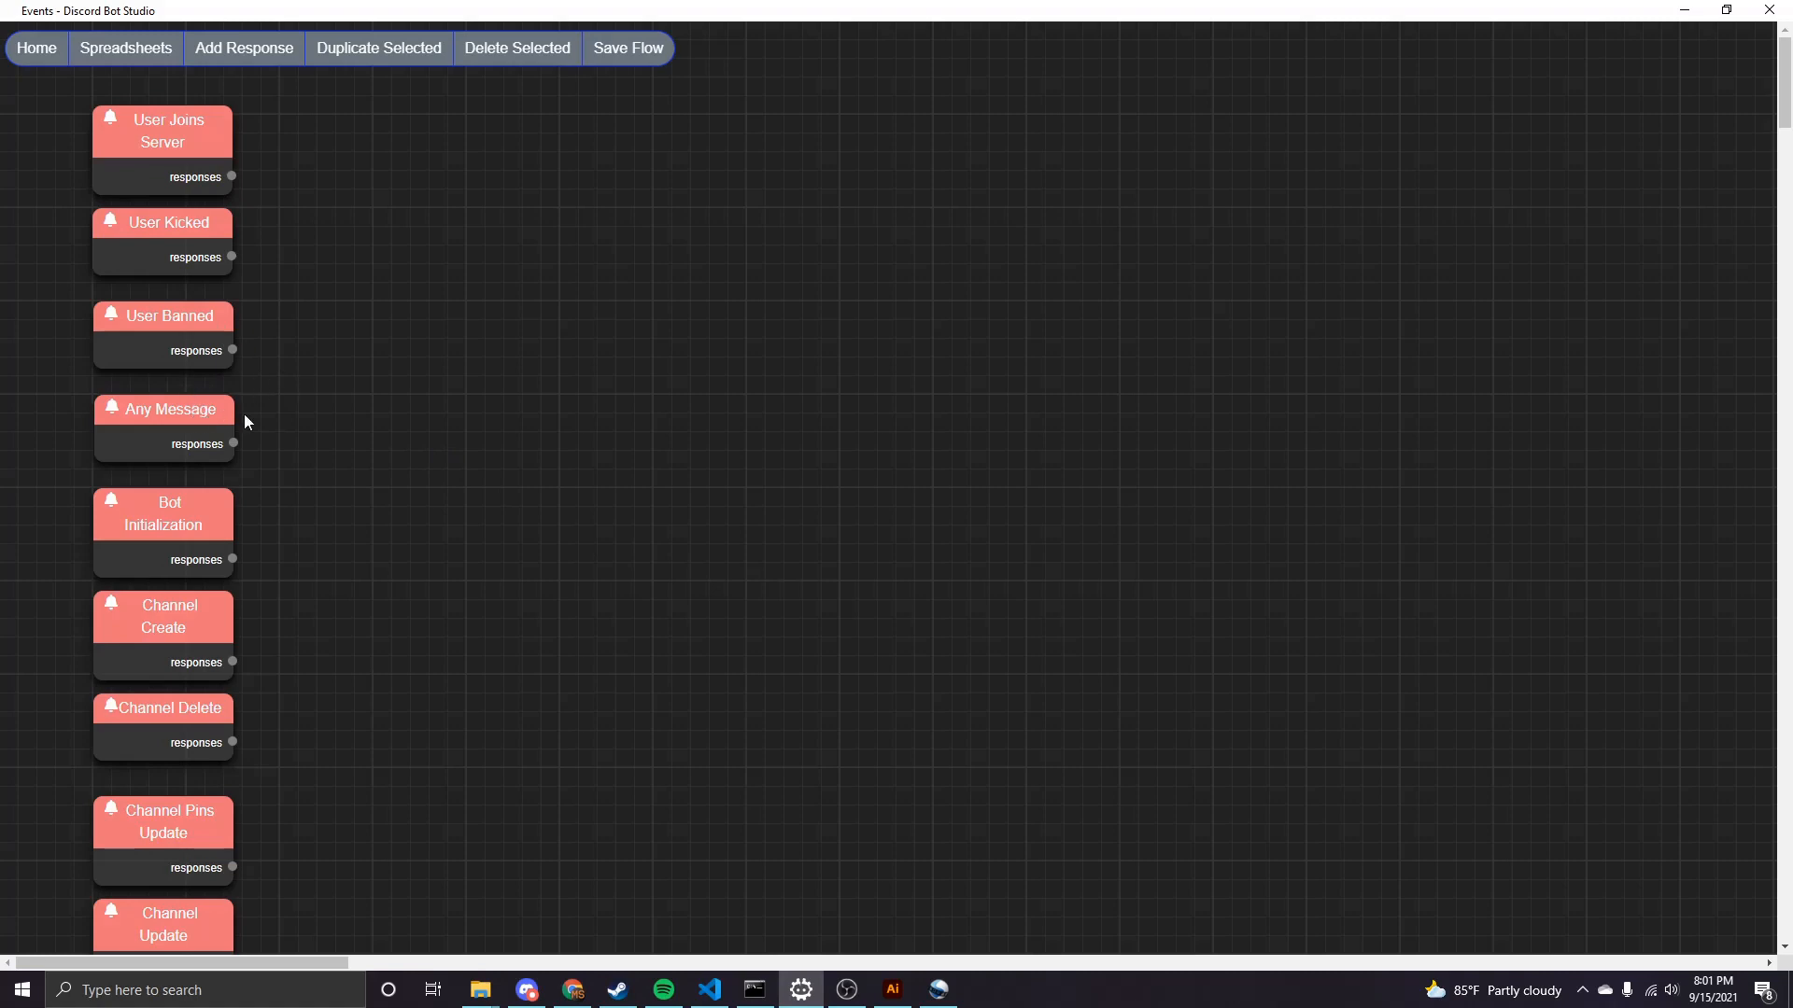
# Scroll the Events canvas to the Command Interaction event and its response chain.
pyautogui.scroll(-3)
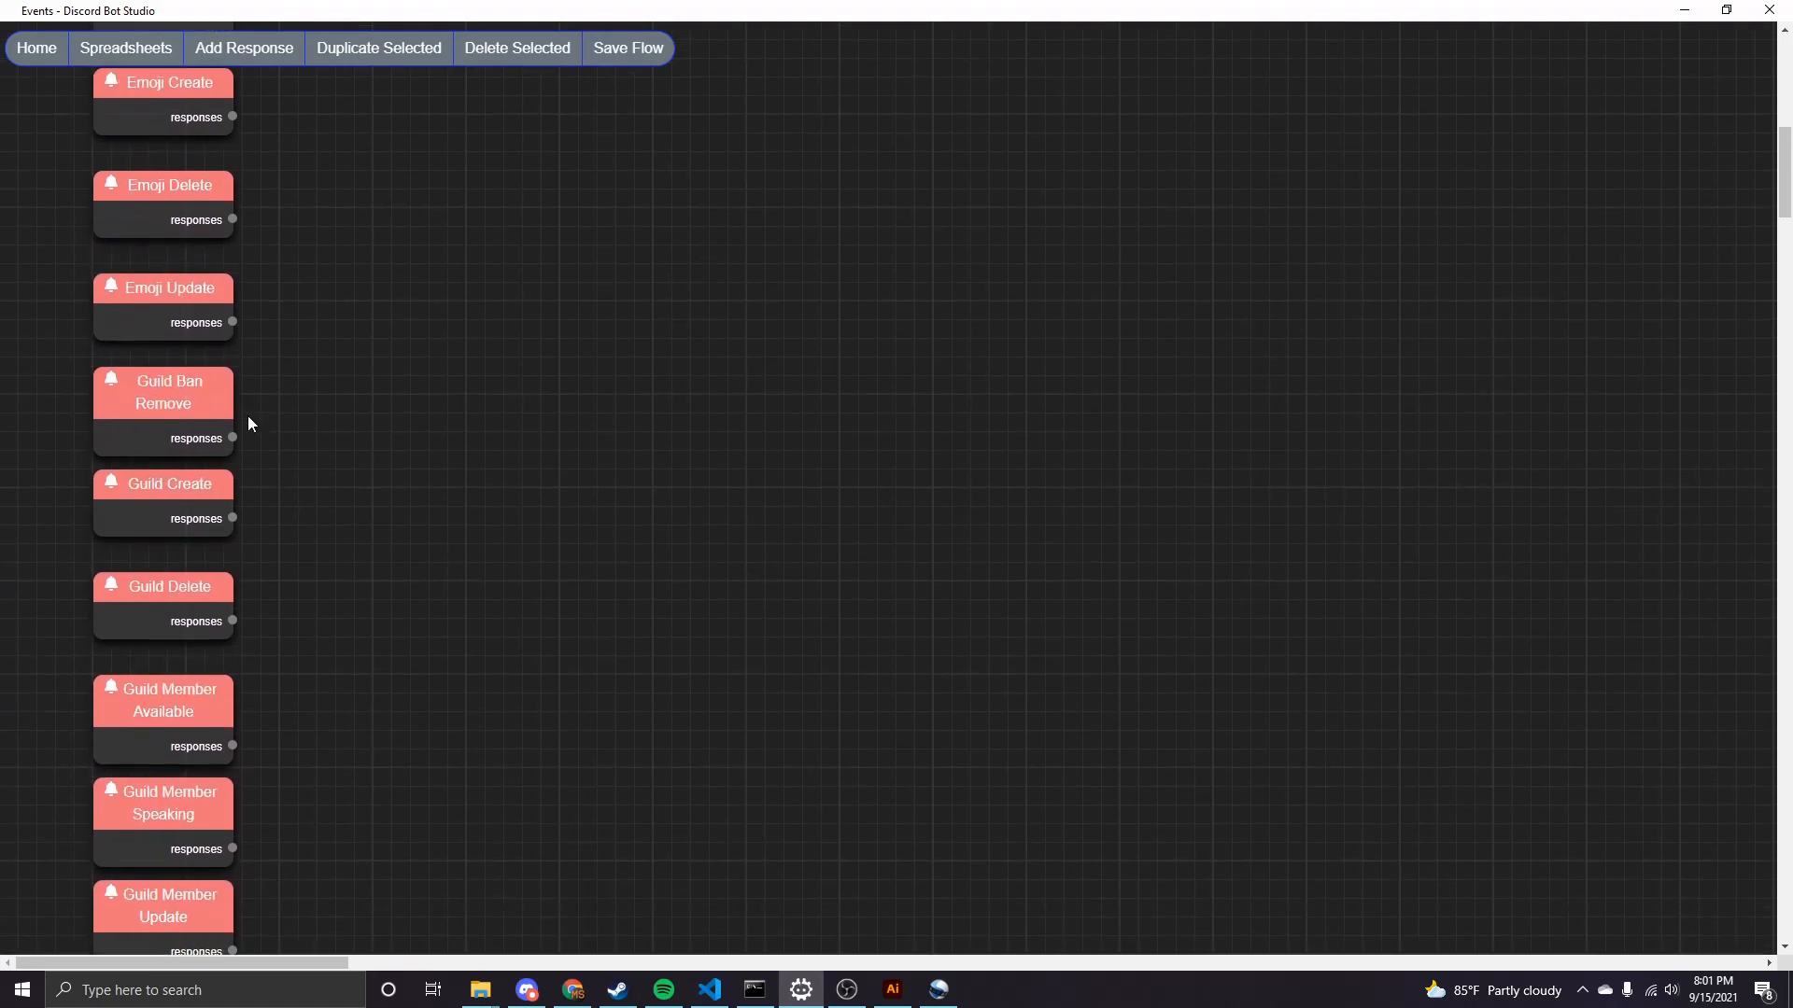
pyautogui.scroll(-3)
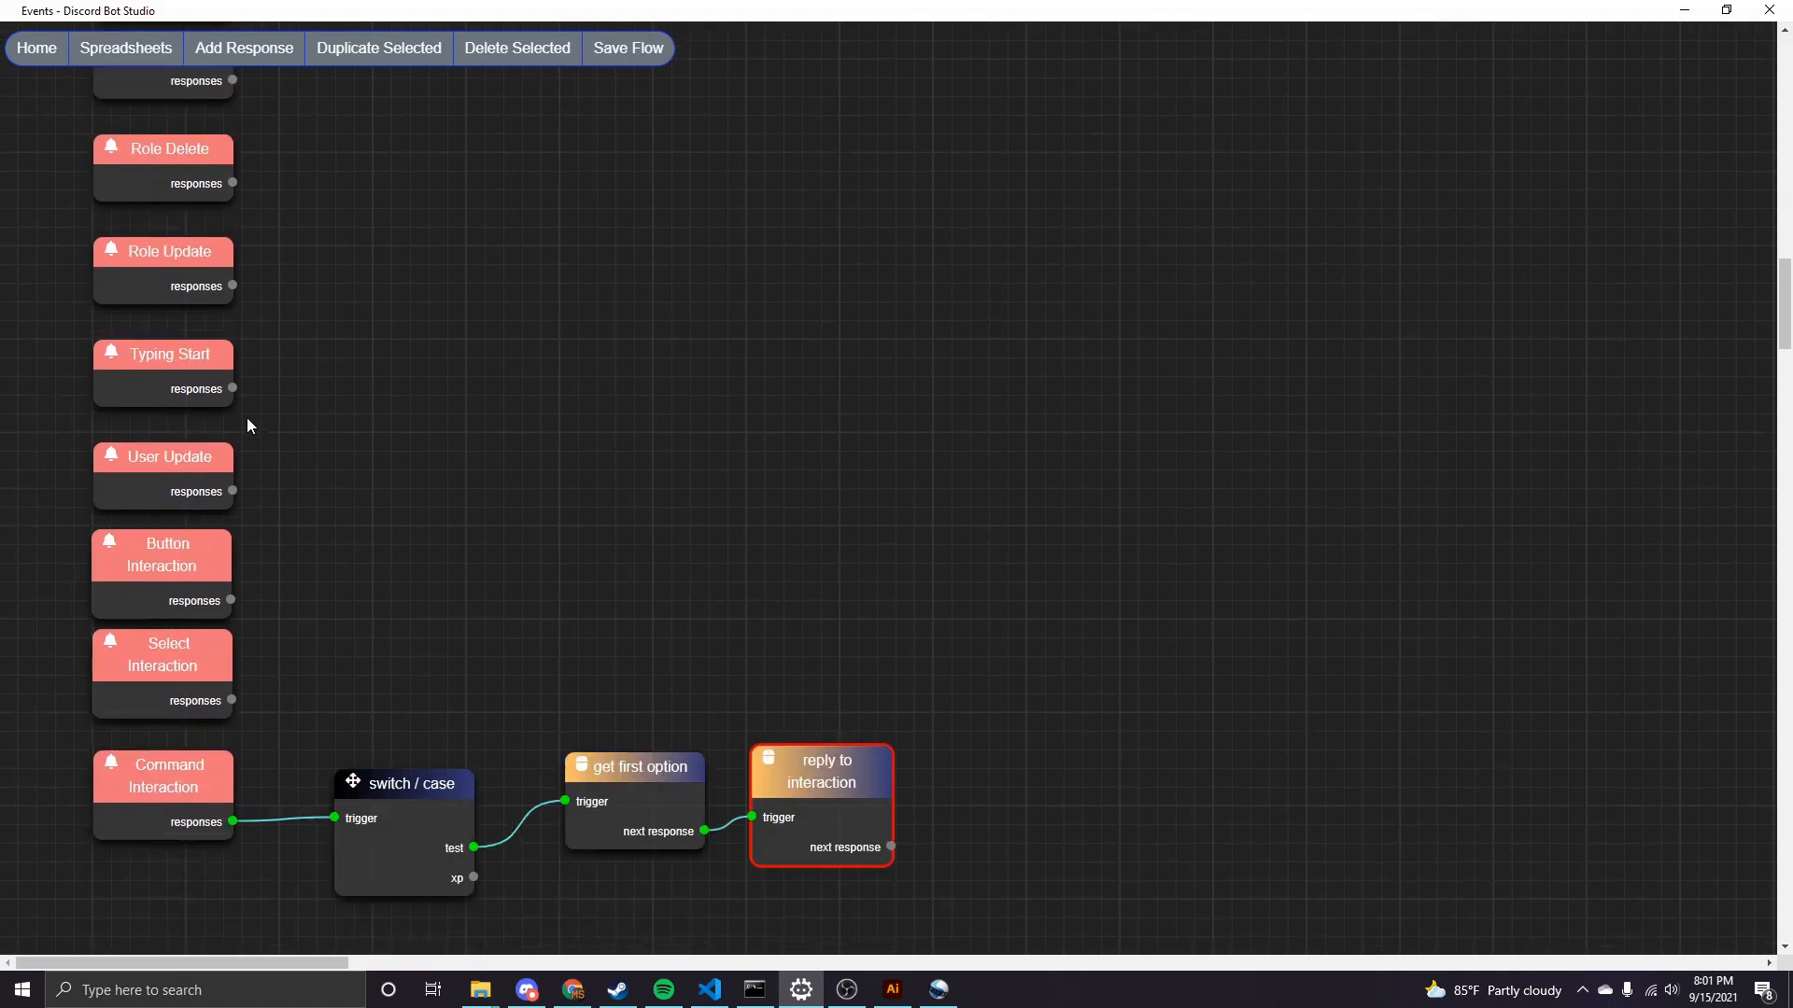
pyautogui.scroll(3)
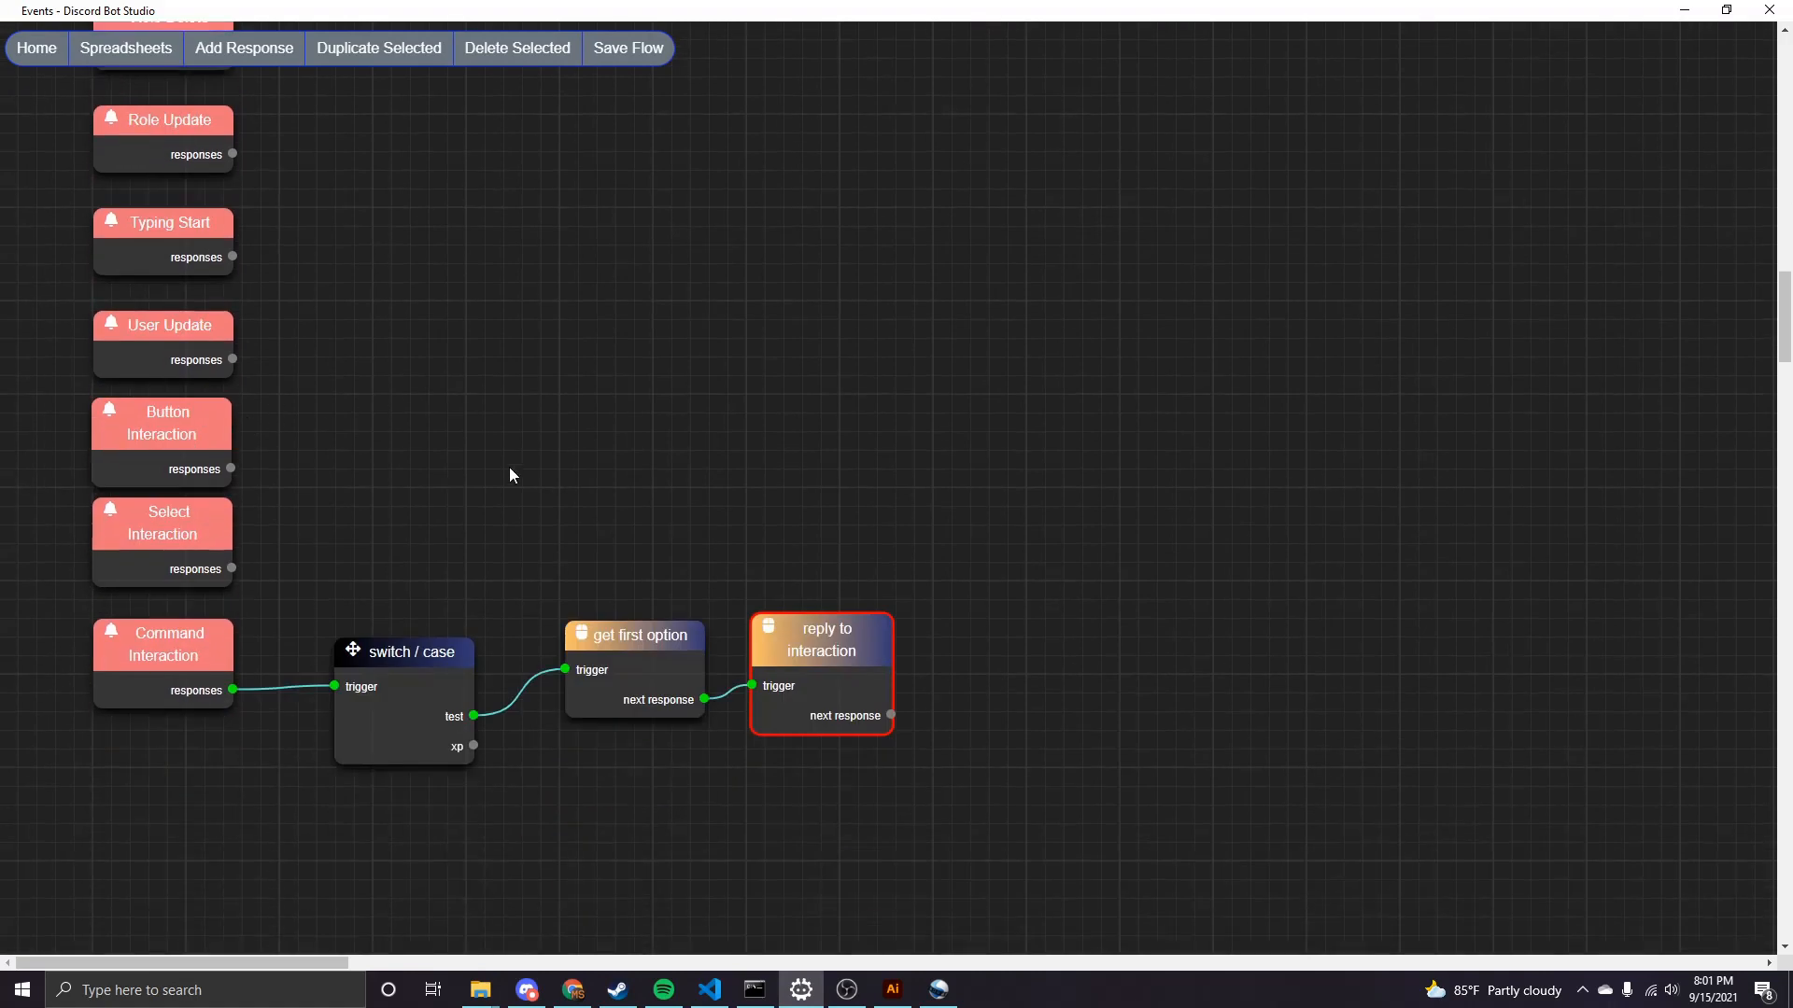
pyautogui.moveTo(211, 667)
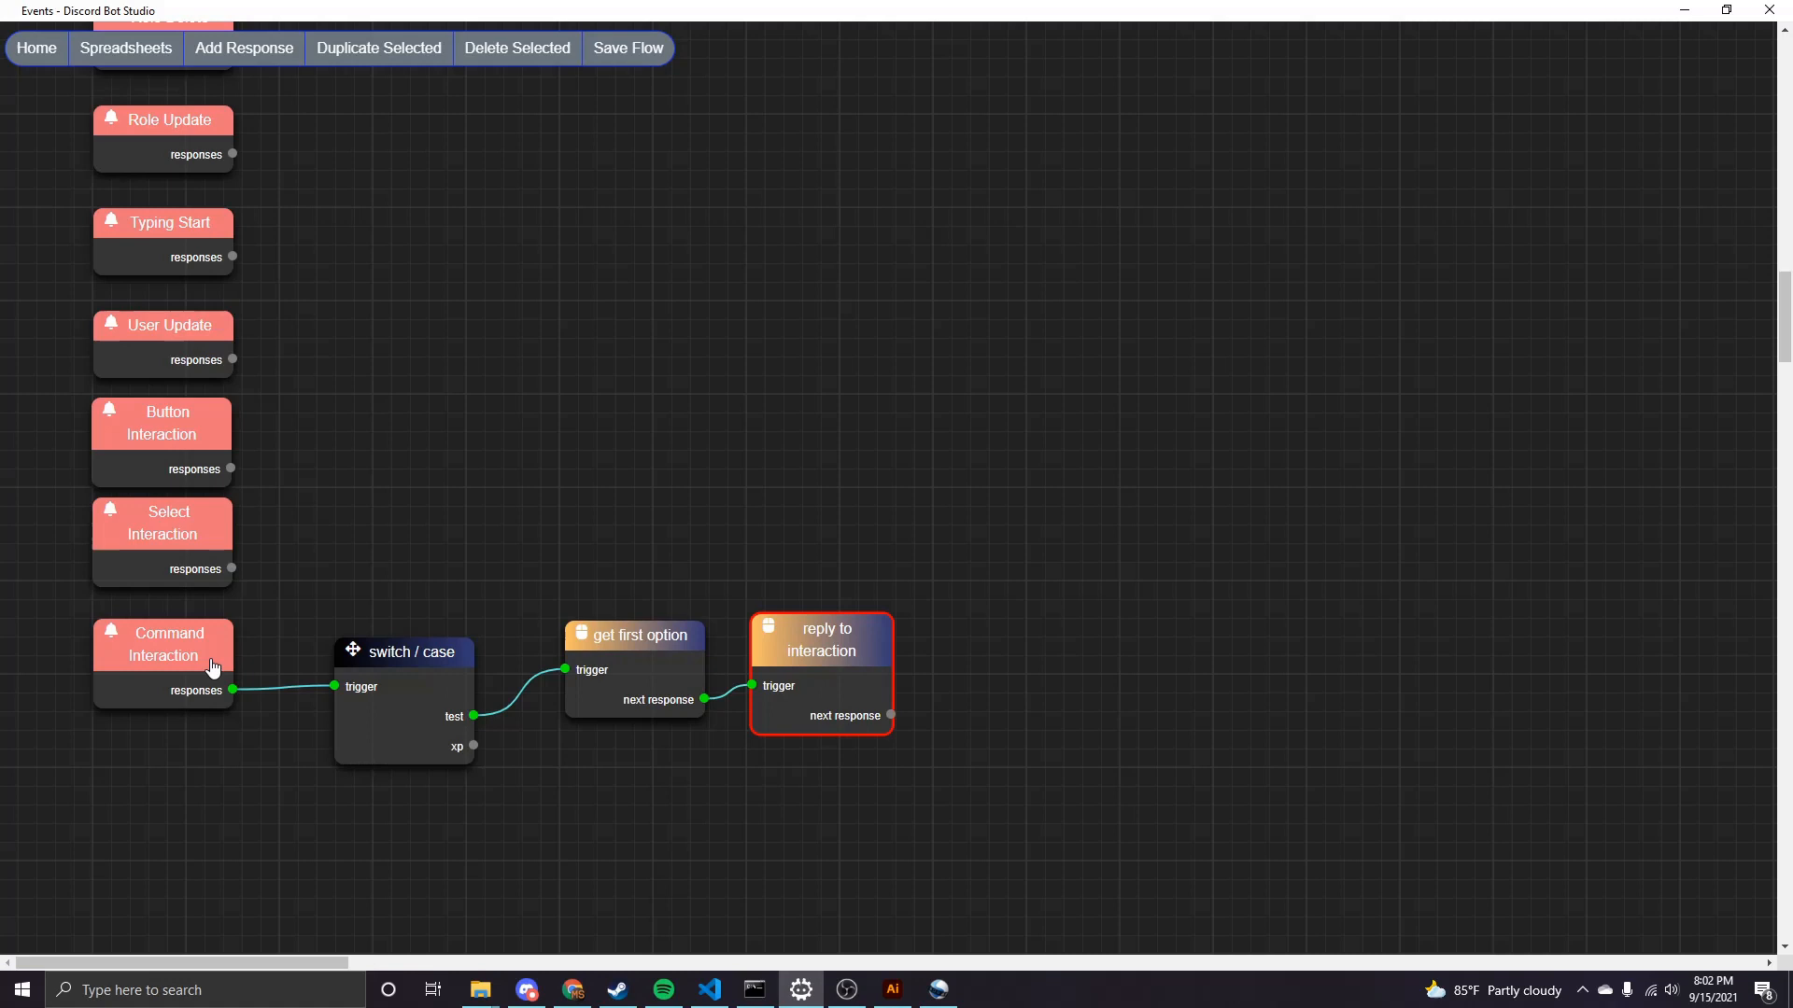
pyautogui.moveTo(437, 663)
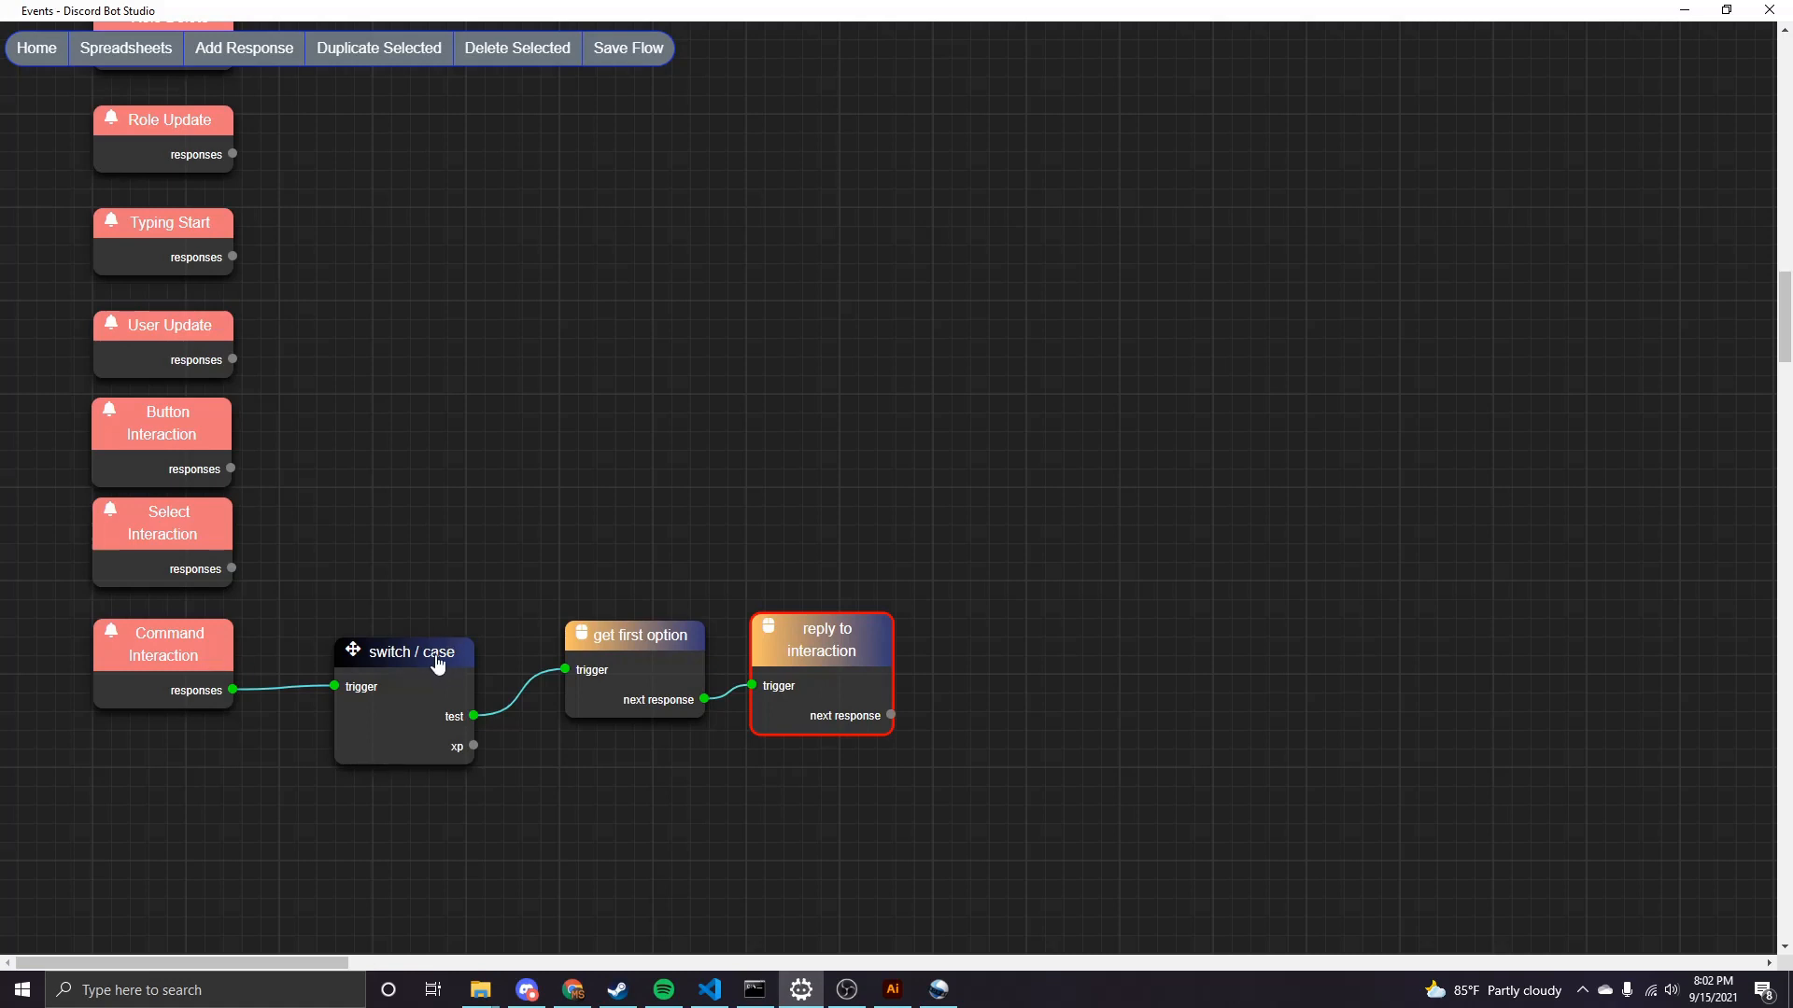
pyautogui.moveTo(435, 662)
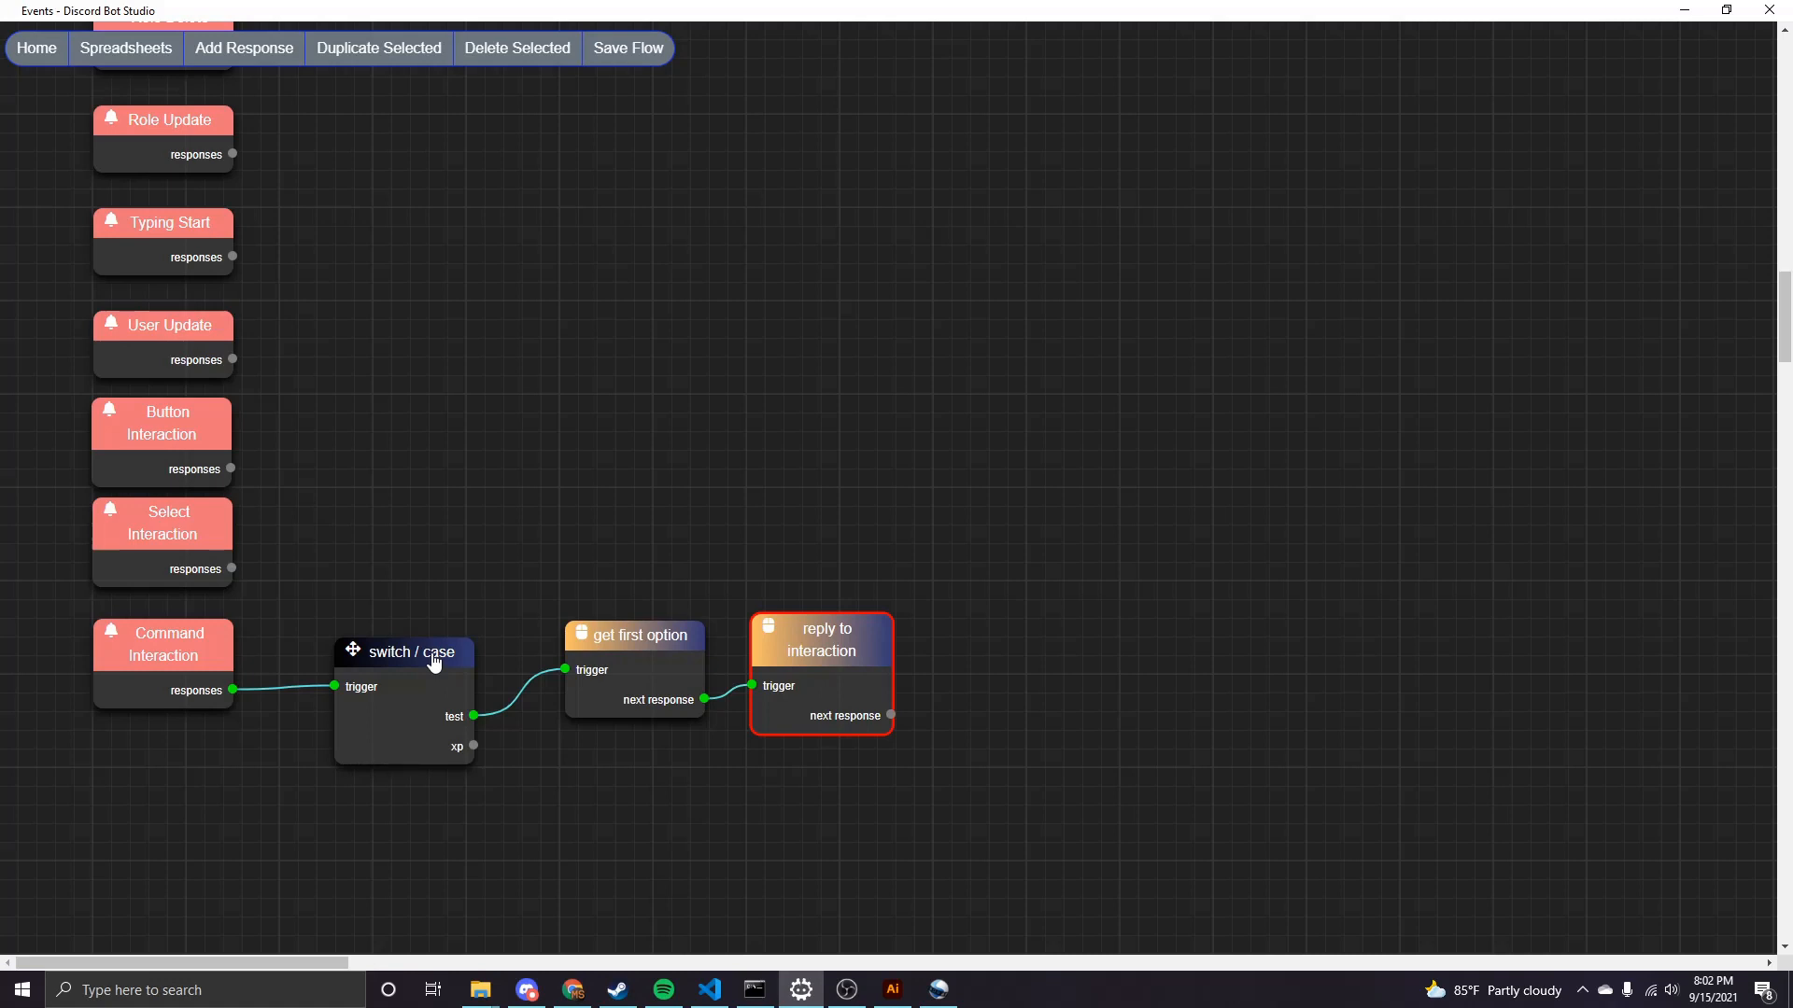
pyautogui.moveTo(500, 669)
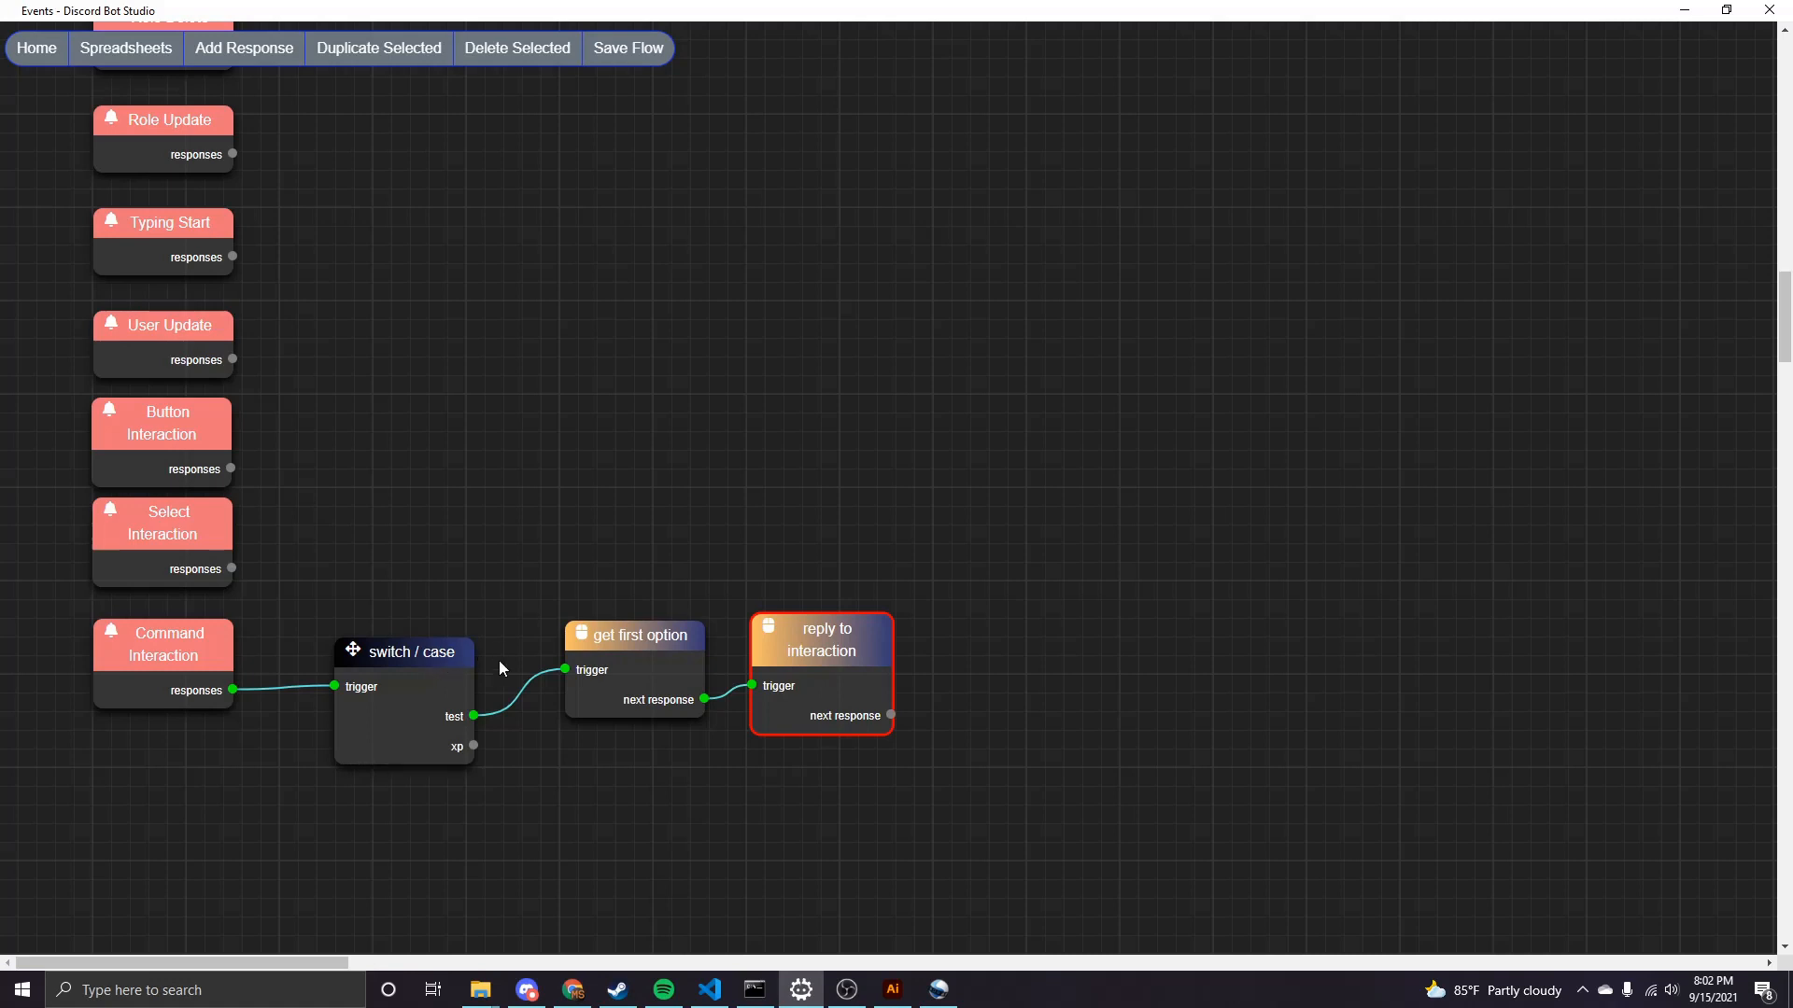
pyautogui.moveTo(476, 727)
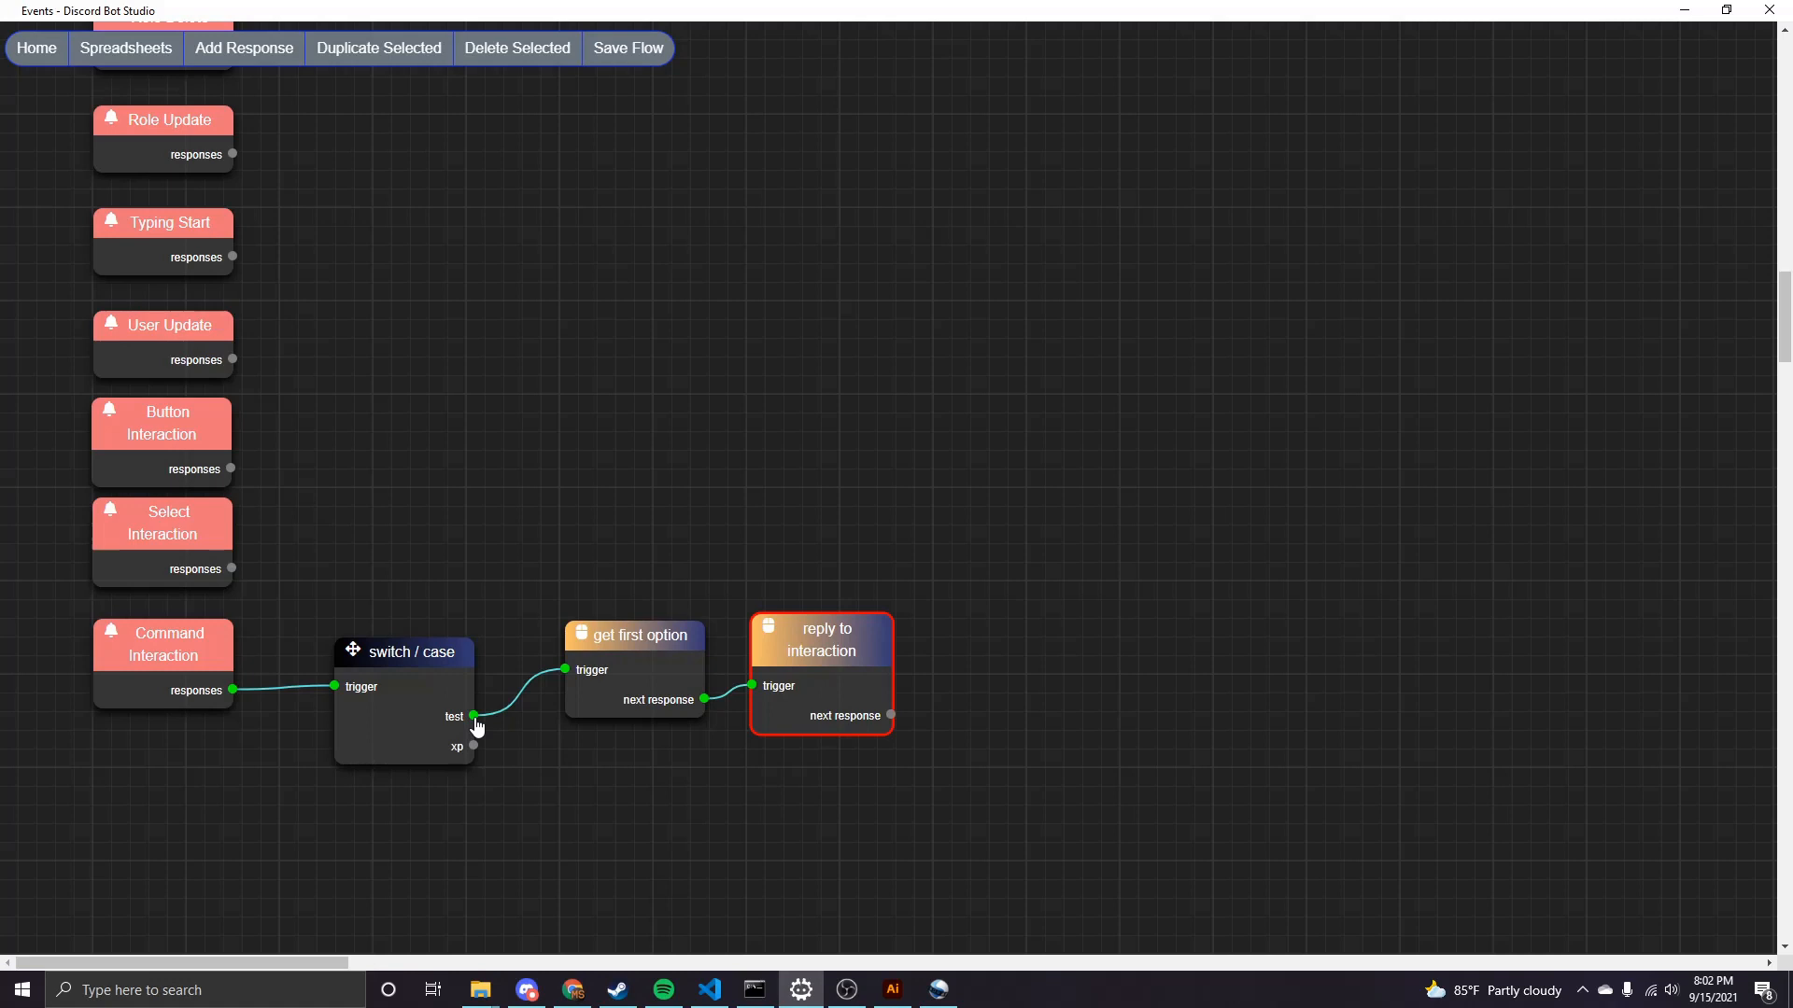
pyautogui.moveTo(481, 743)
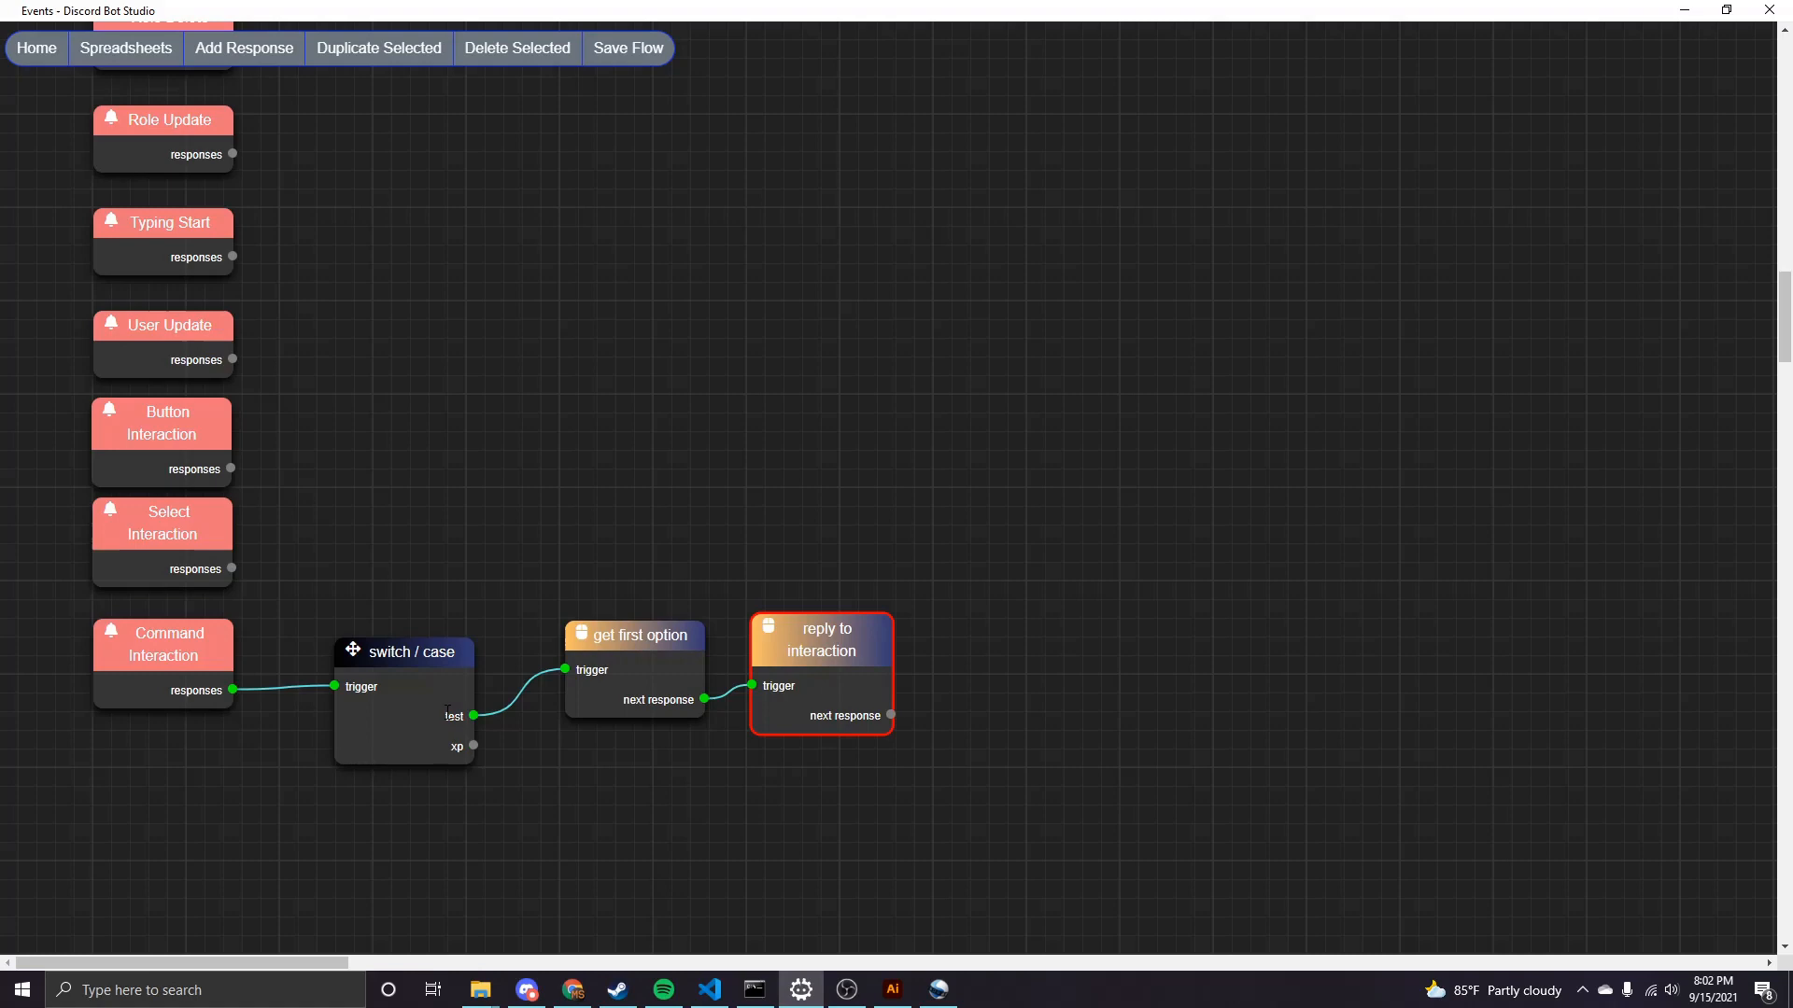
pyautogui.doubleClick(403, 651)
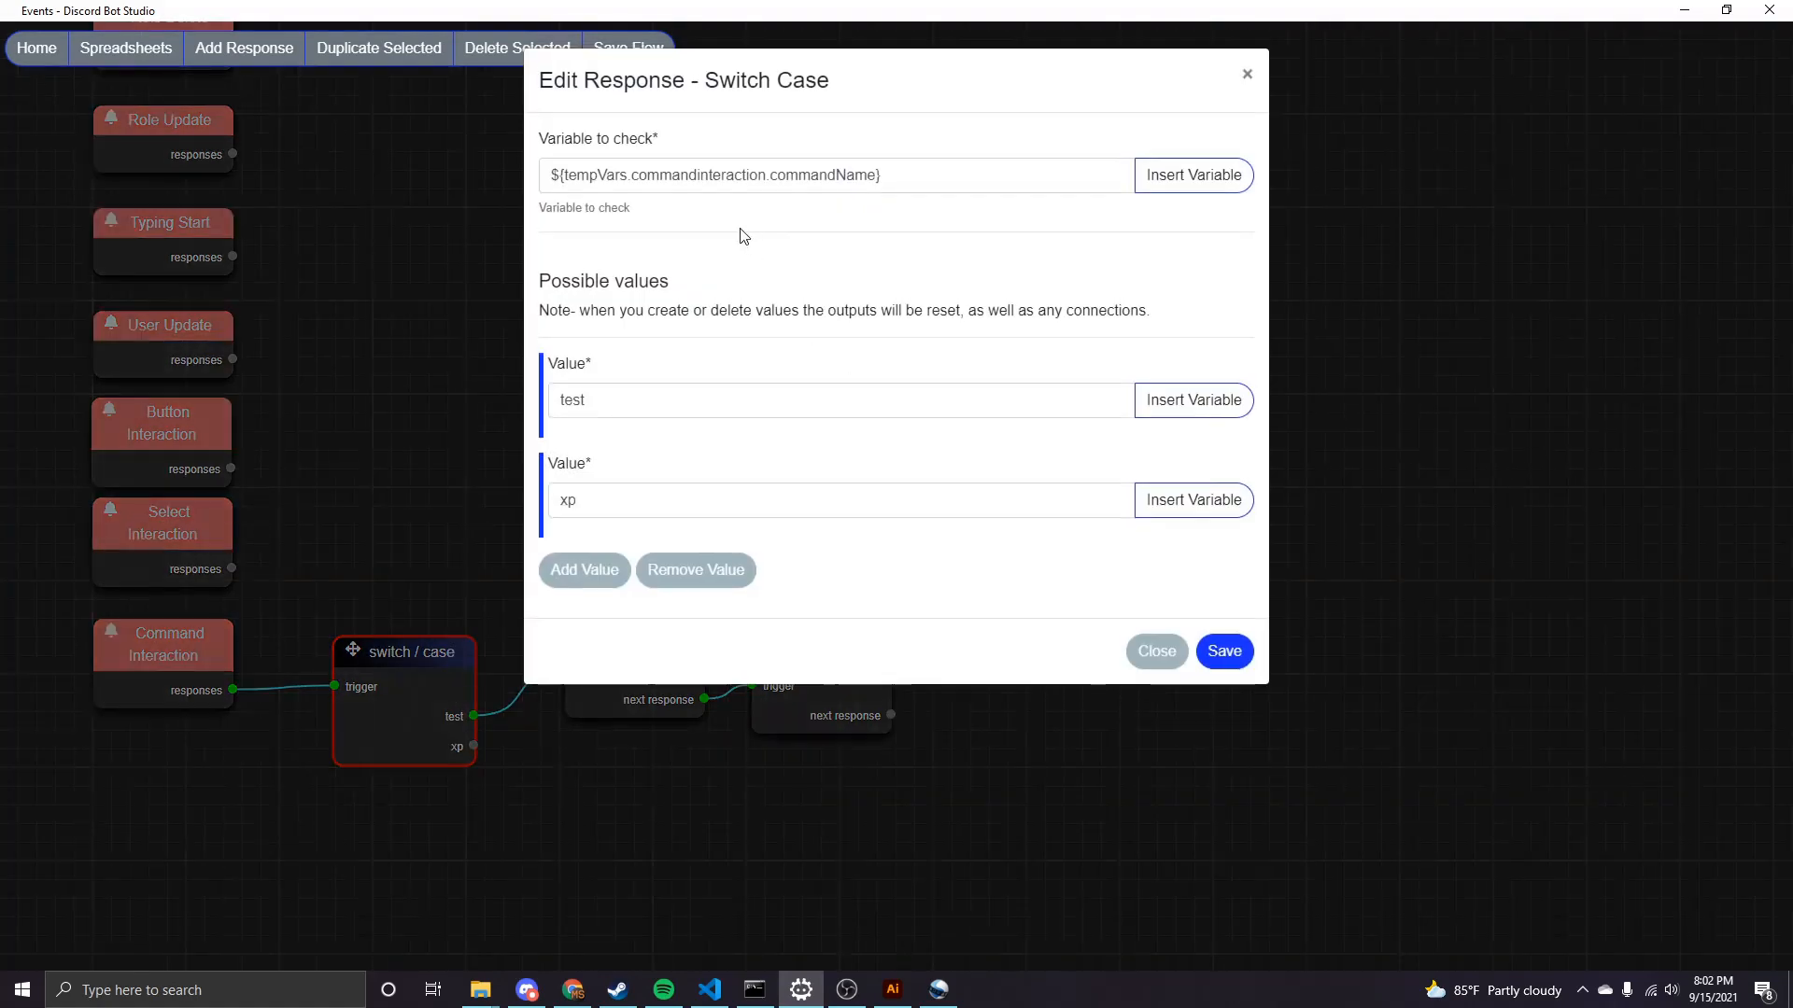
pyautogui.doubleClick(852, 175)
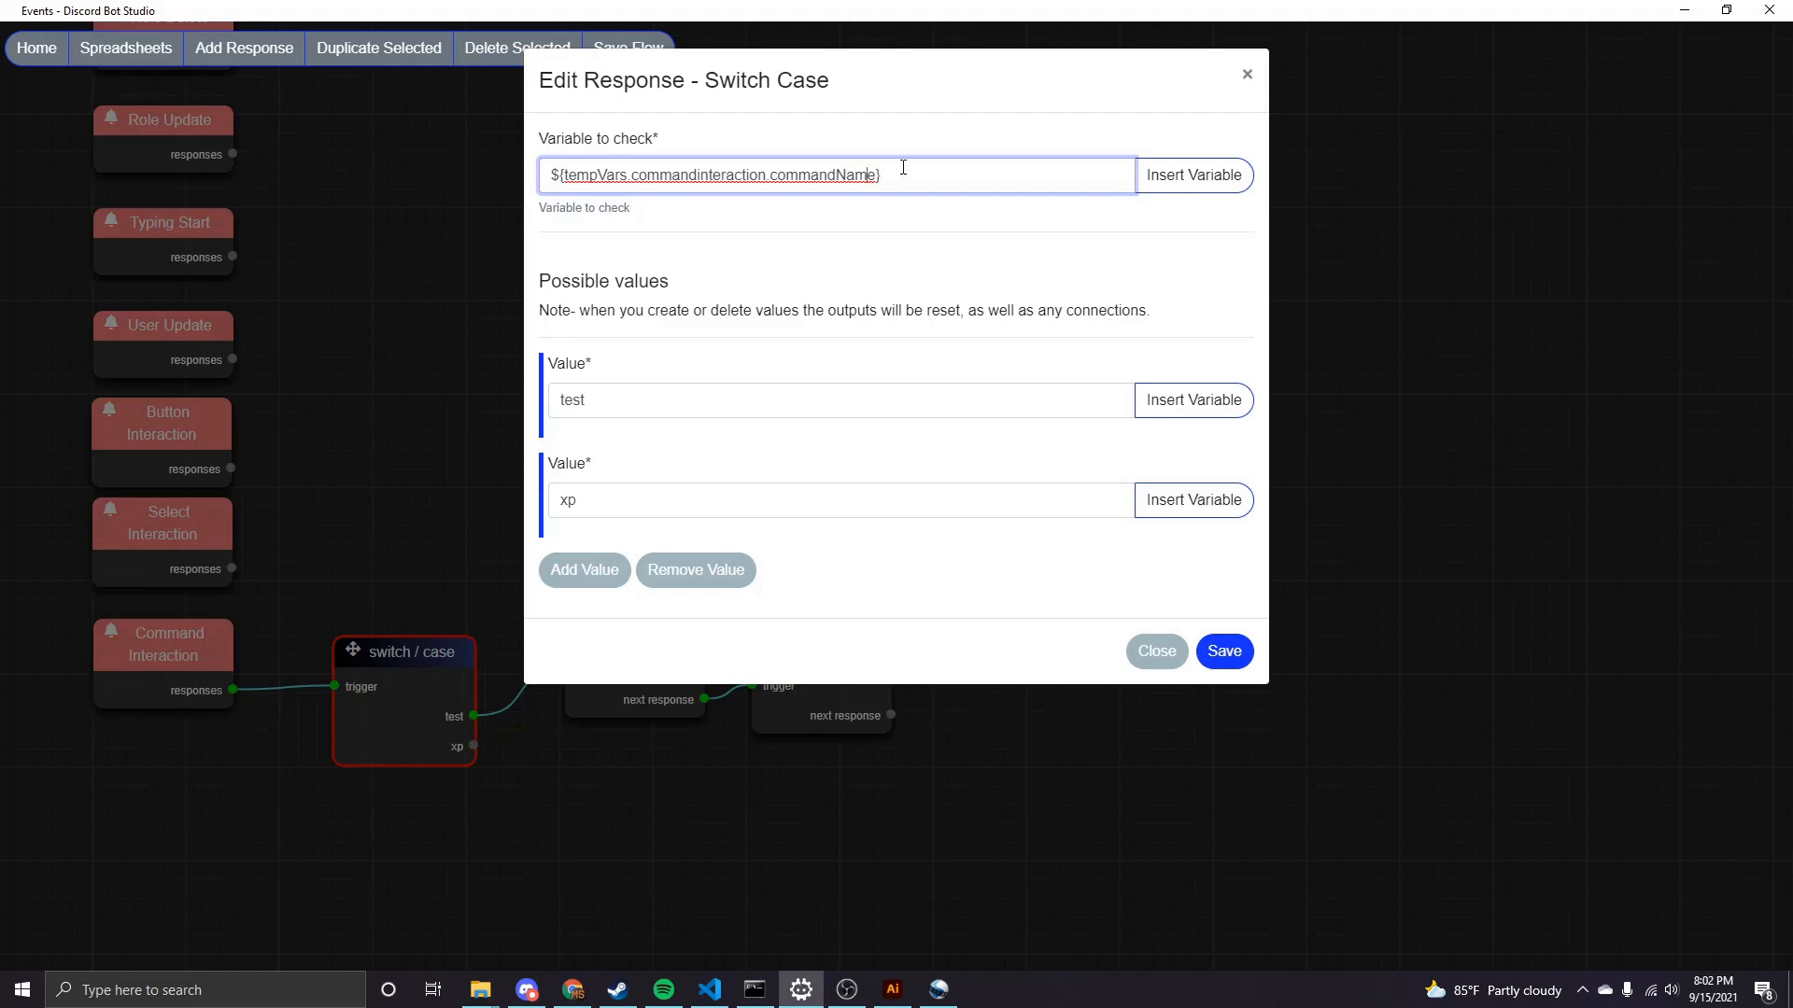
pyautogui.moveTo(885, 170)
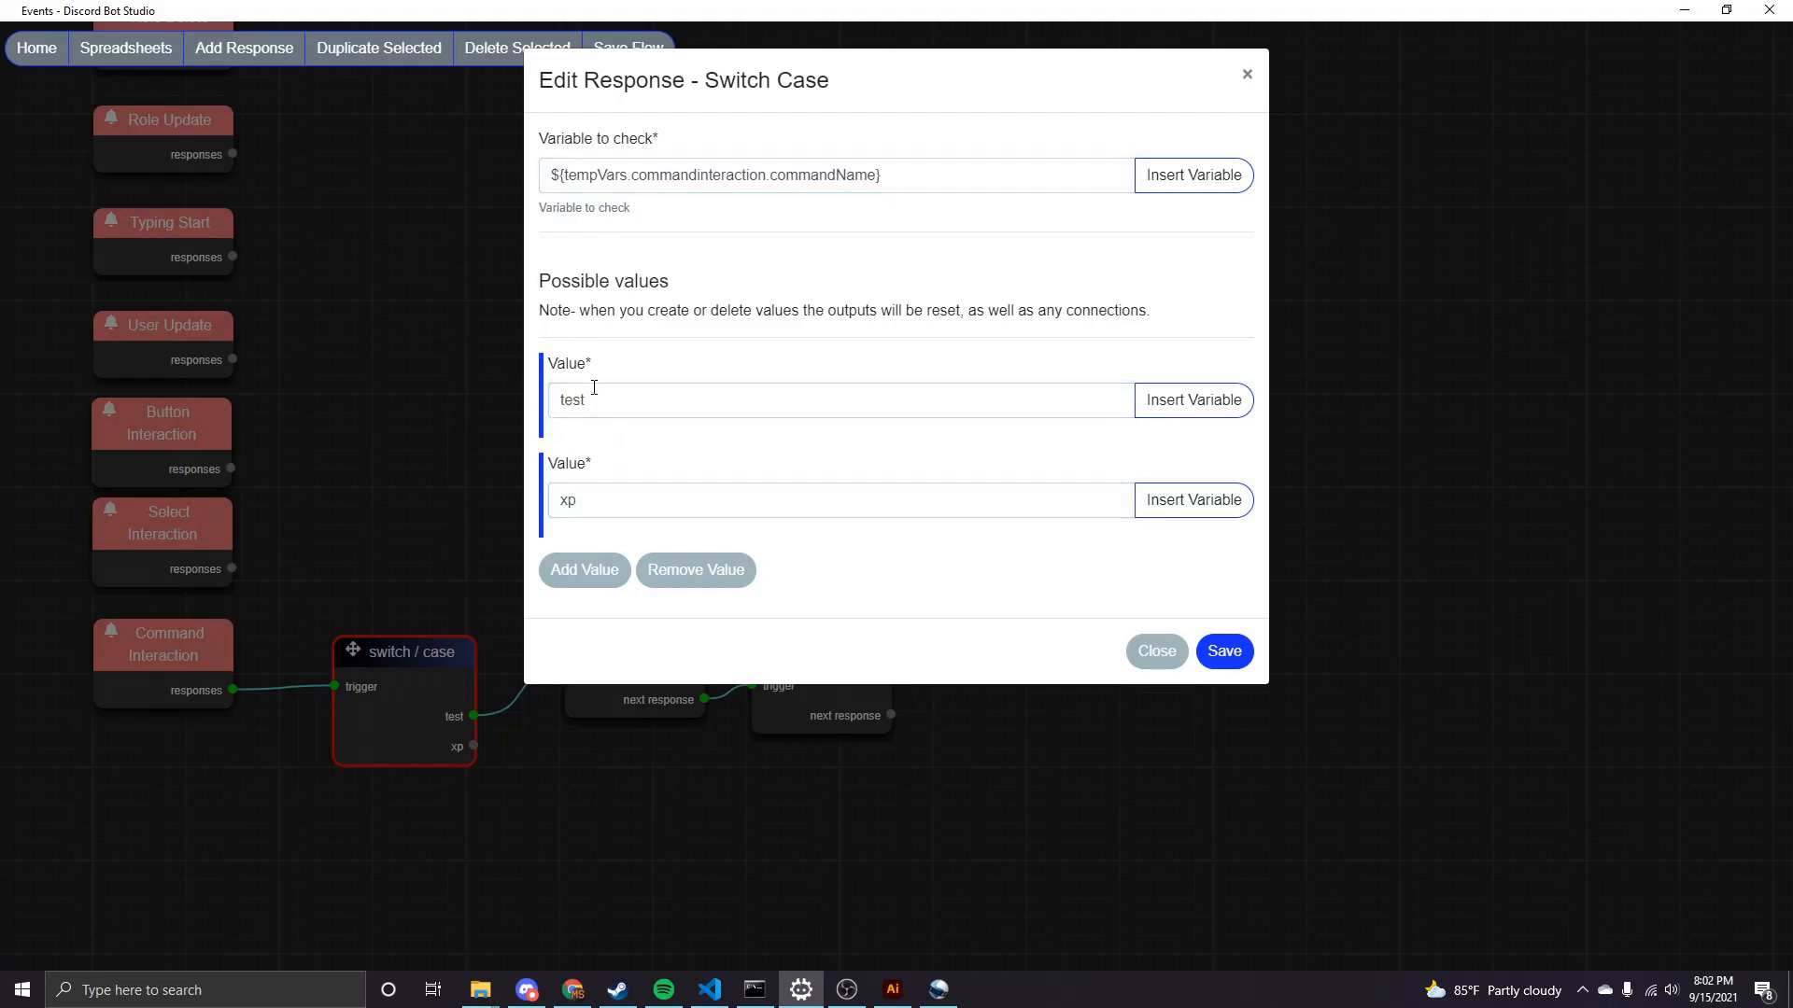
pyautogui.moveTo(660, 635)
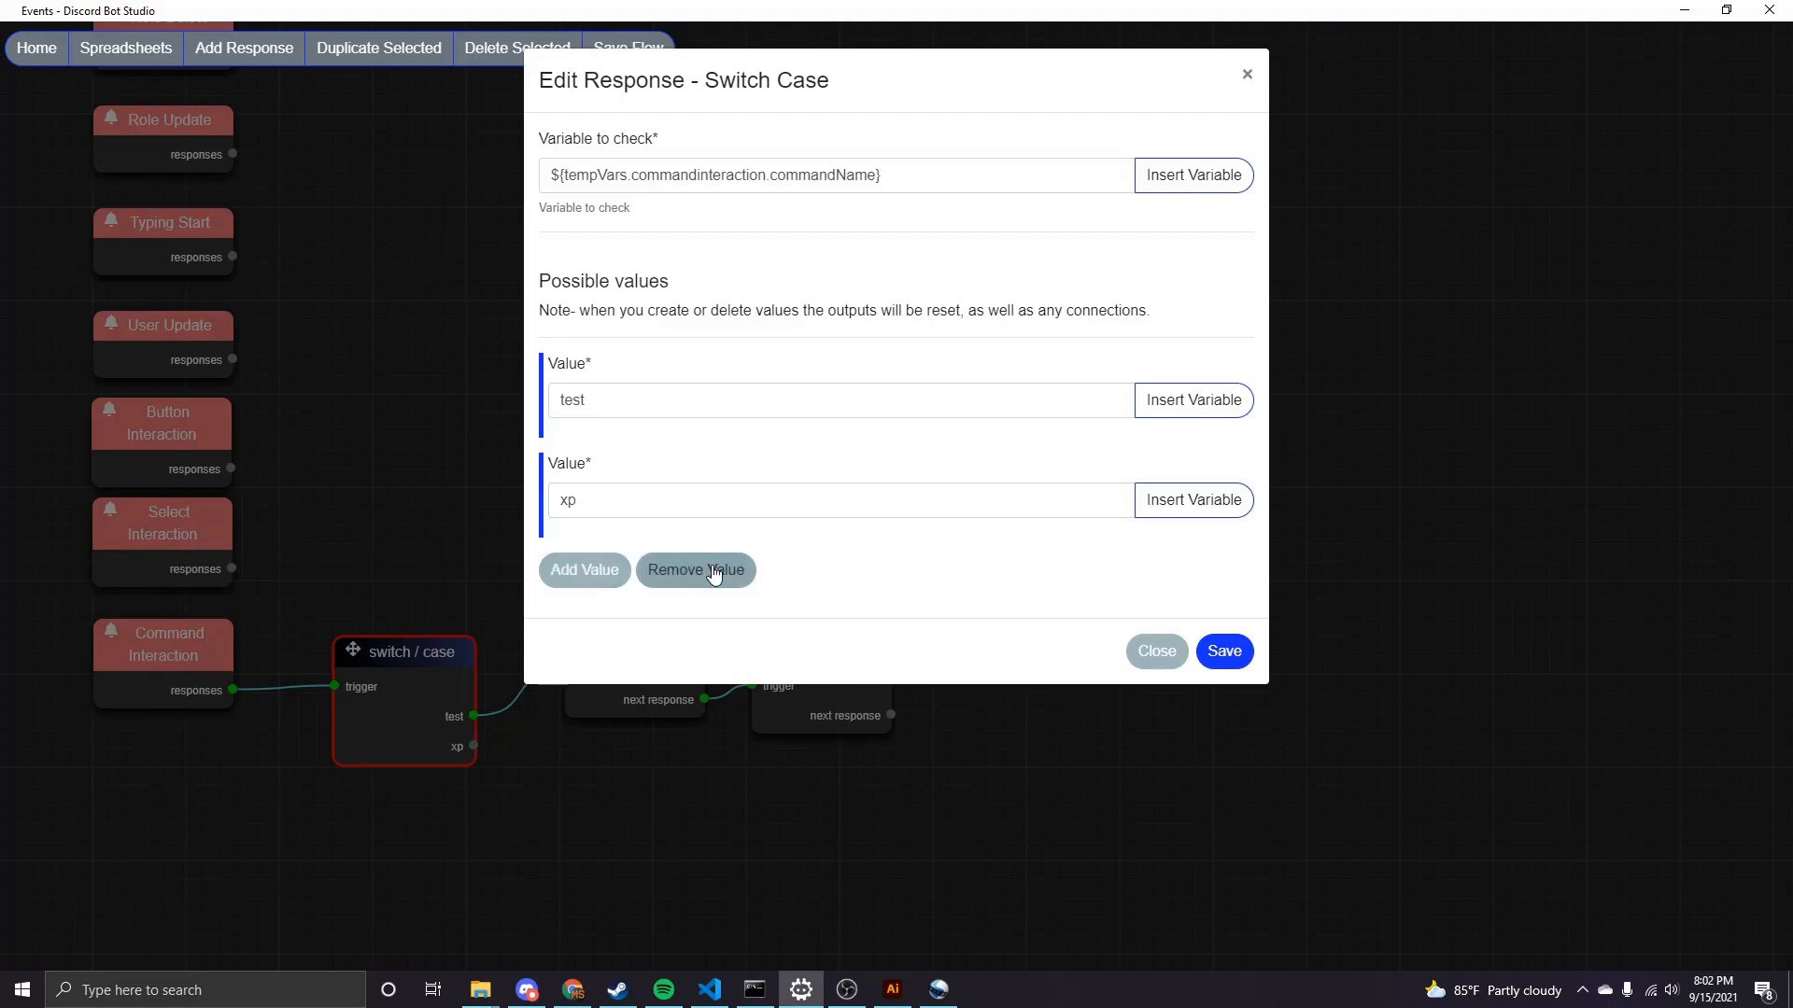
pyautogui.moveTo(584, 577)
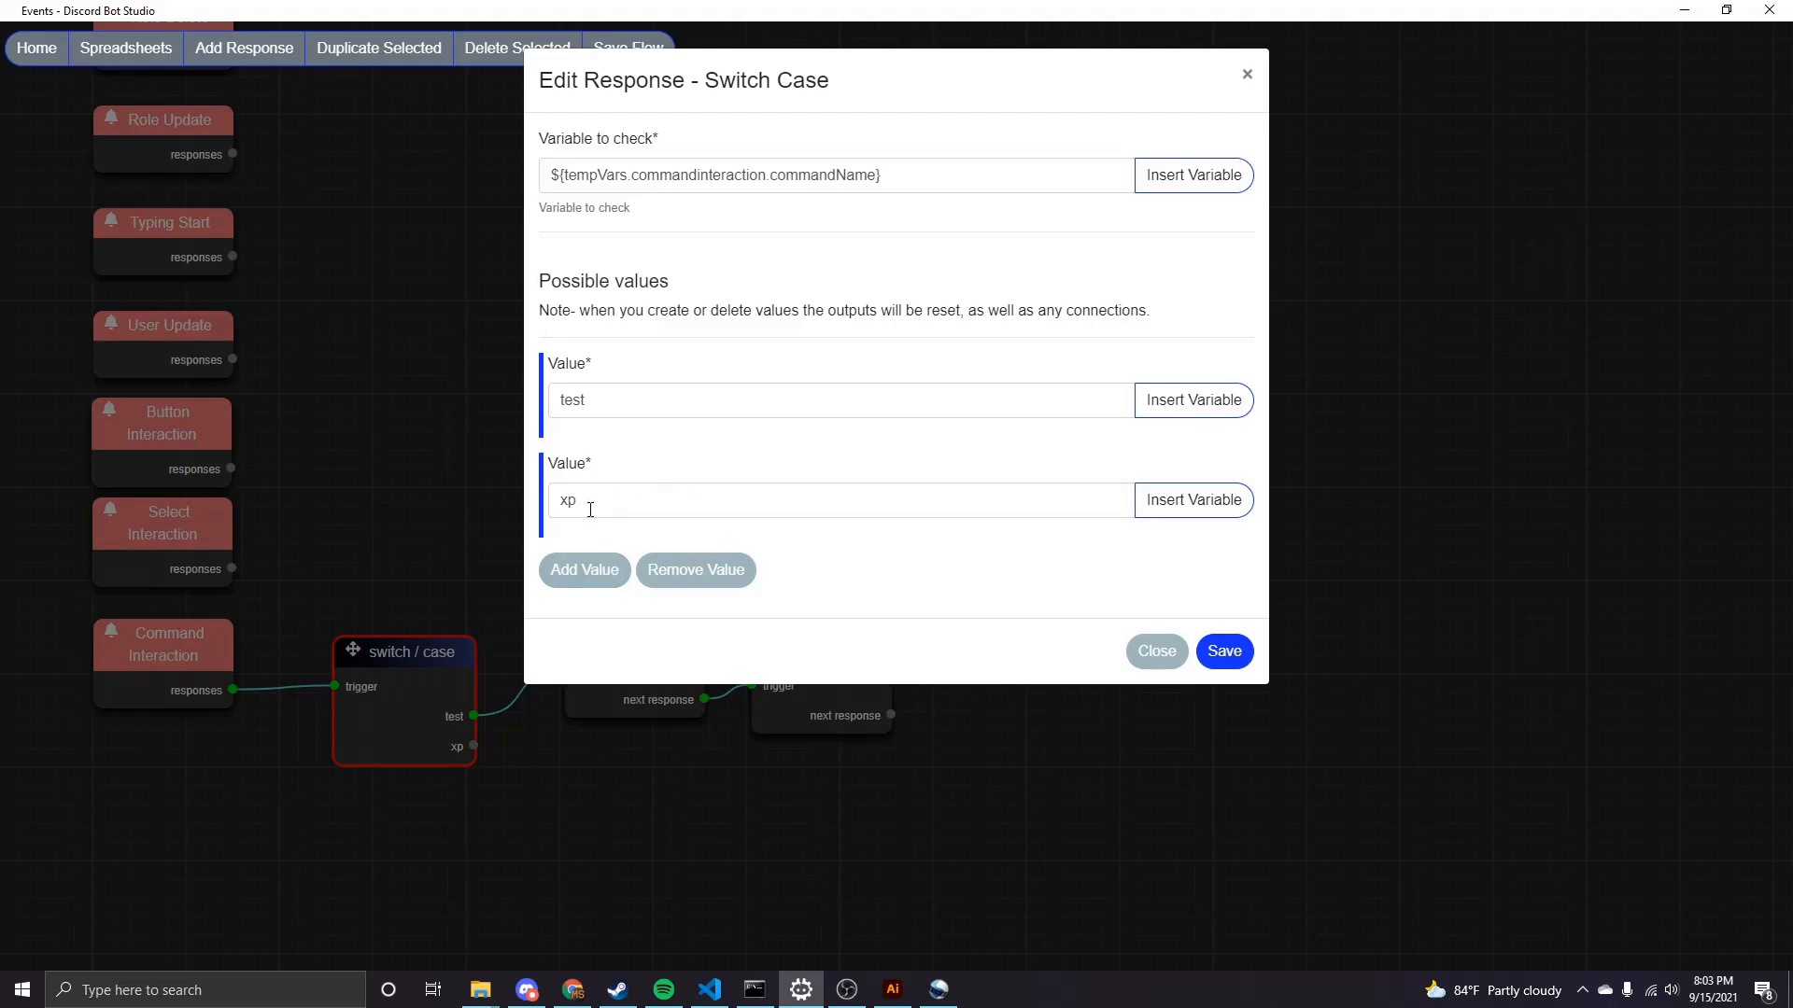
pyautogui.moveTo(541, 721)
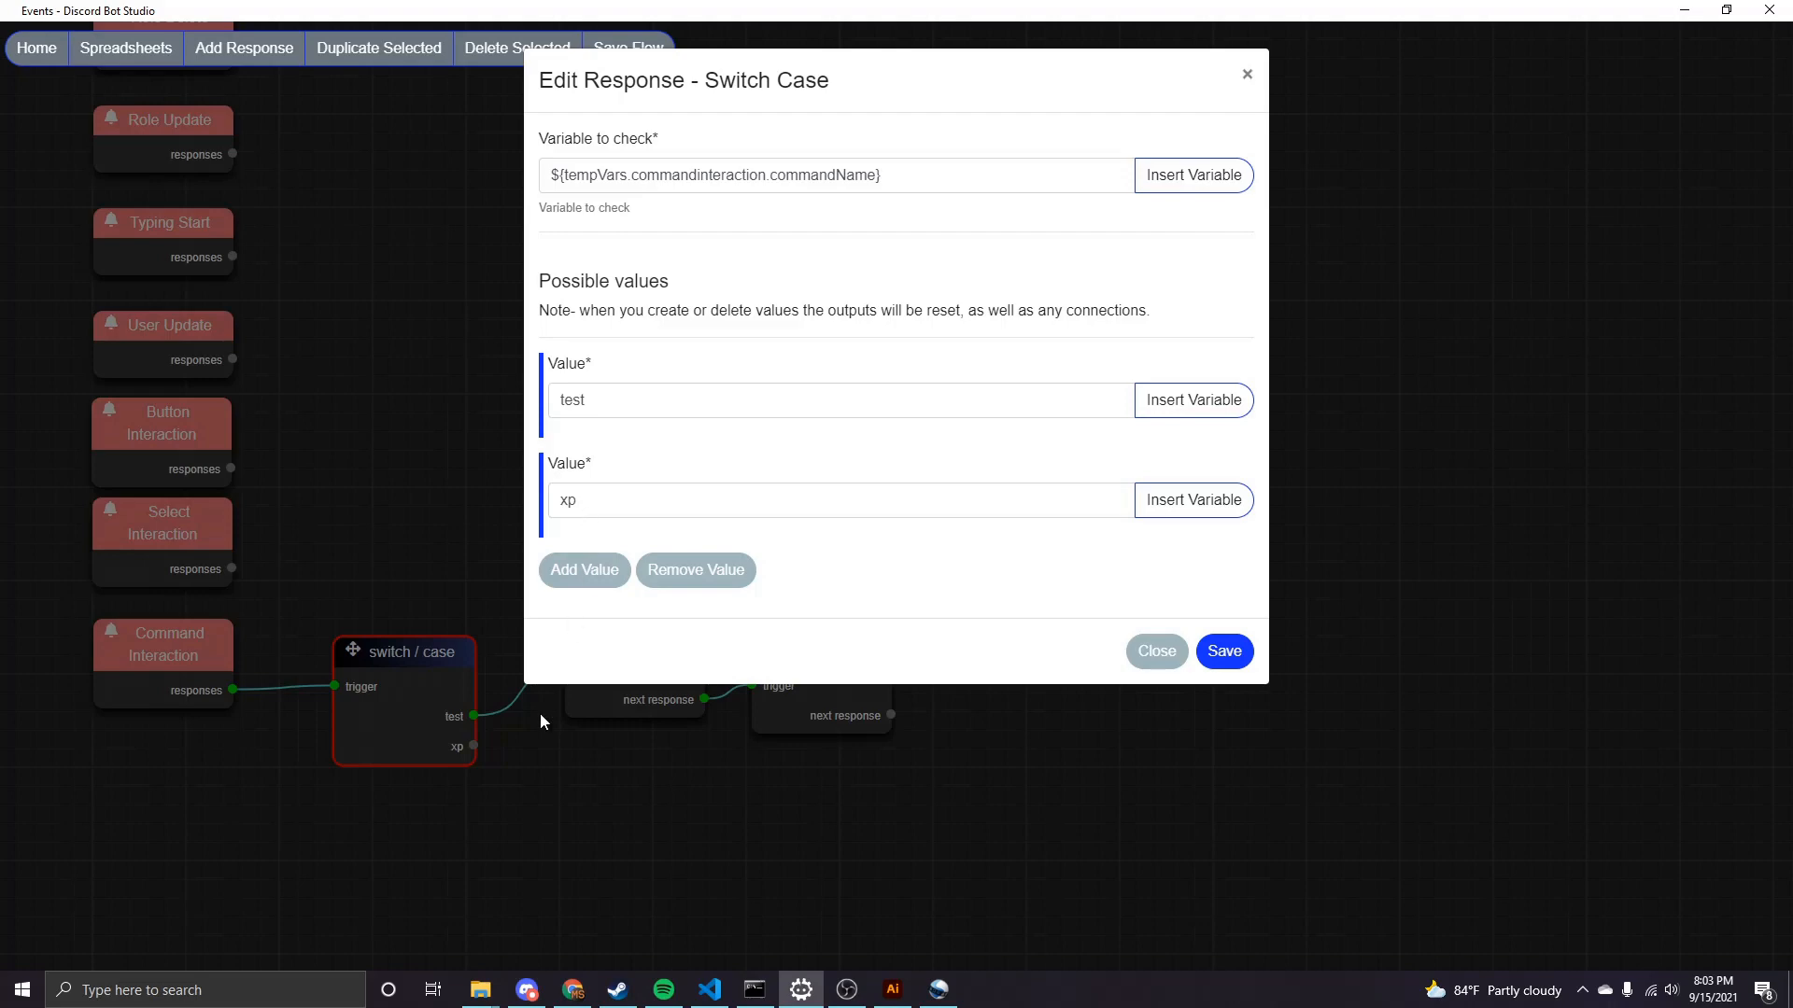
pyautogui.moveTo(1004, 605)
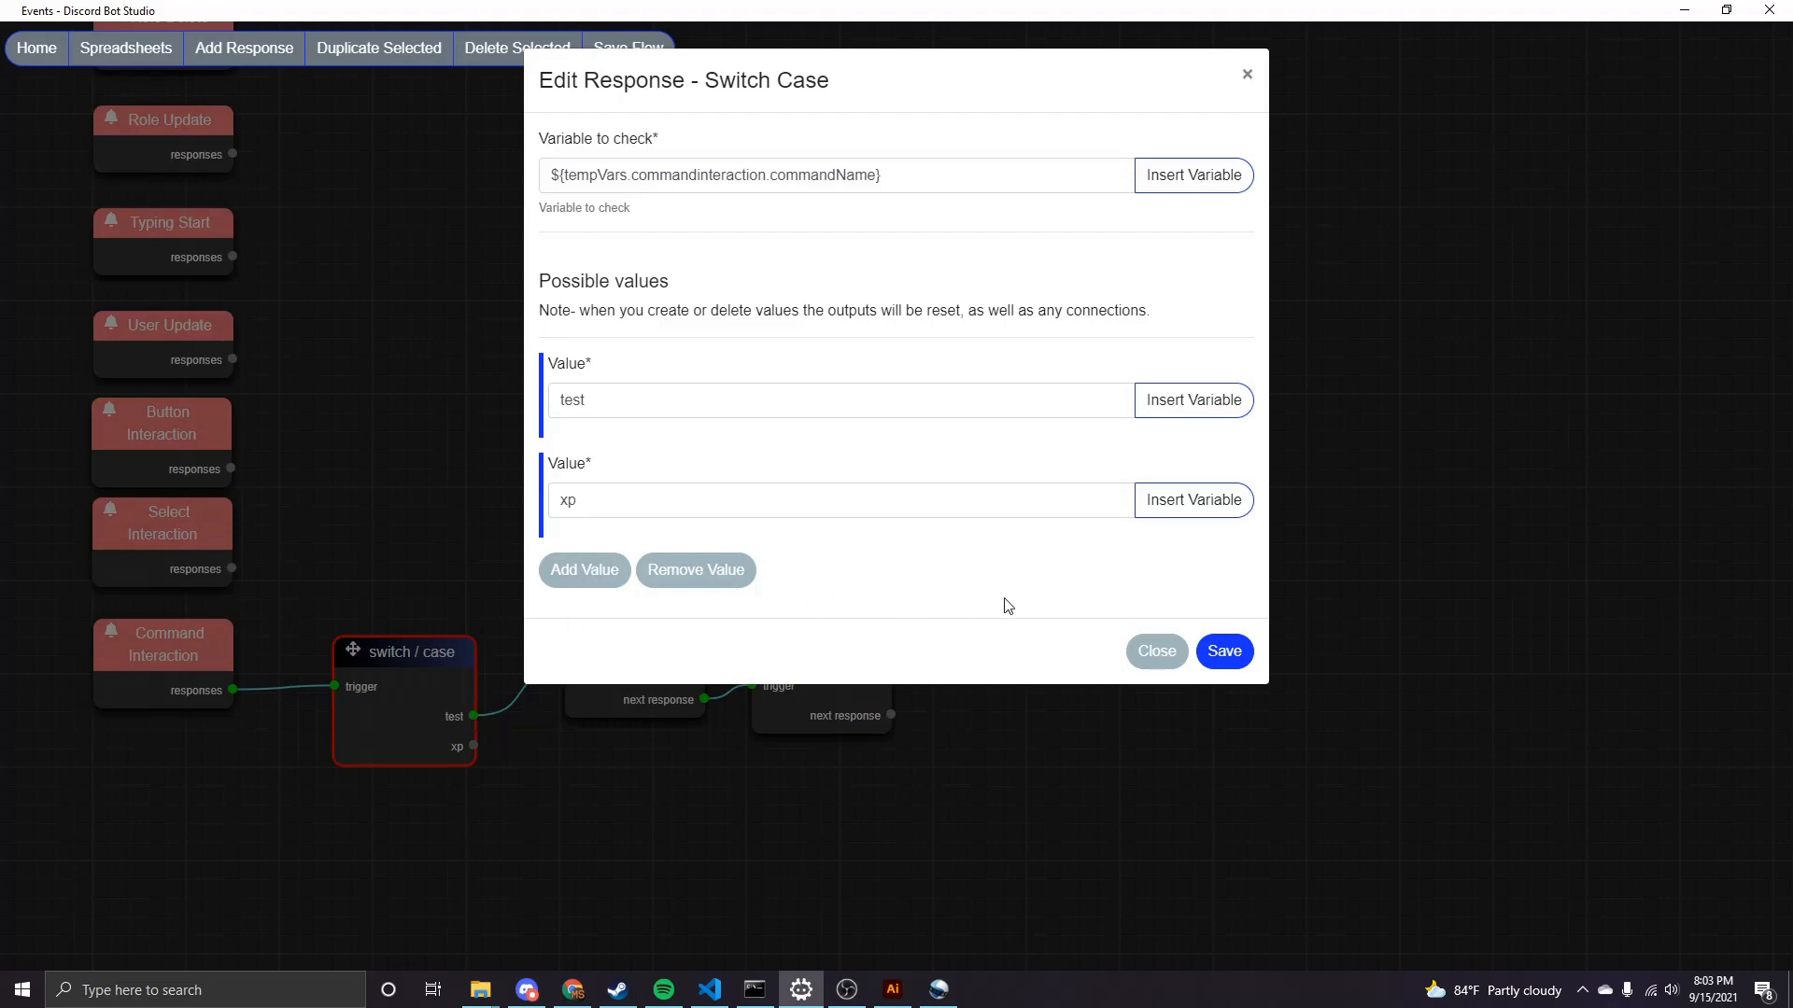
pyautogui.click(1154, 650)
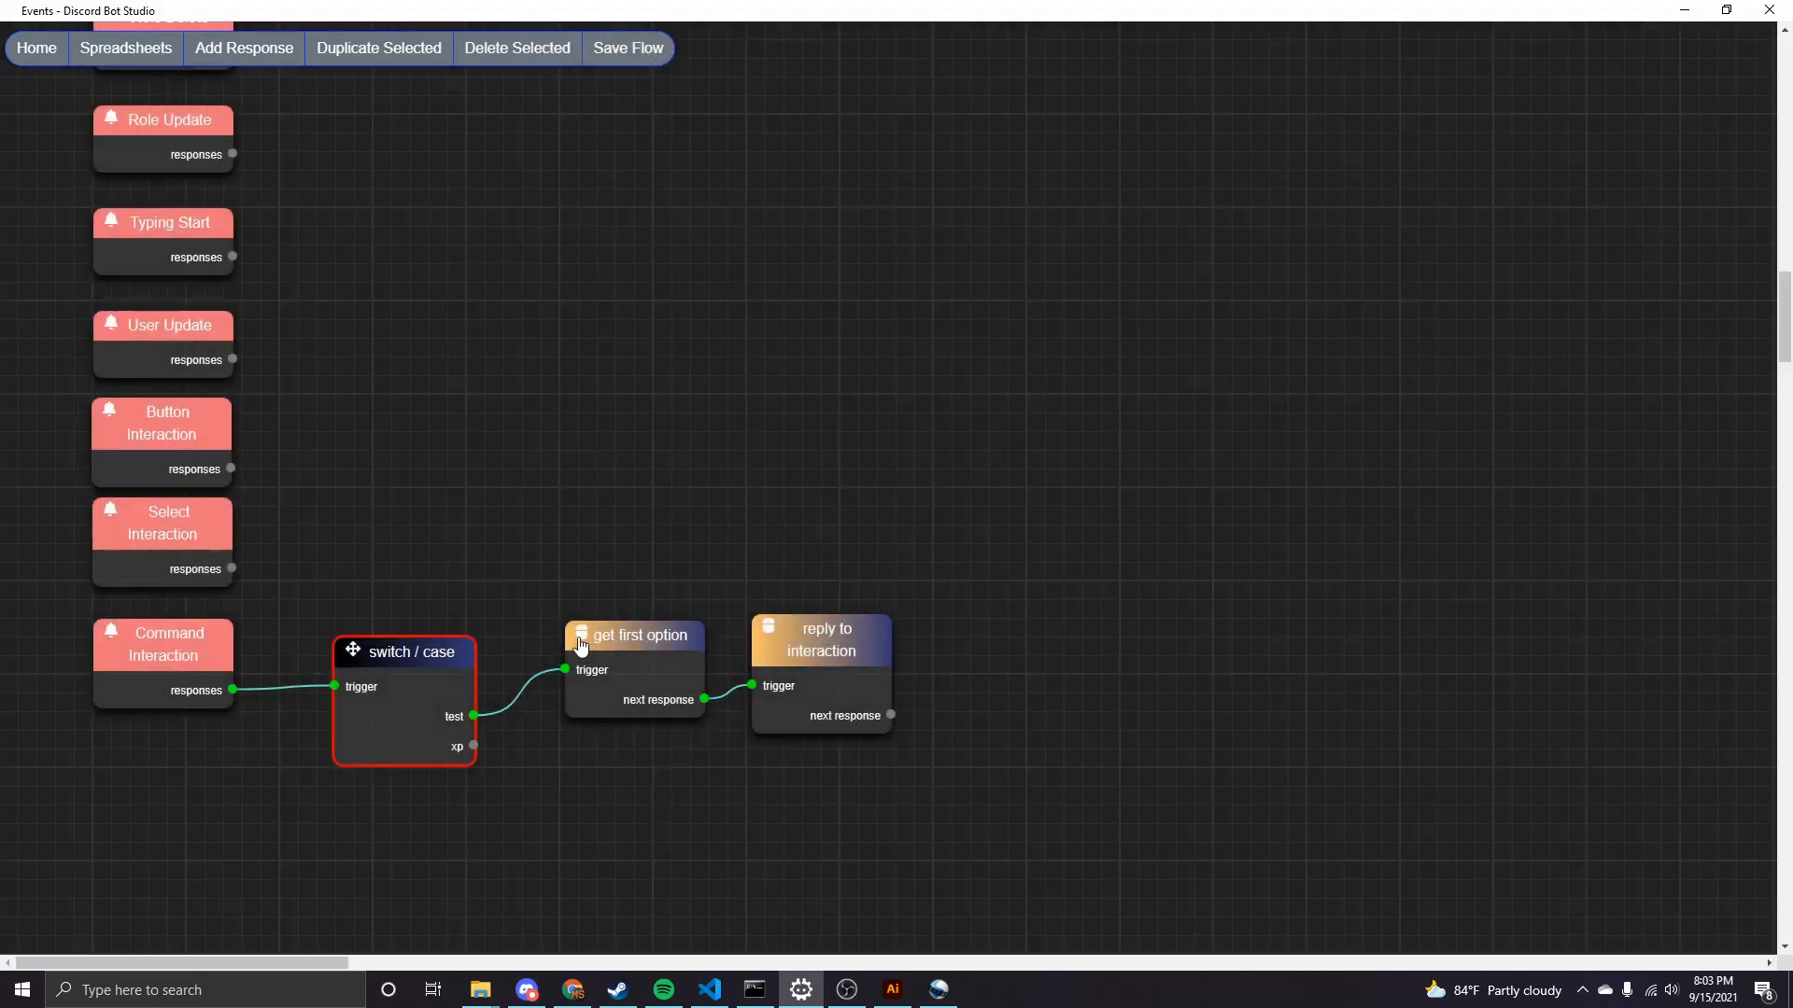
pyautogui.moveTo(474, 723)
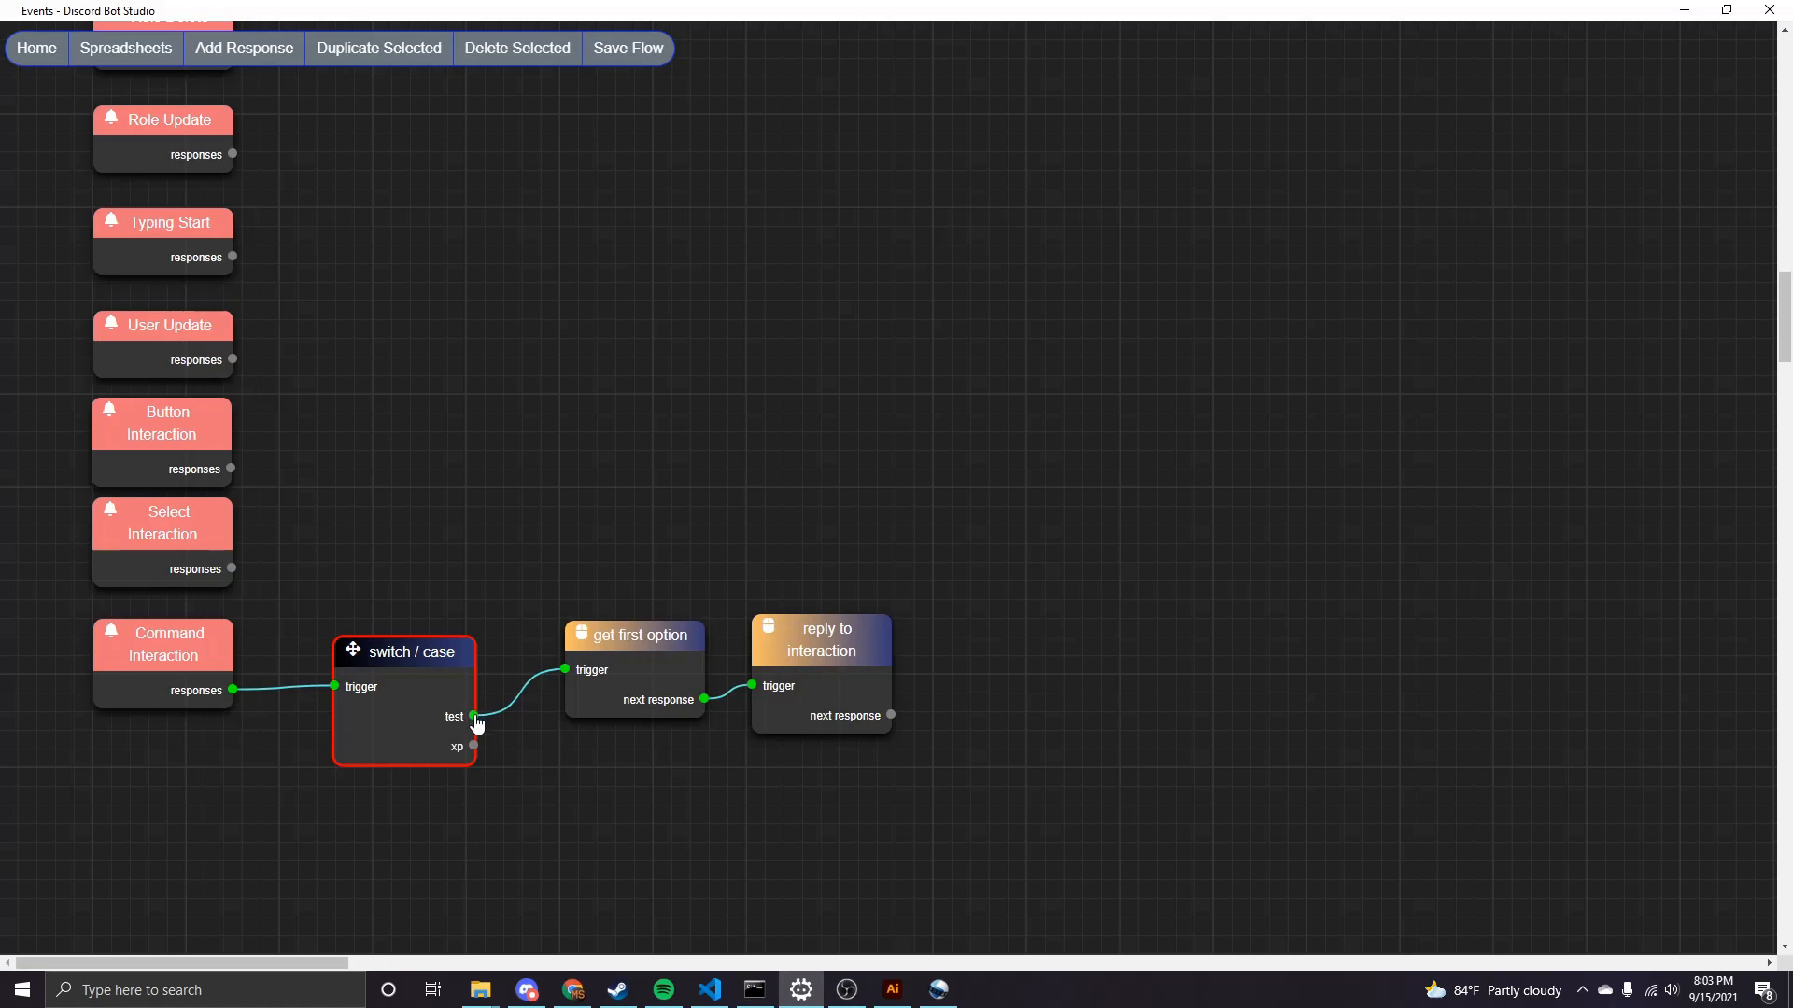
pyautogui.moveTo(553, 690)
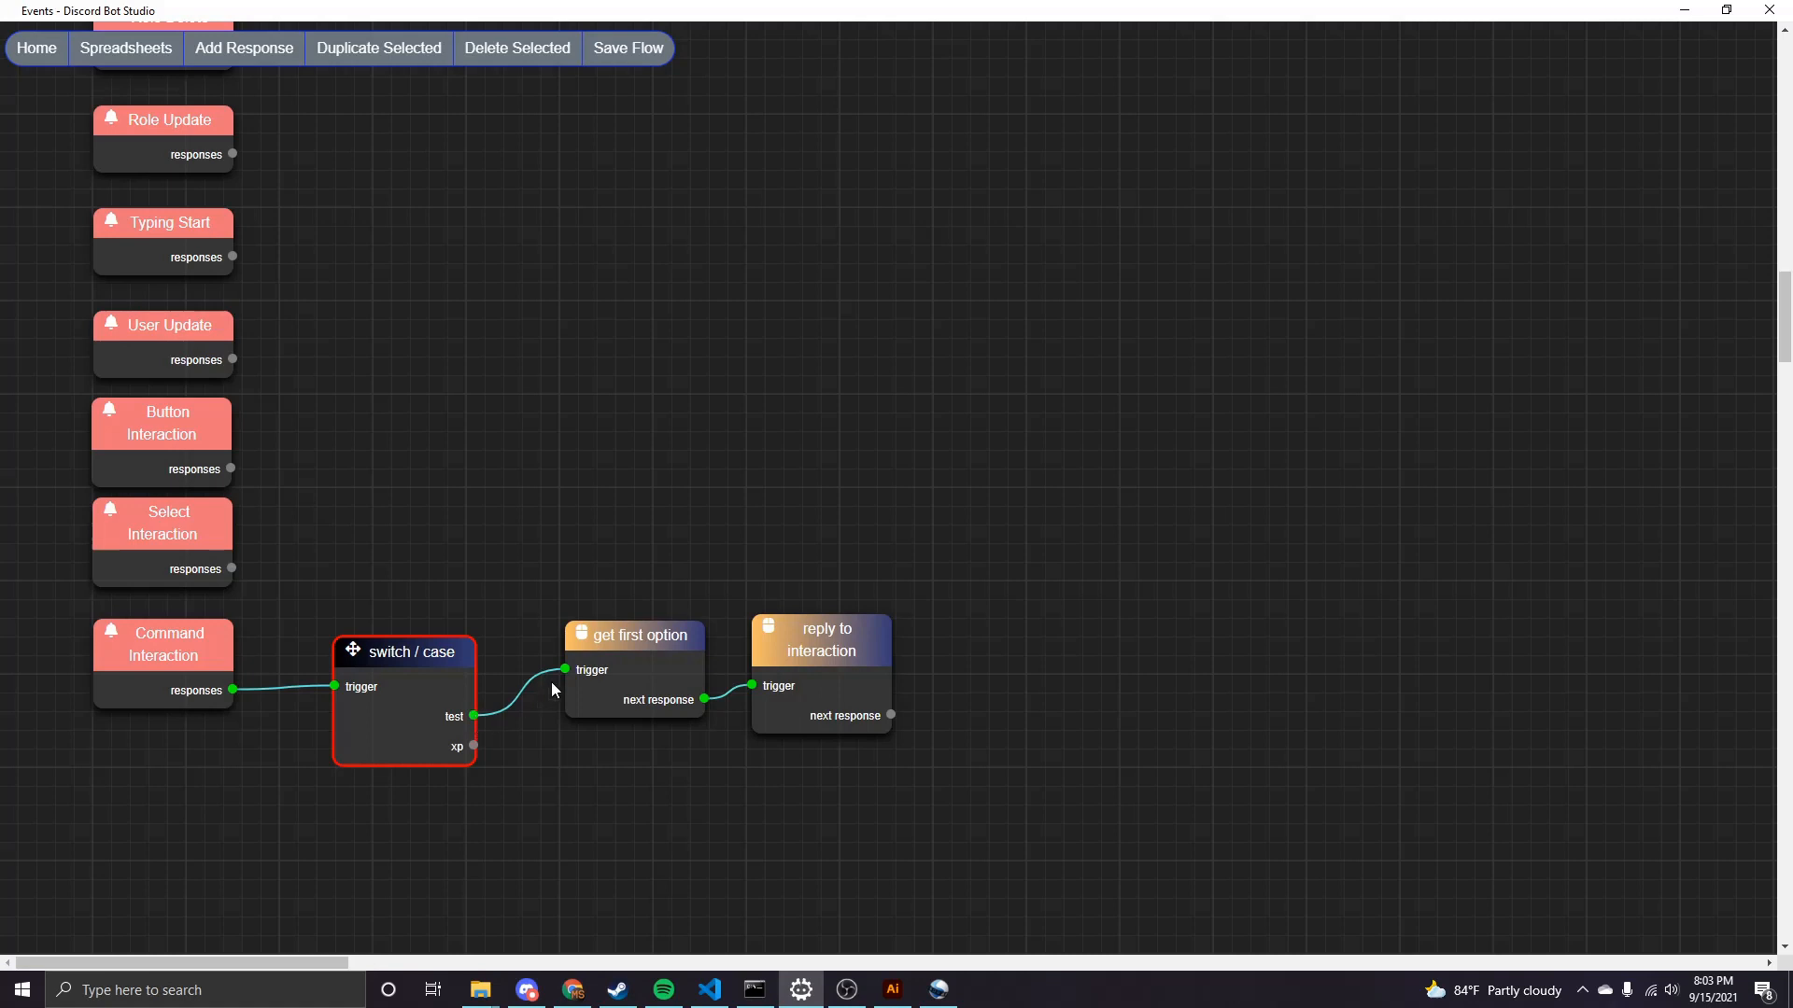
# Review the get first option response: string option 'first' stored as firstoption.
pyautogui.click(634, 635)
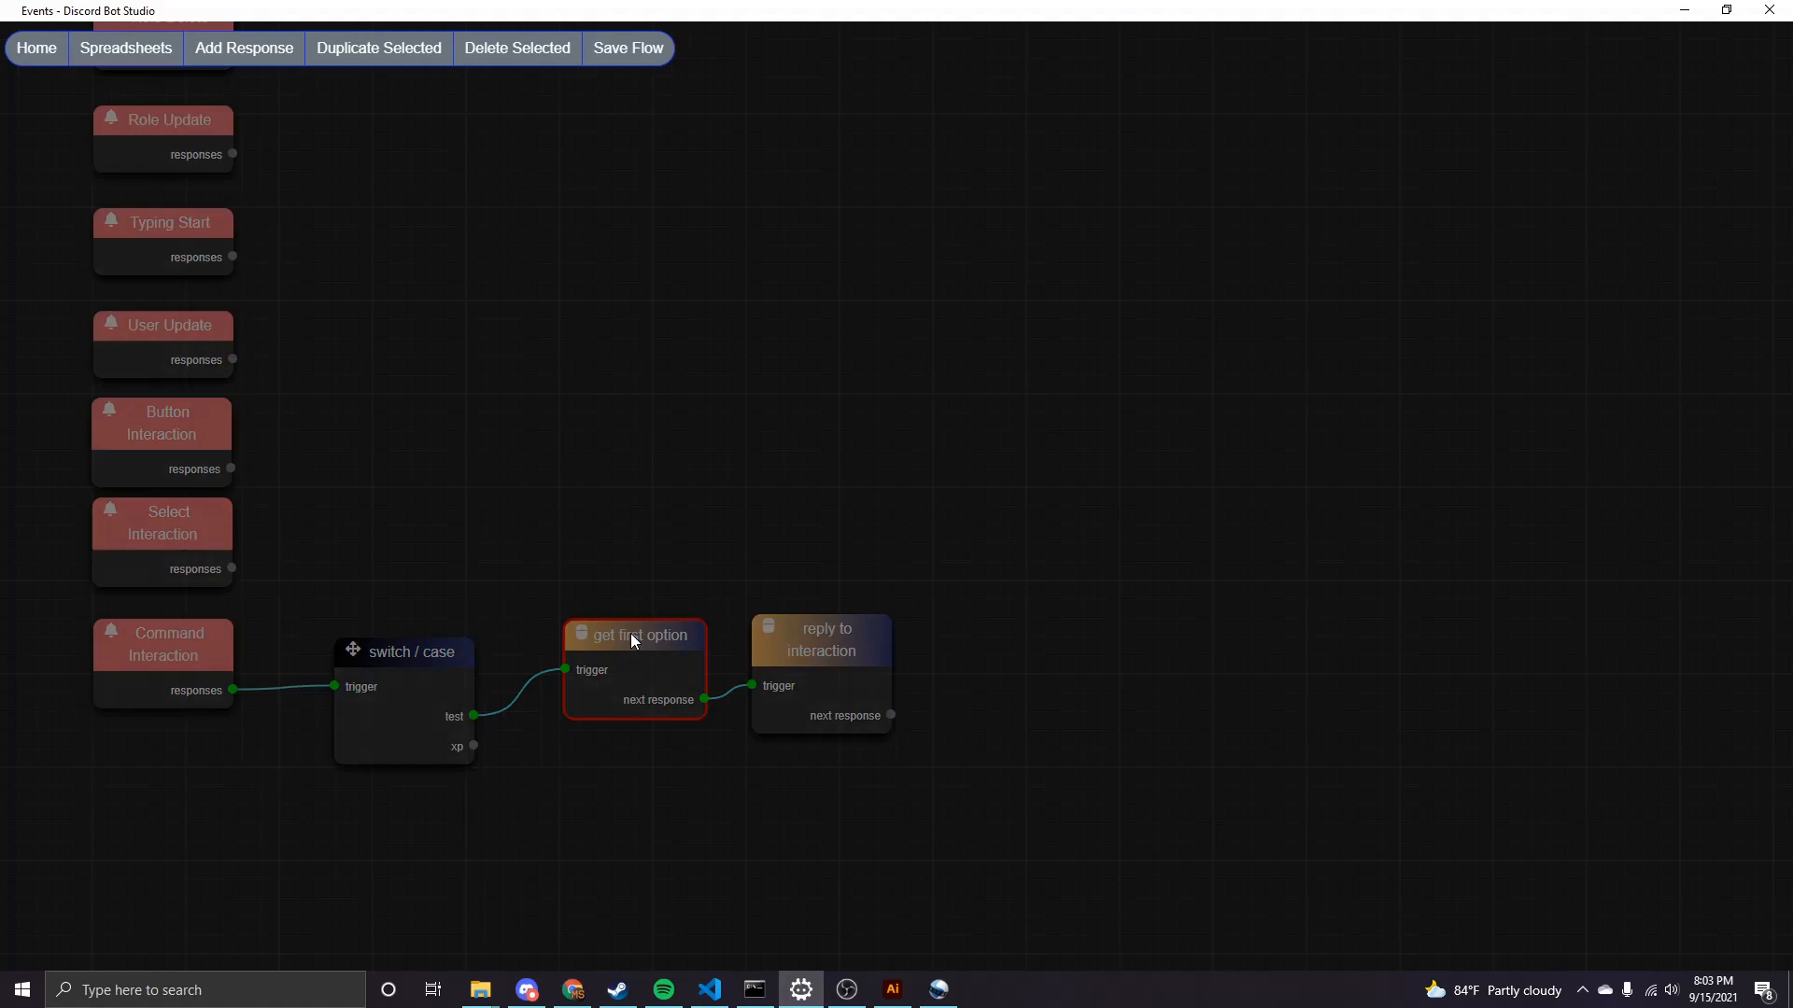
pyautogui.doubleClick(633, 635)
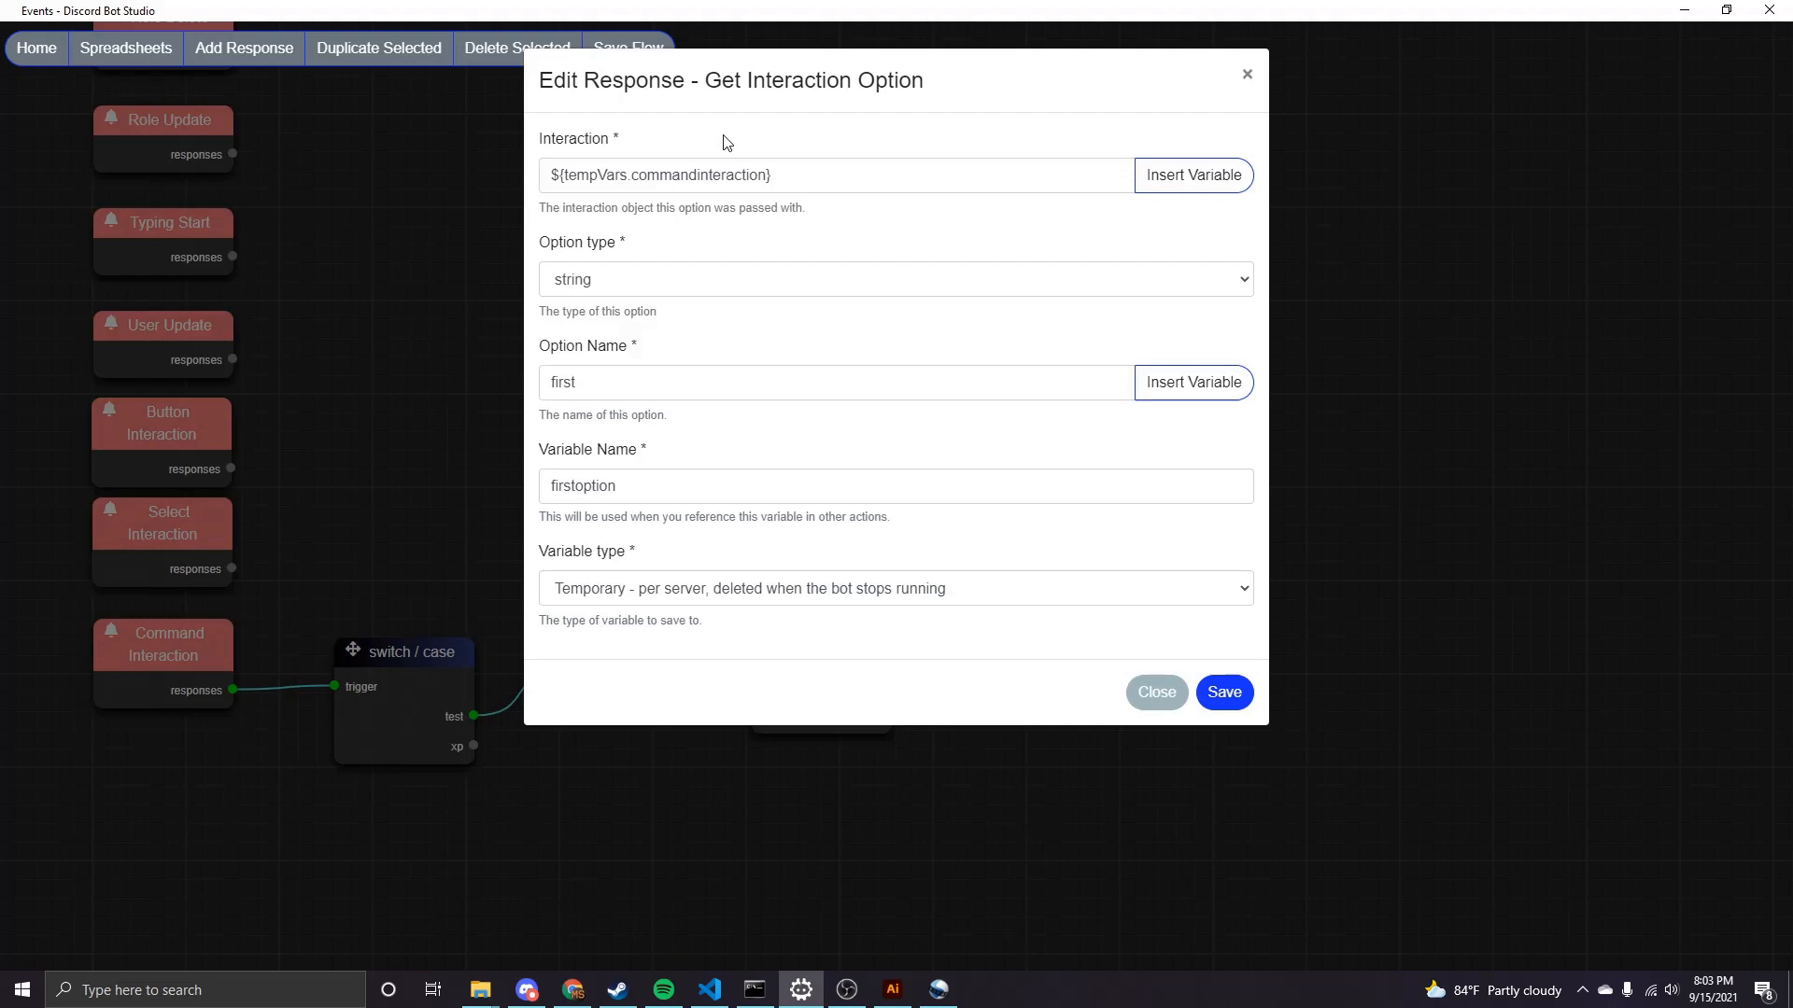
pyautogui.doubleClick(562, 380)
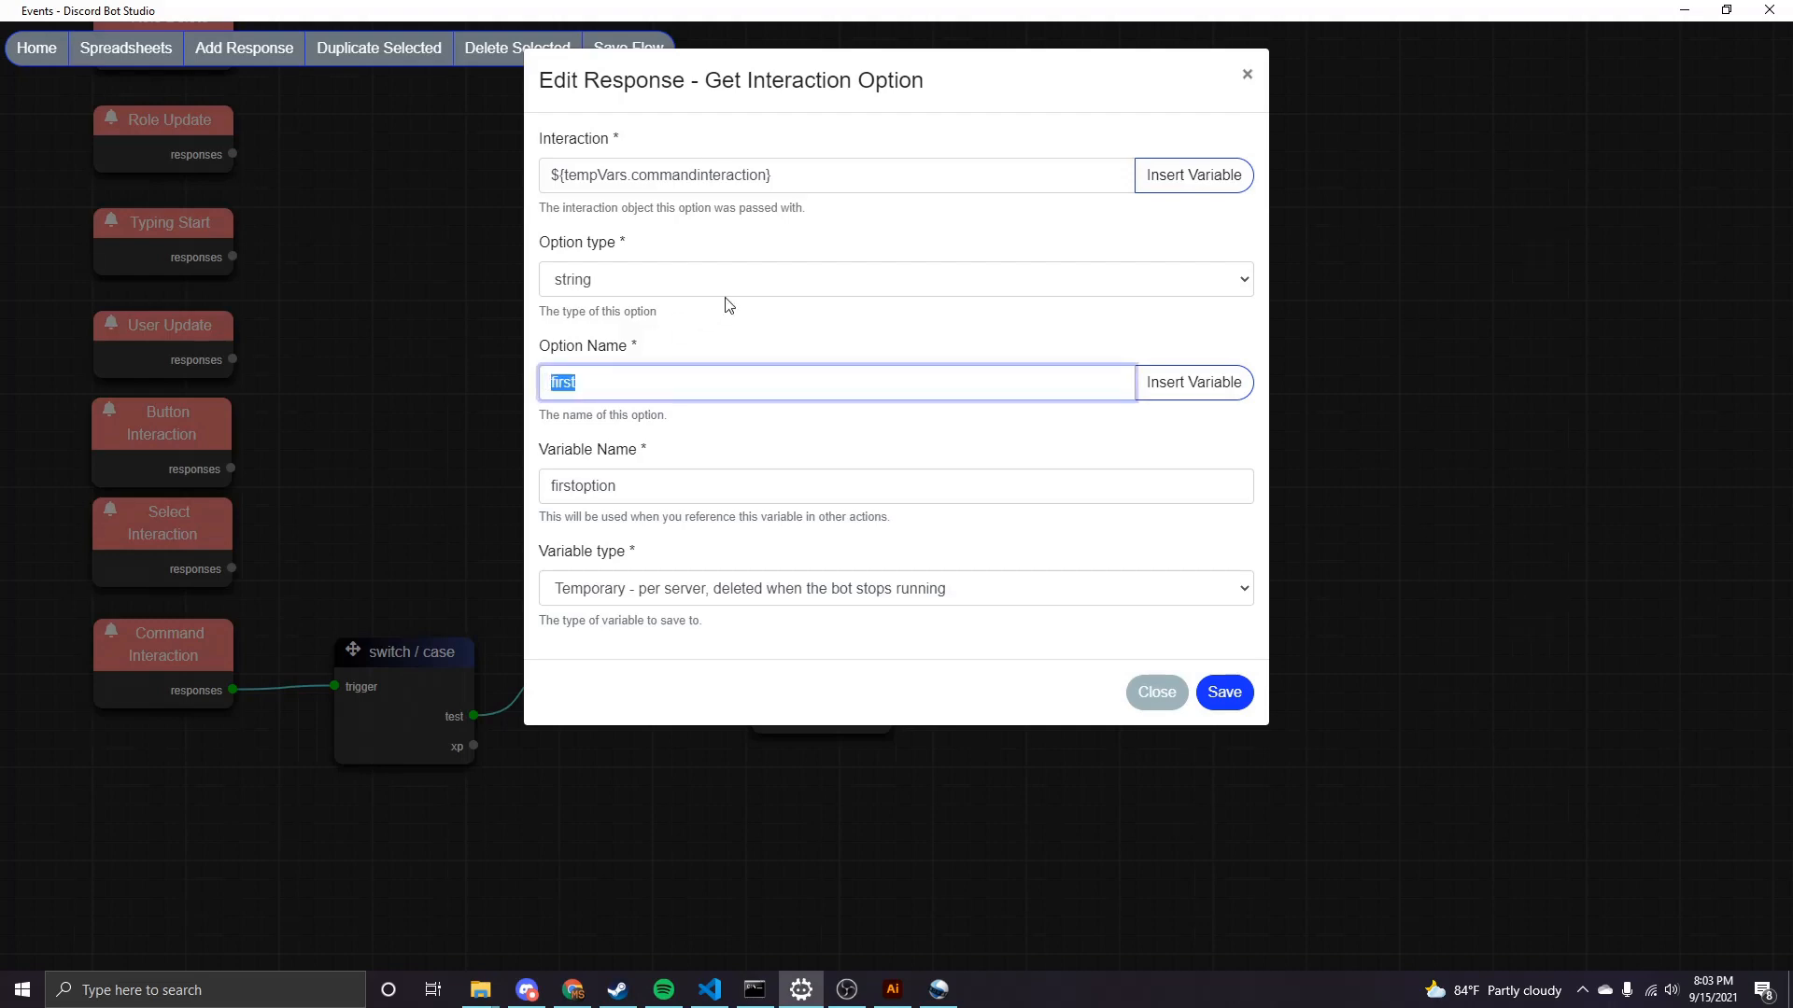
pyautogui.click(894, 279)
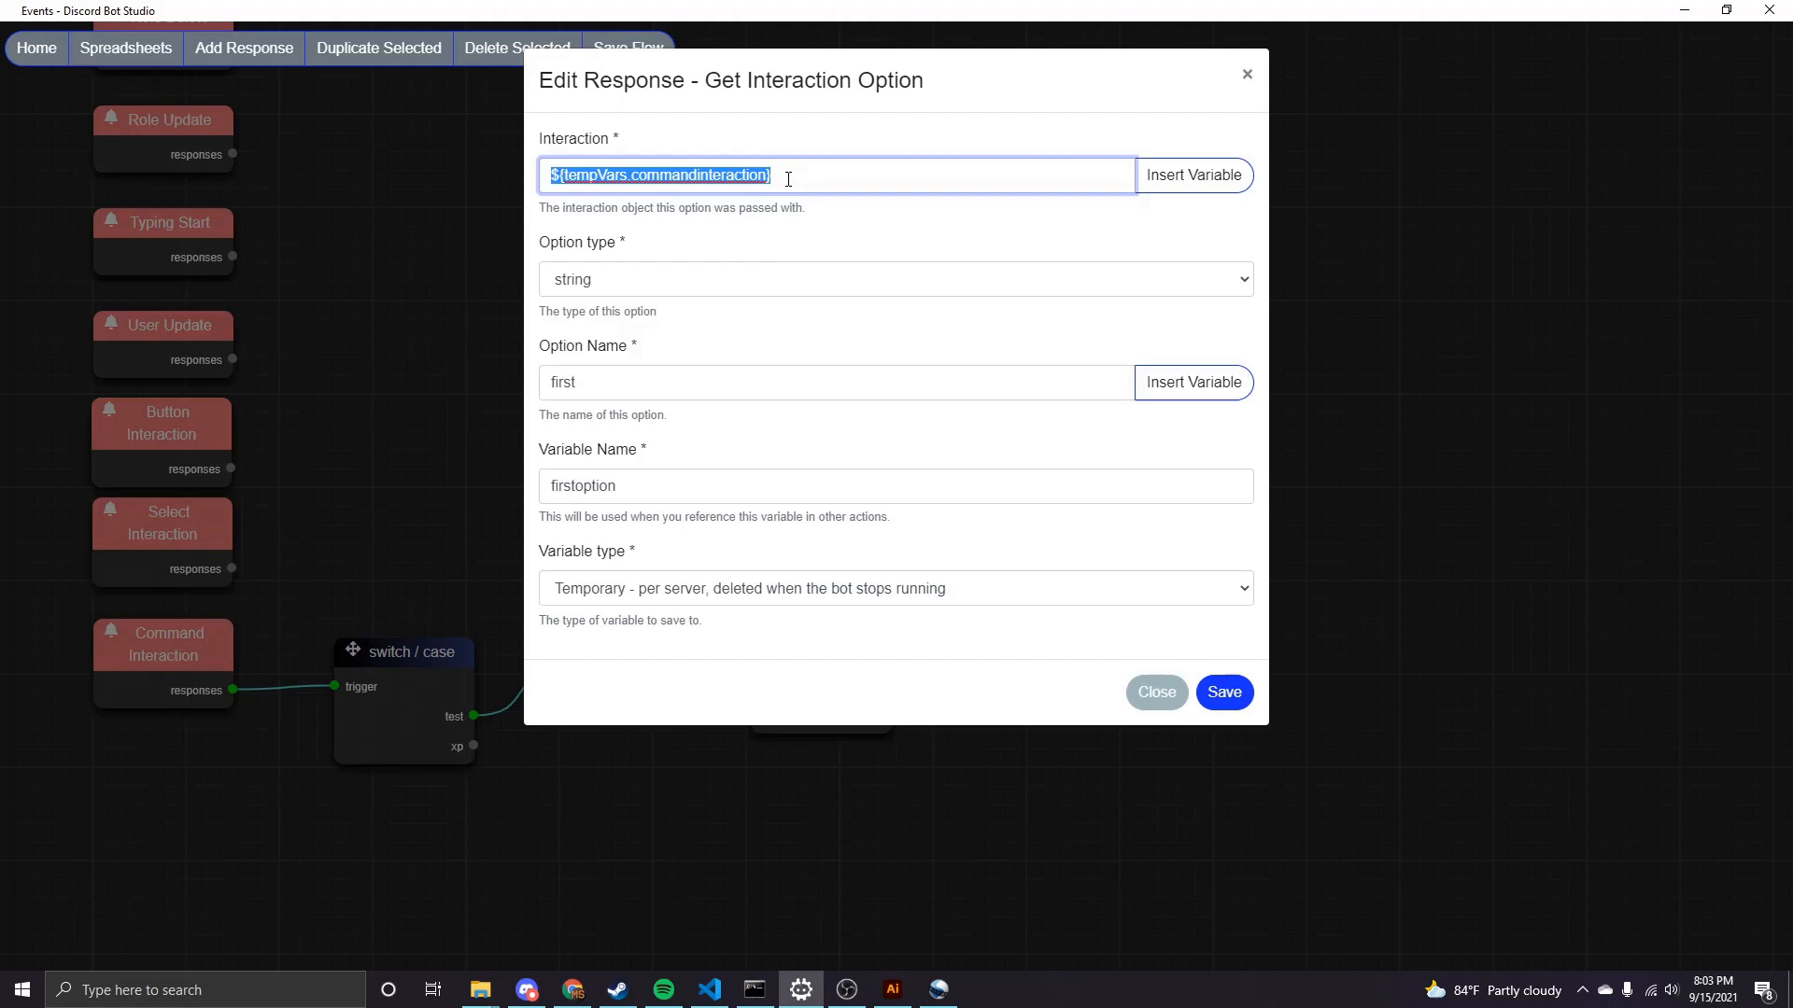
pyautogui.moveTo(787, 140)
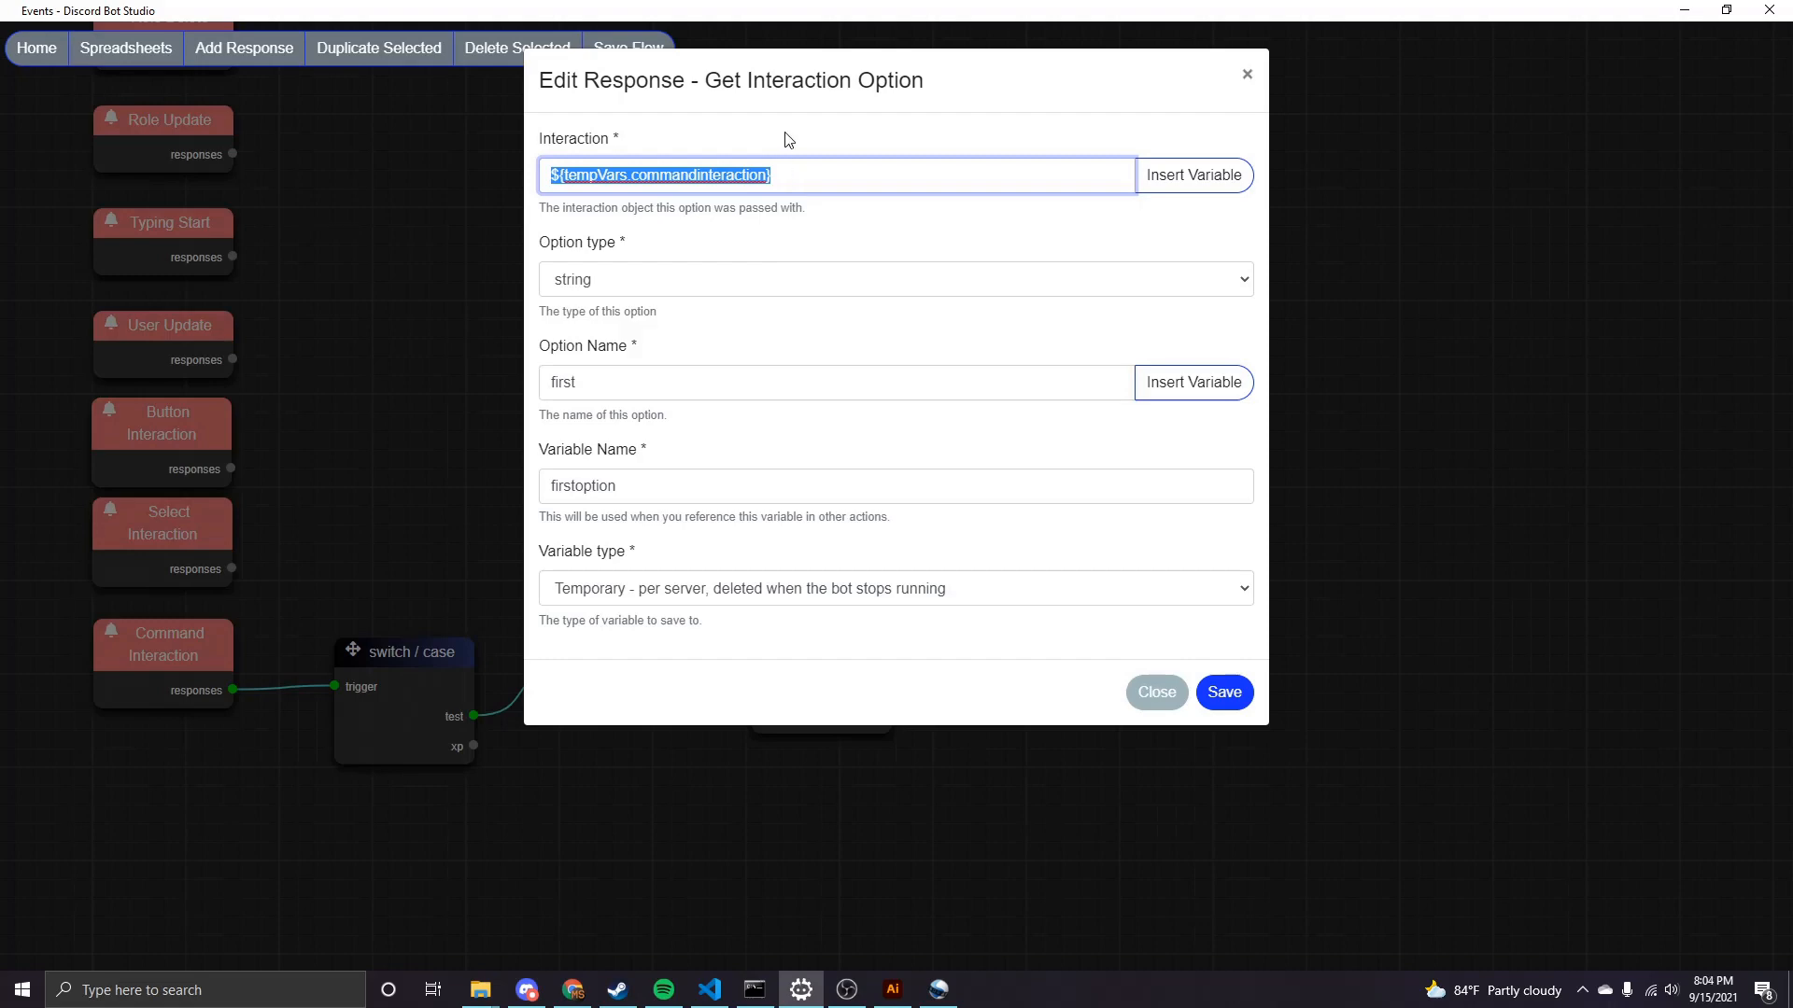
# Review the reply message 'You entered ${tempVars.firstoption} for the first option'.
pyautogui.click(1154, 691)
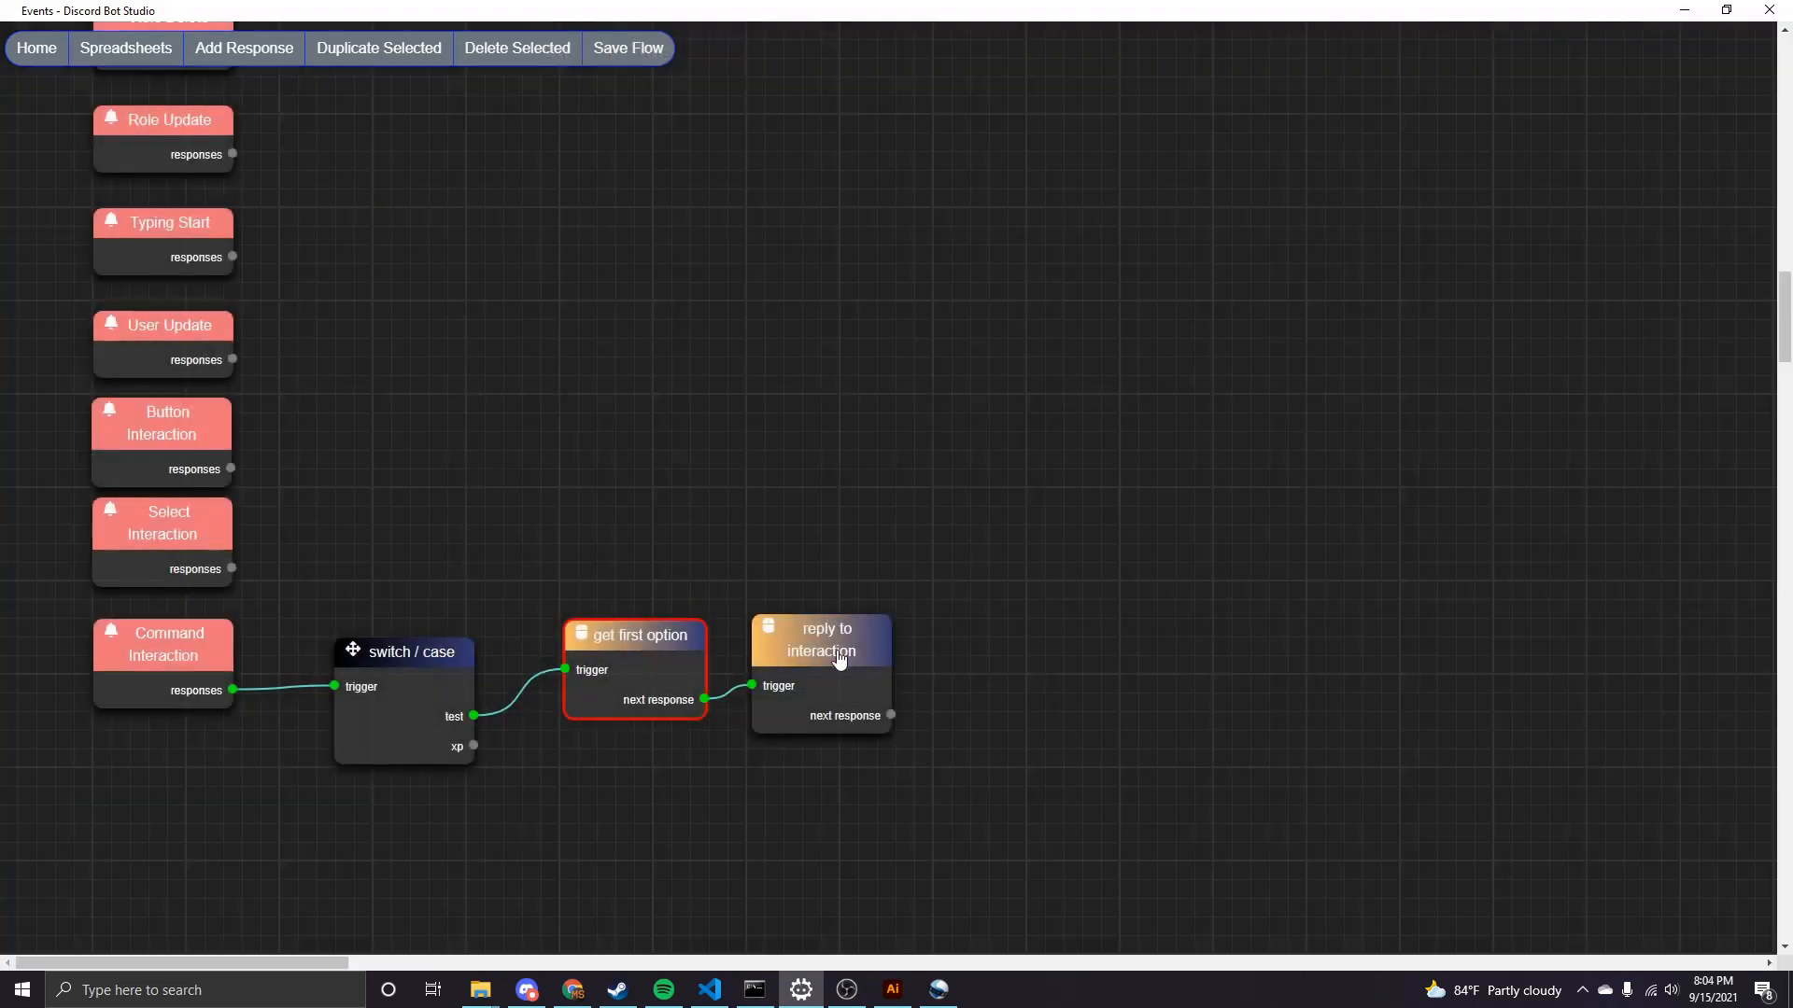
pyautogui.doubleClick(820, 640)
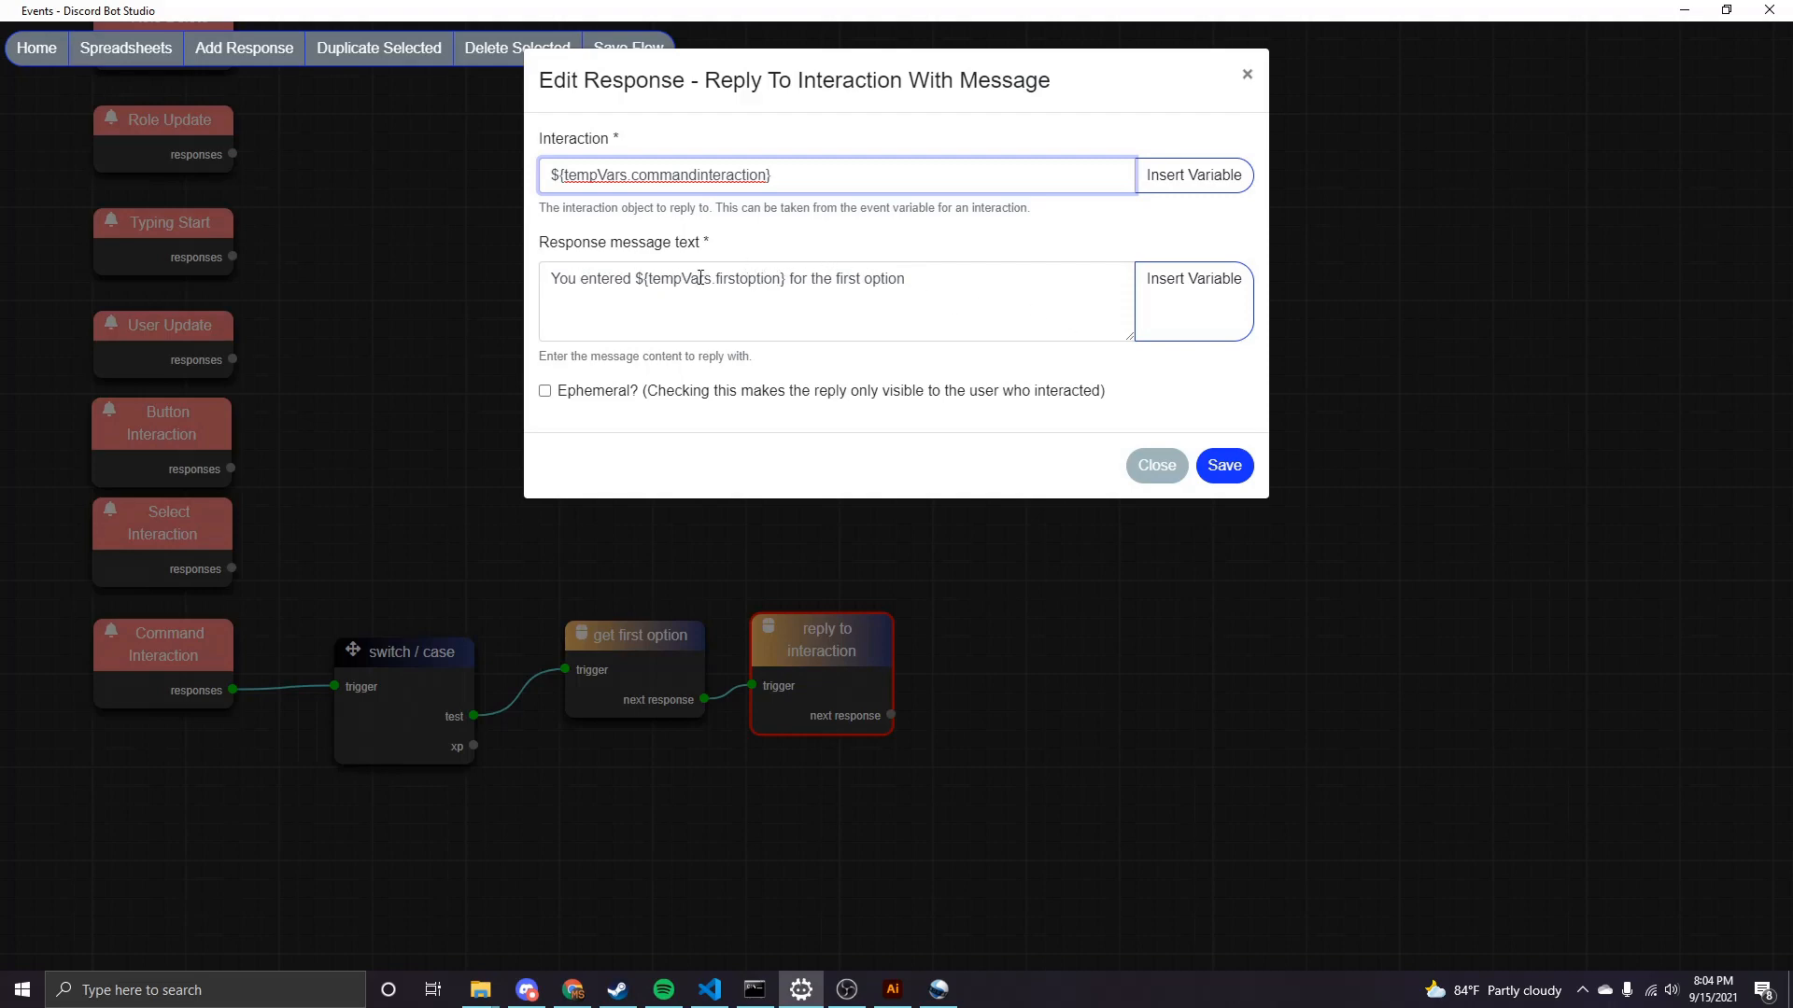
pyautogui.click(736, 299)
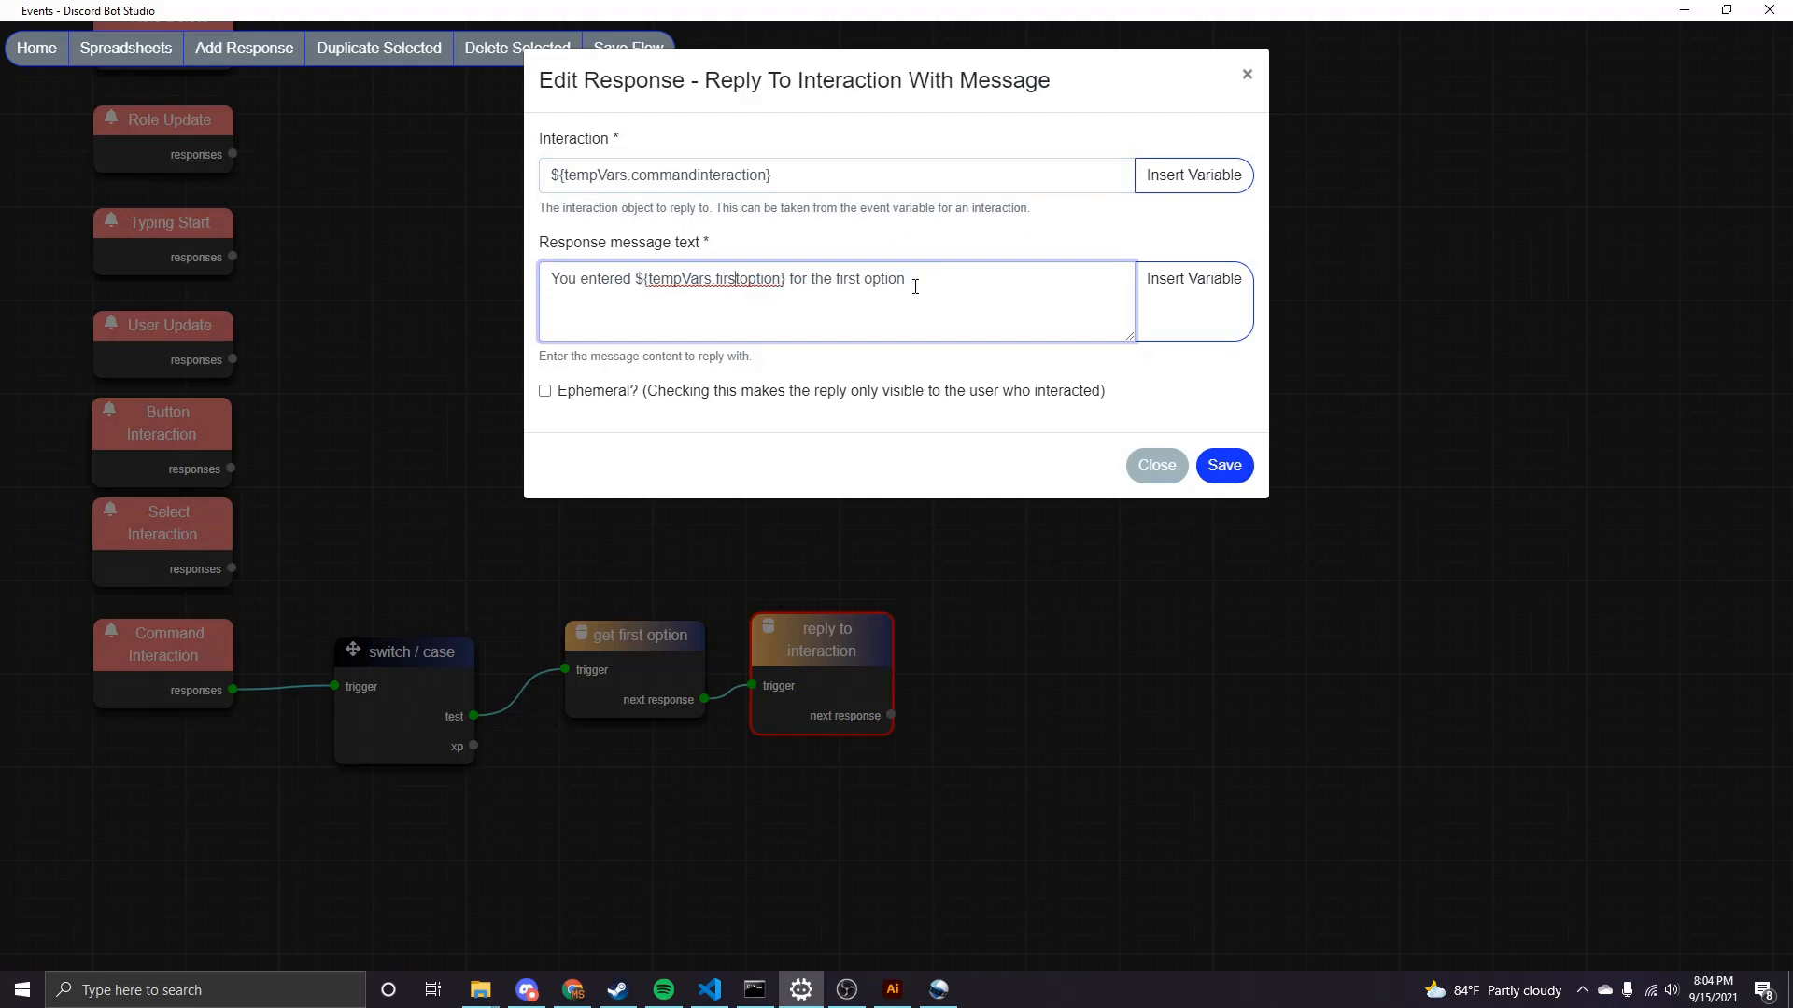
pyautogui.doubleClick(713, 279)
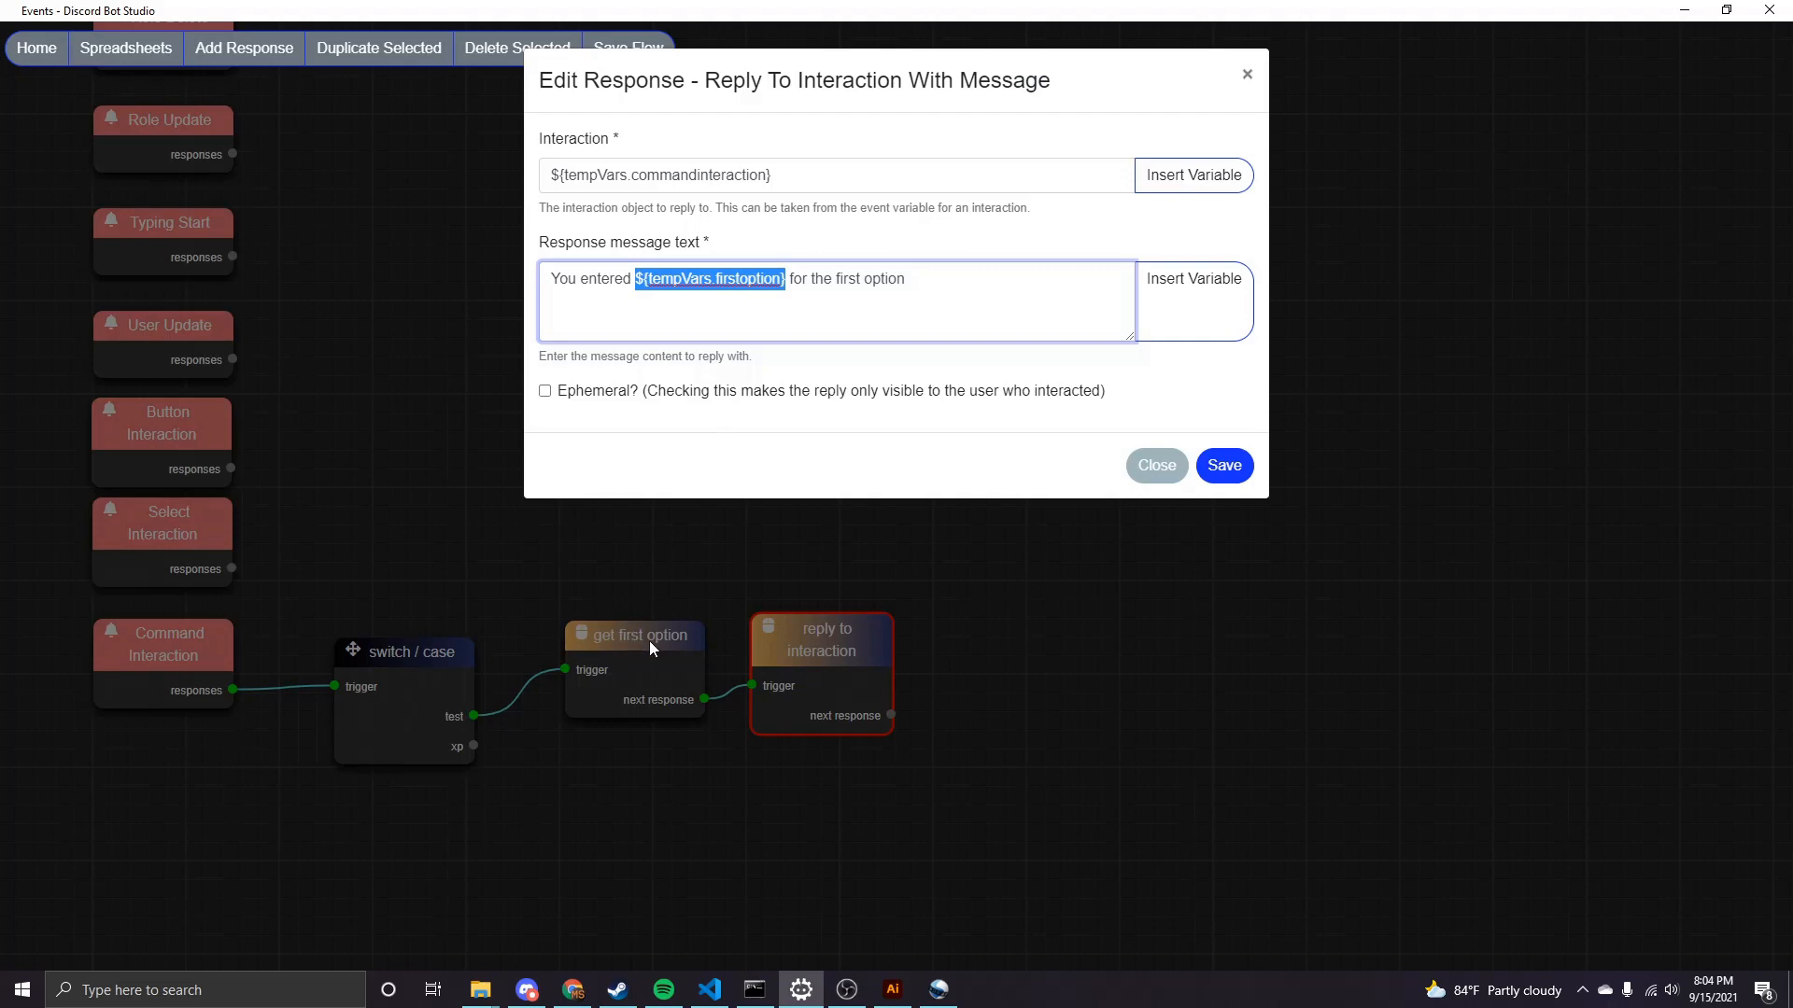
pyautogui.moveTo(964, 273)
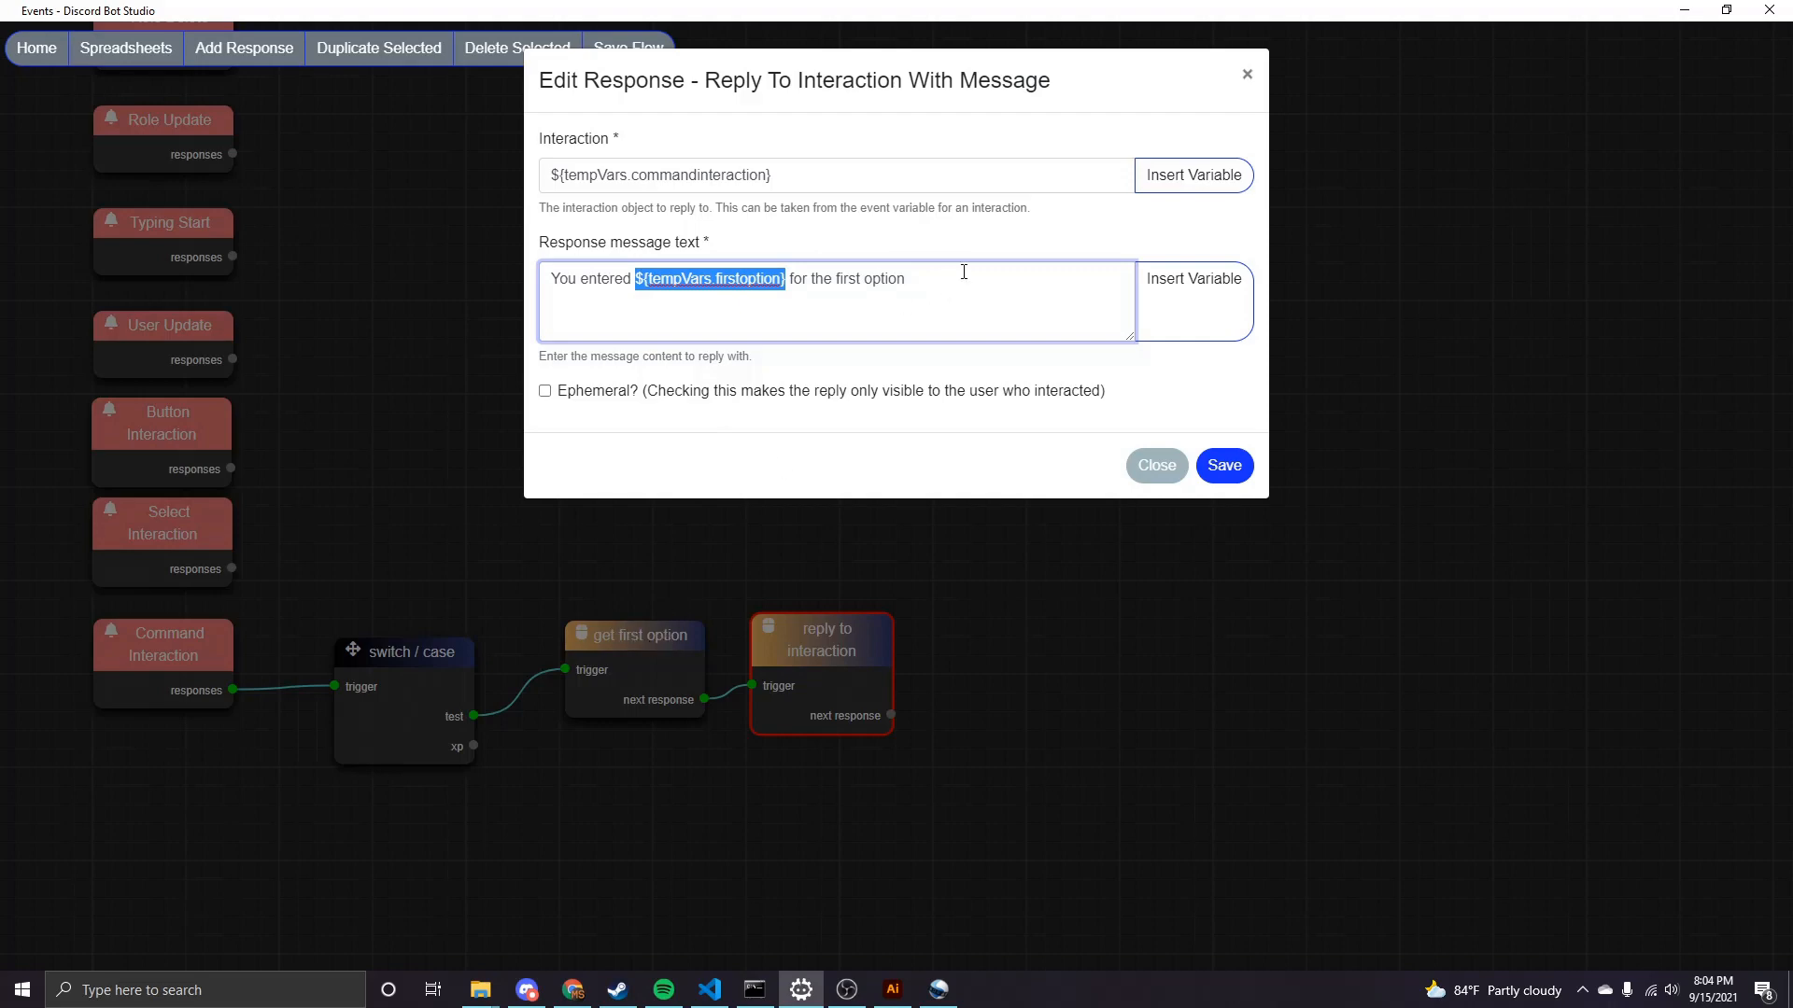
pyautogui.click(1154, 465)
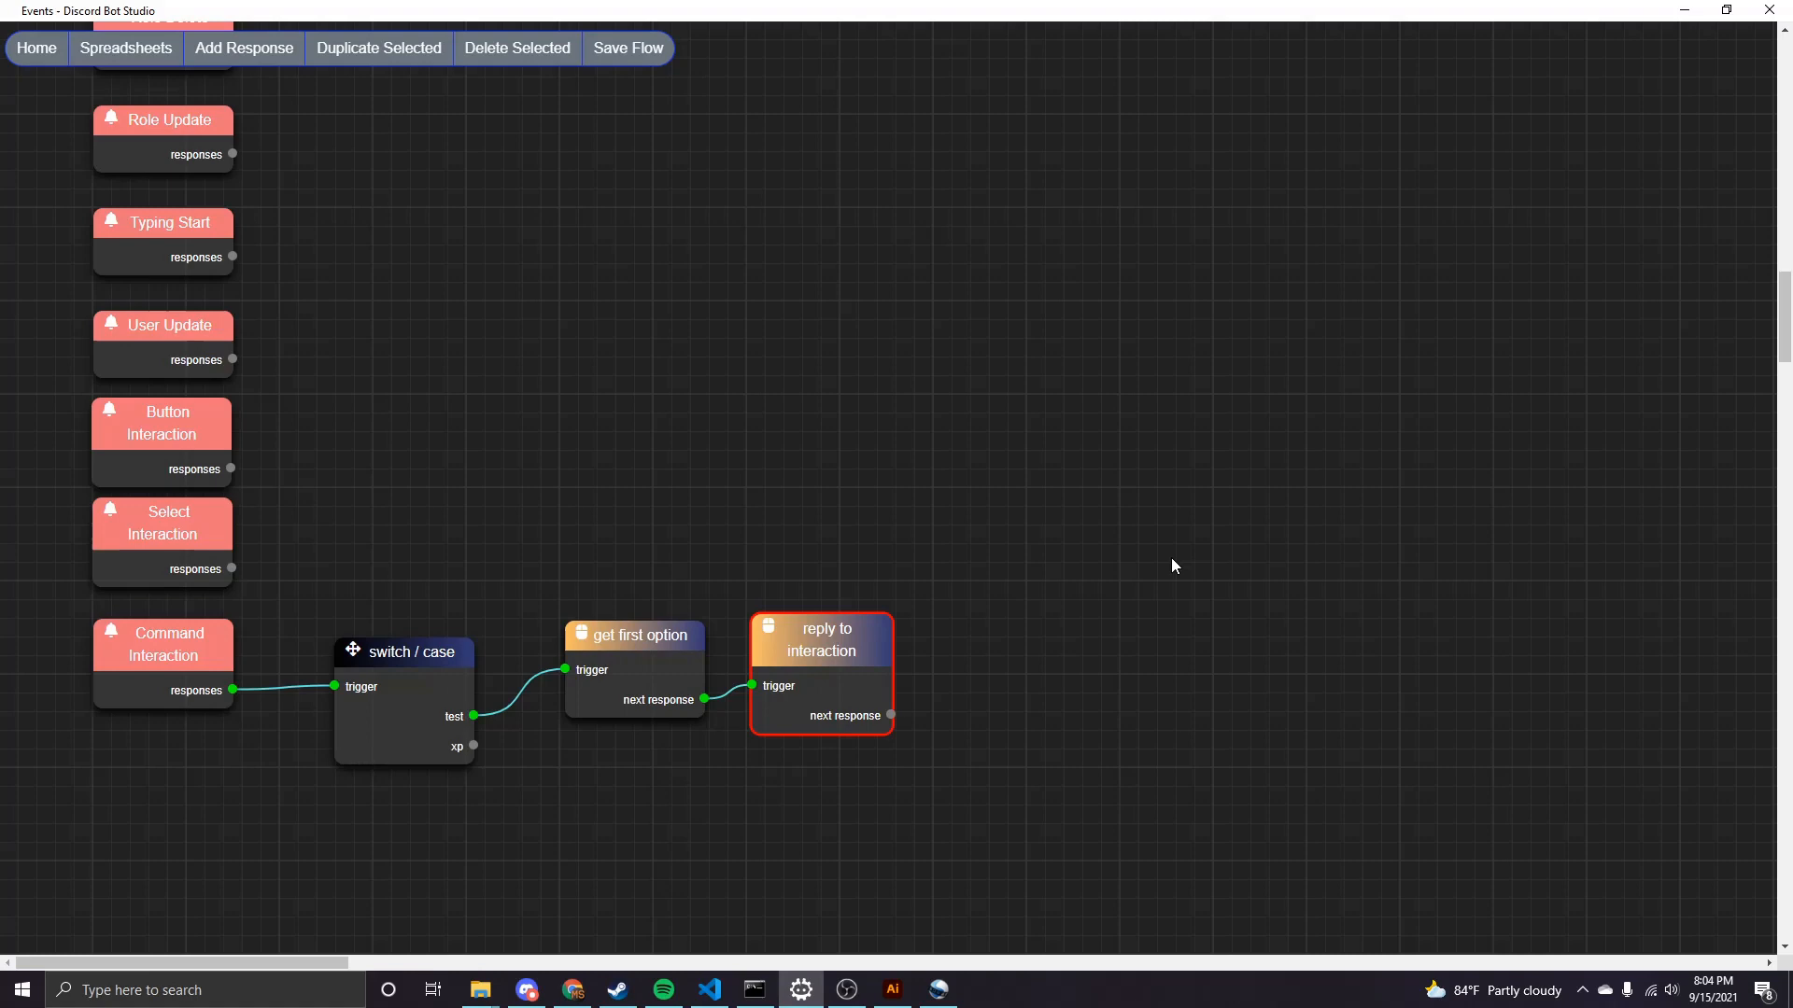
pyautogui.moveTo(848, 644)
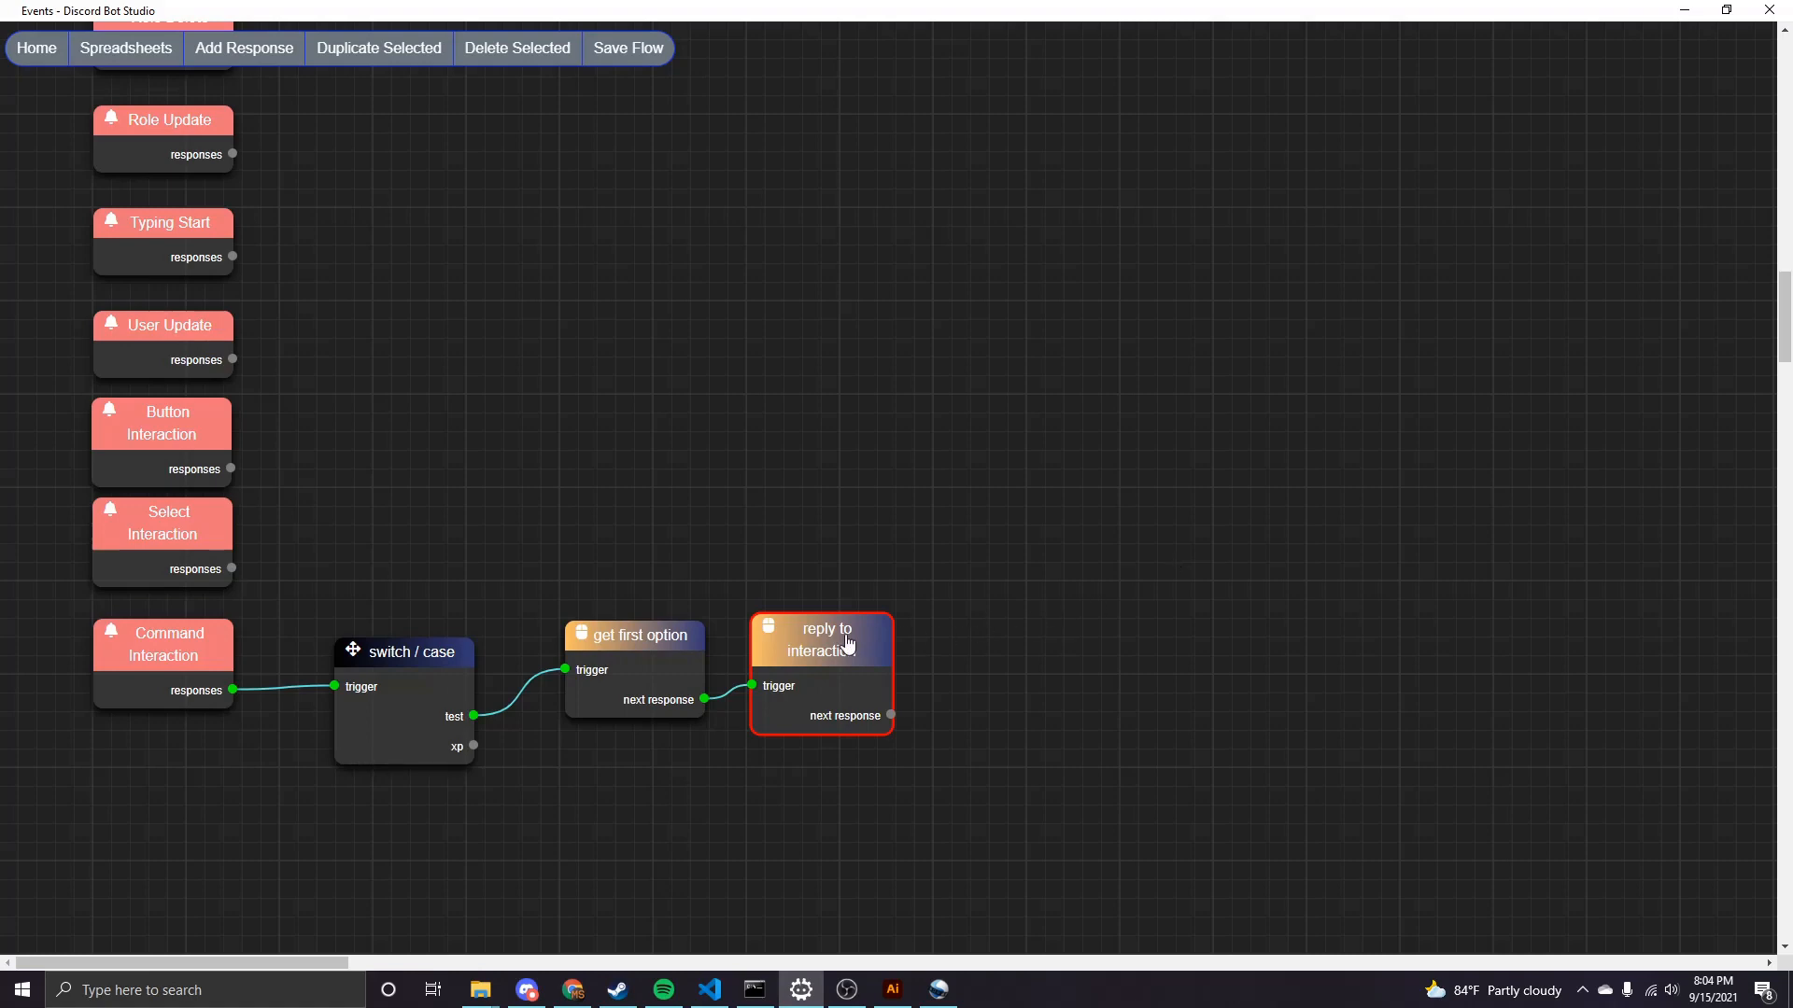
pyautogui.doubleClick(819, 646)
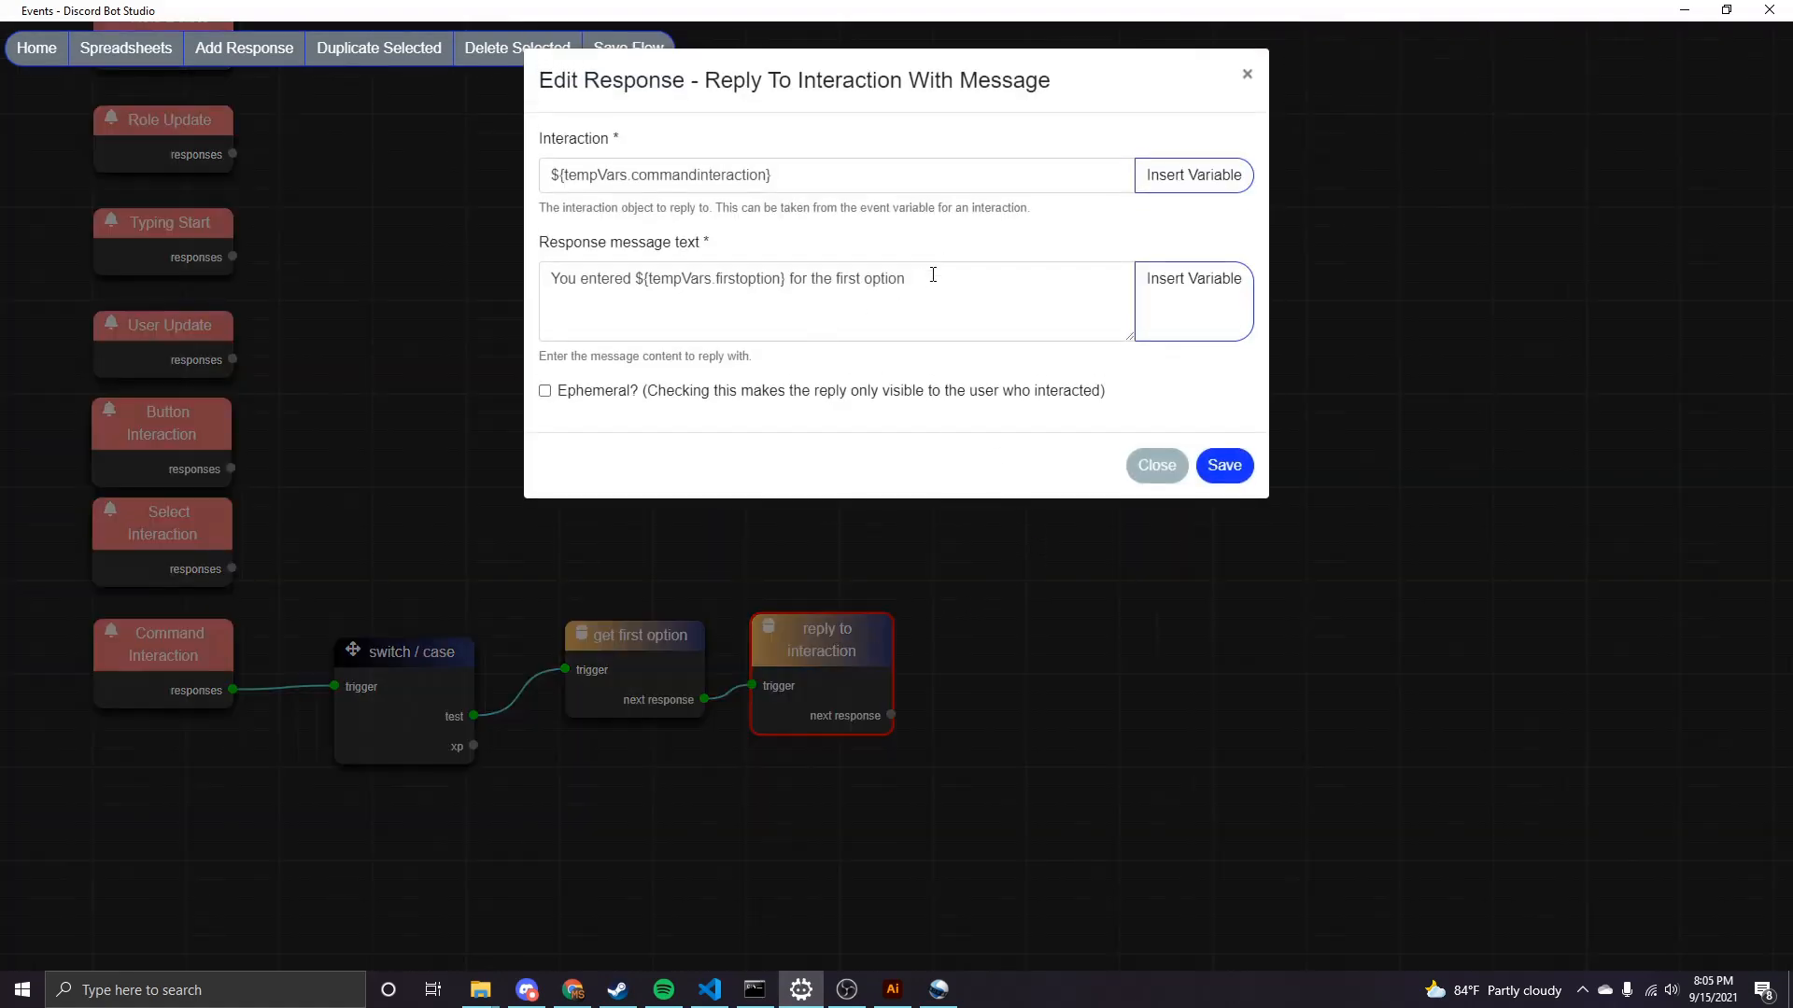
pyautogui.click(685, 301)
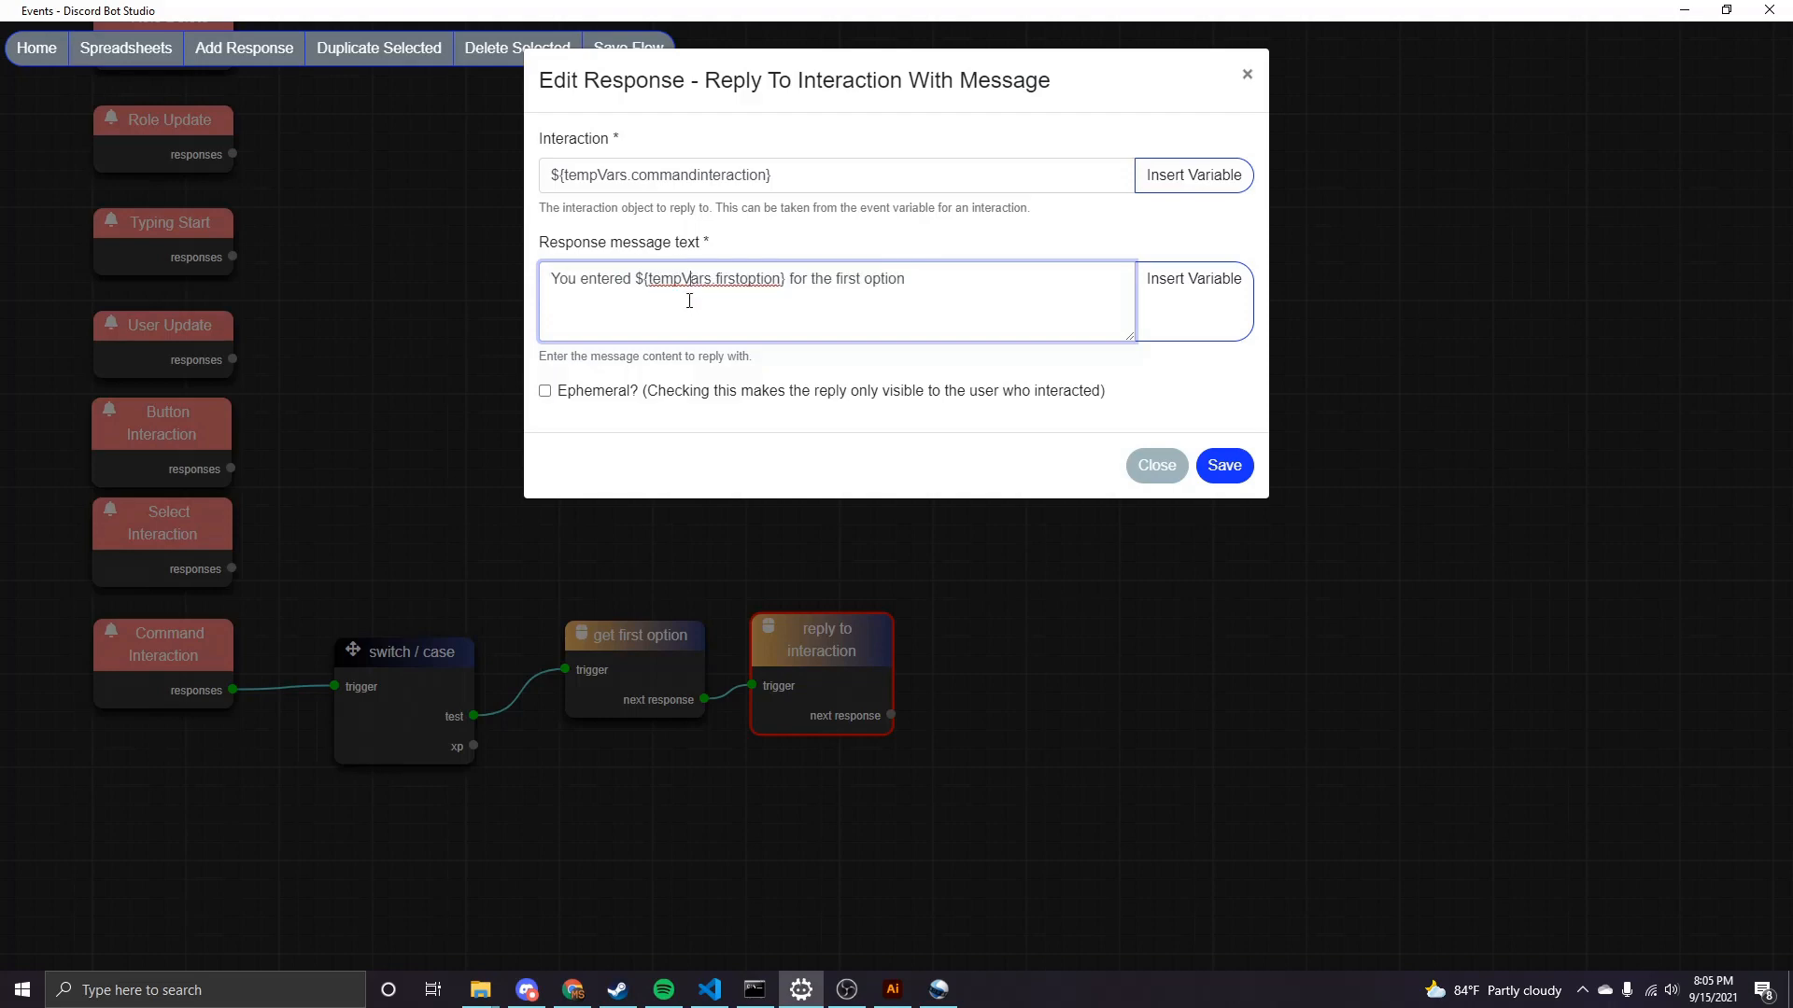
pyautogui.moveTo(786, 278)
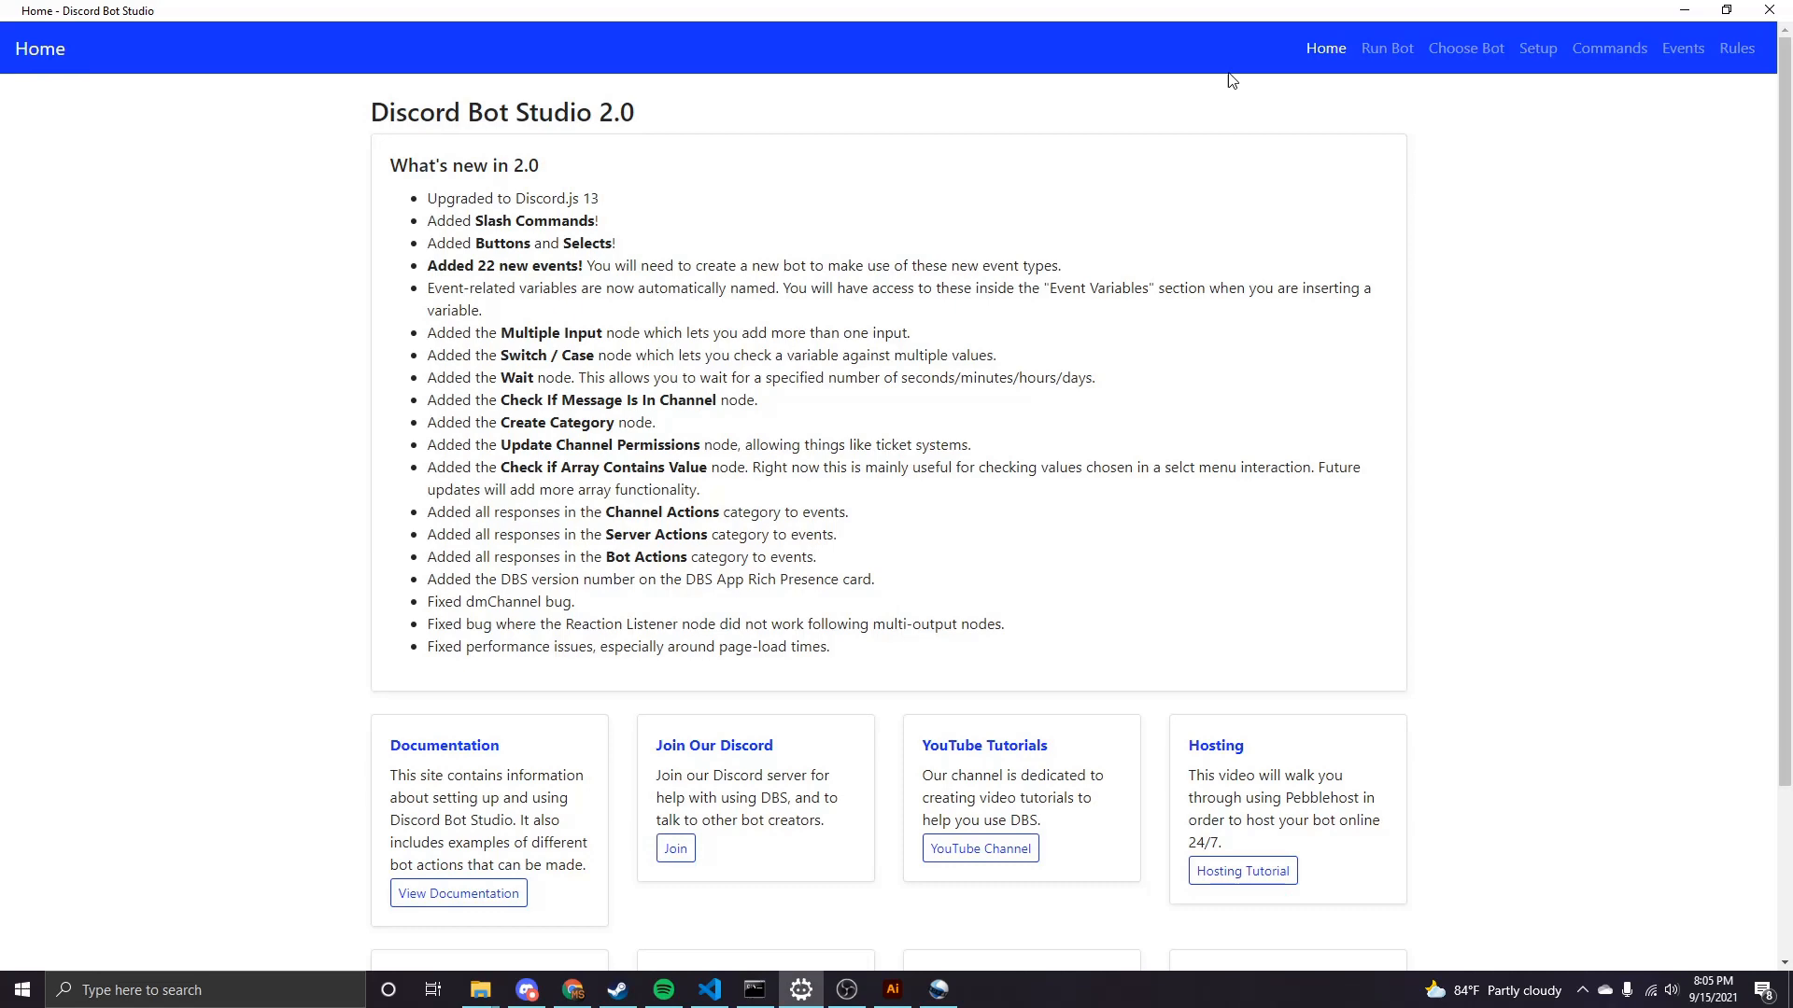
# Start the bot from the Run Bot page so the command changes take effect.
pyautogui.click(1386, 48)
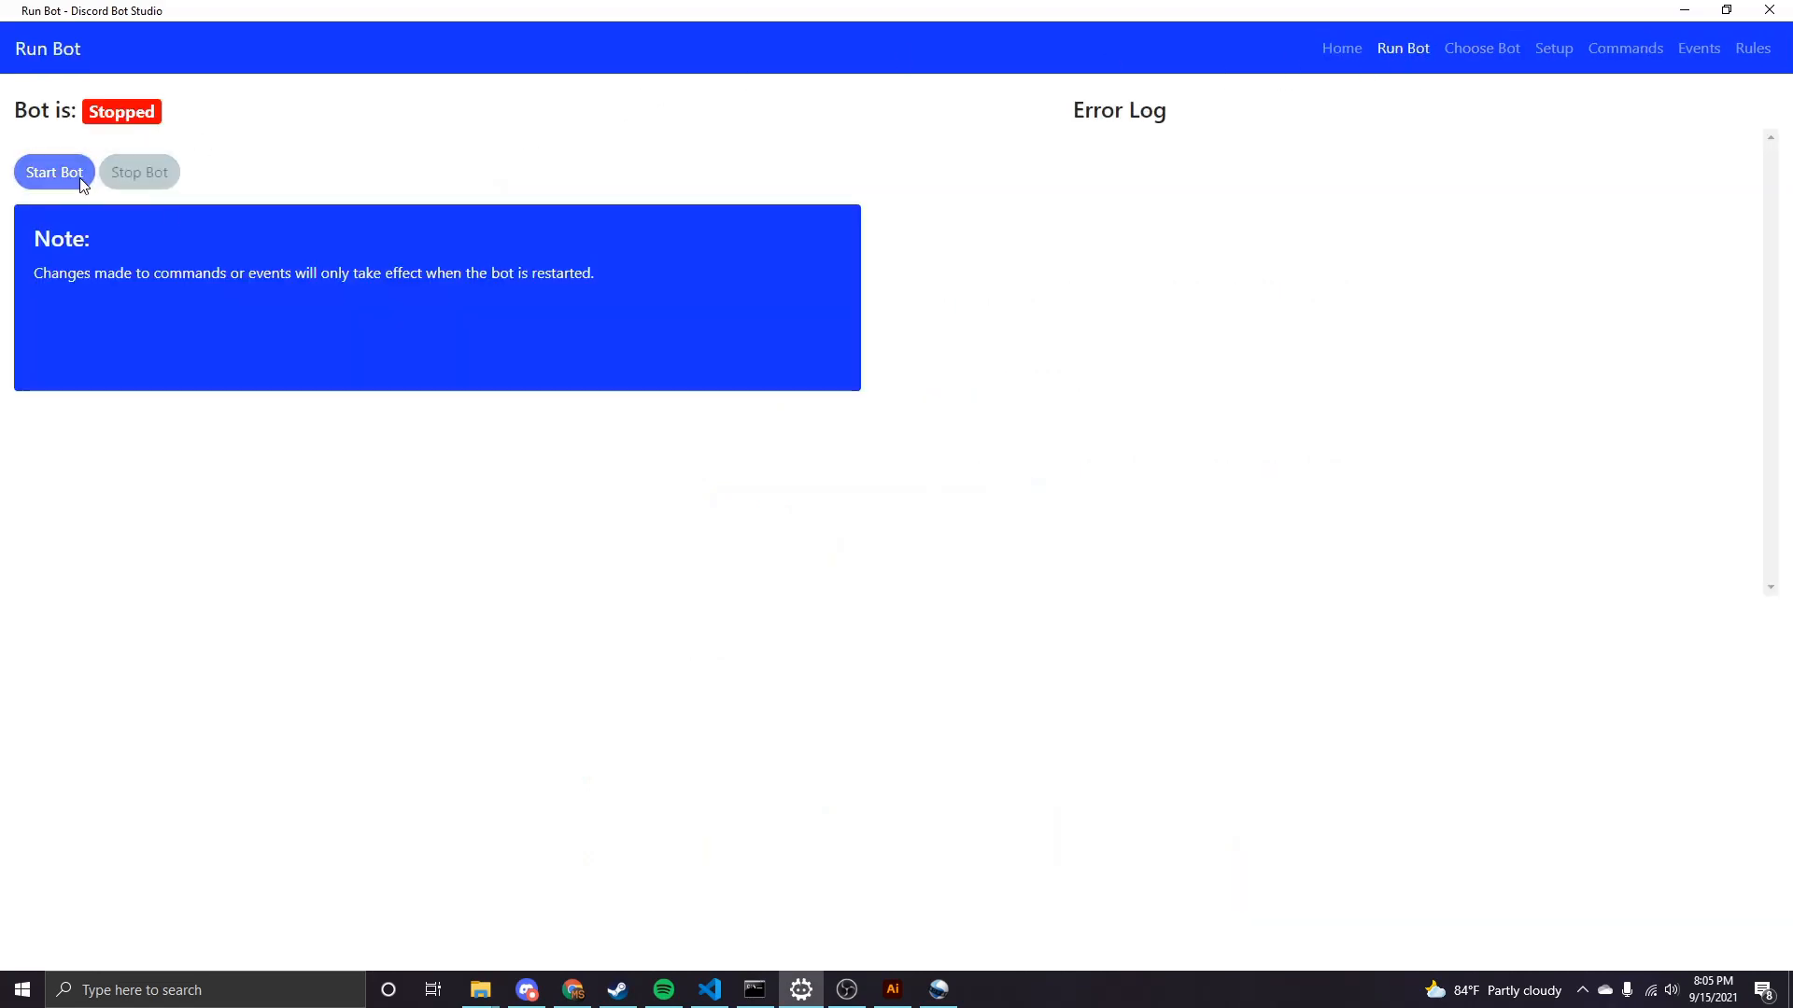
pyautogui.click(526, 990)
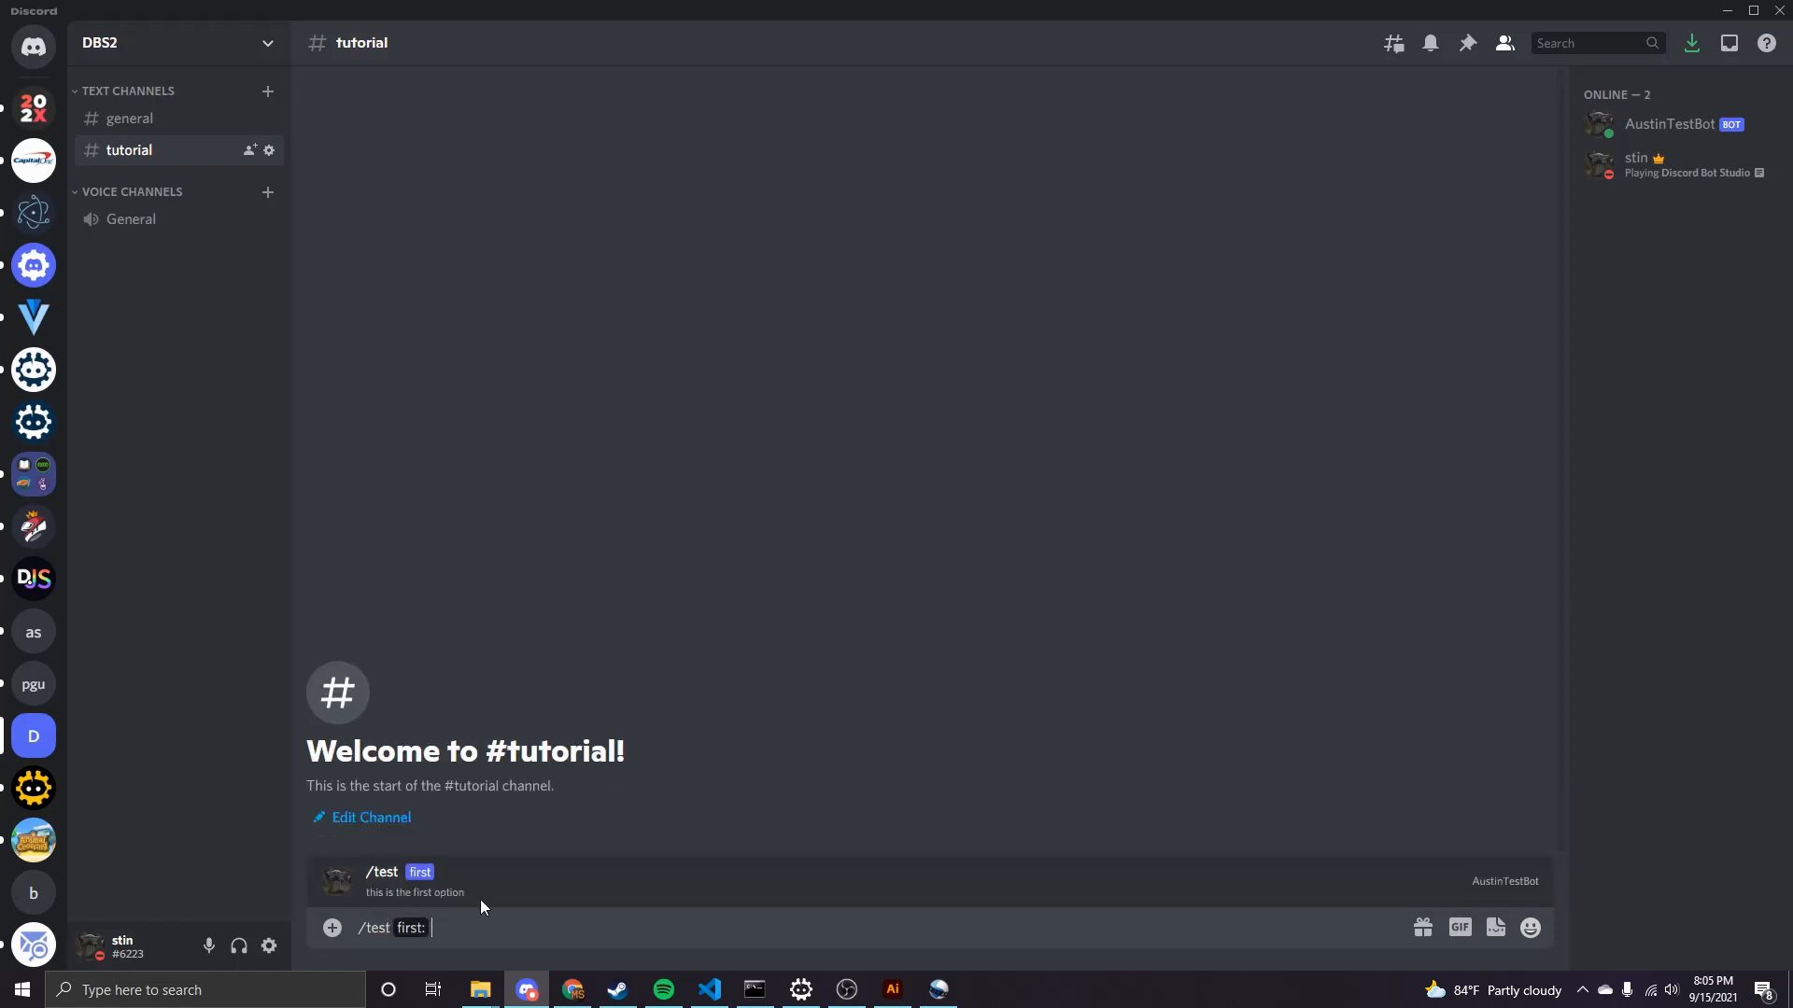
pyautogui.moveTo(451, 906)
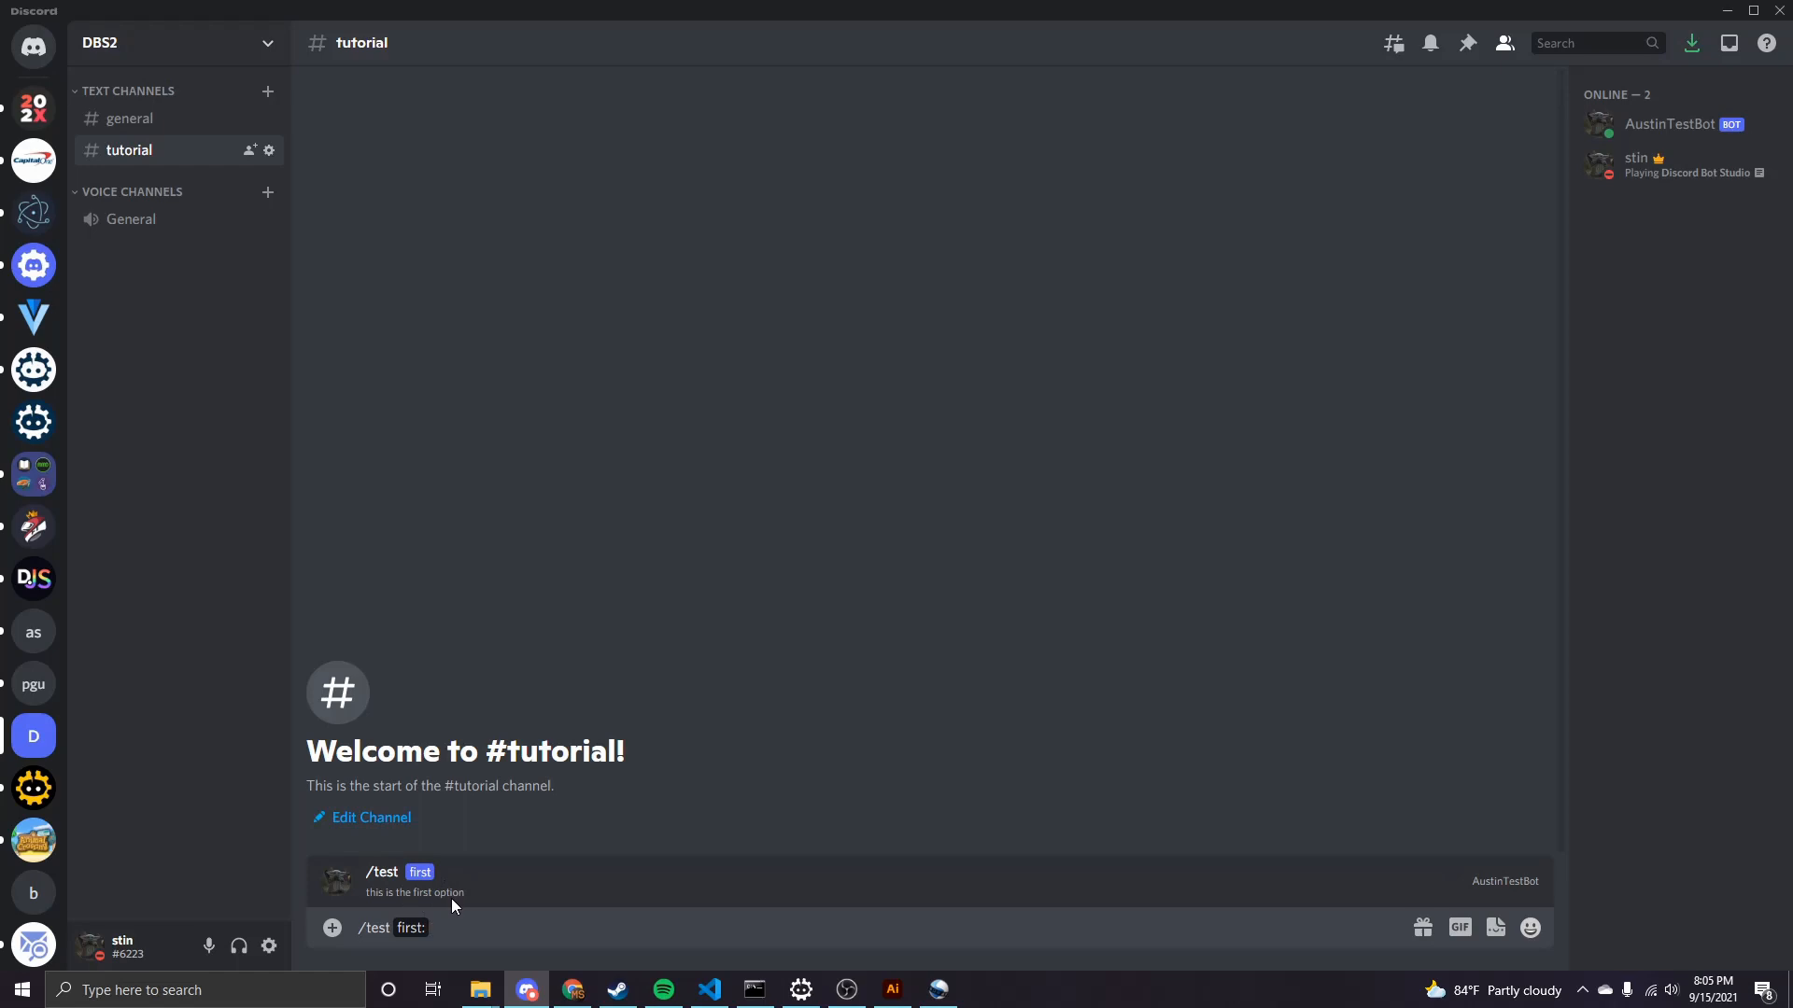
pyautogui.moveTo(467, 899)
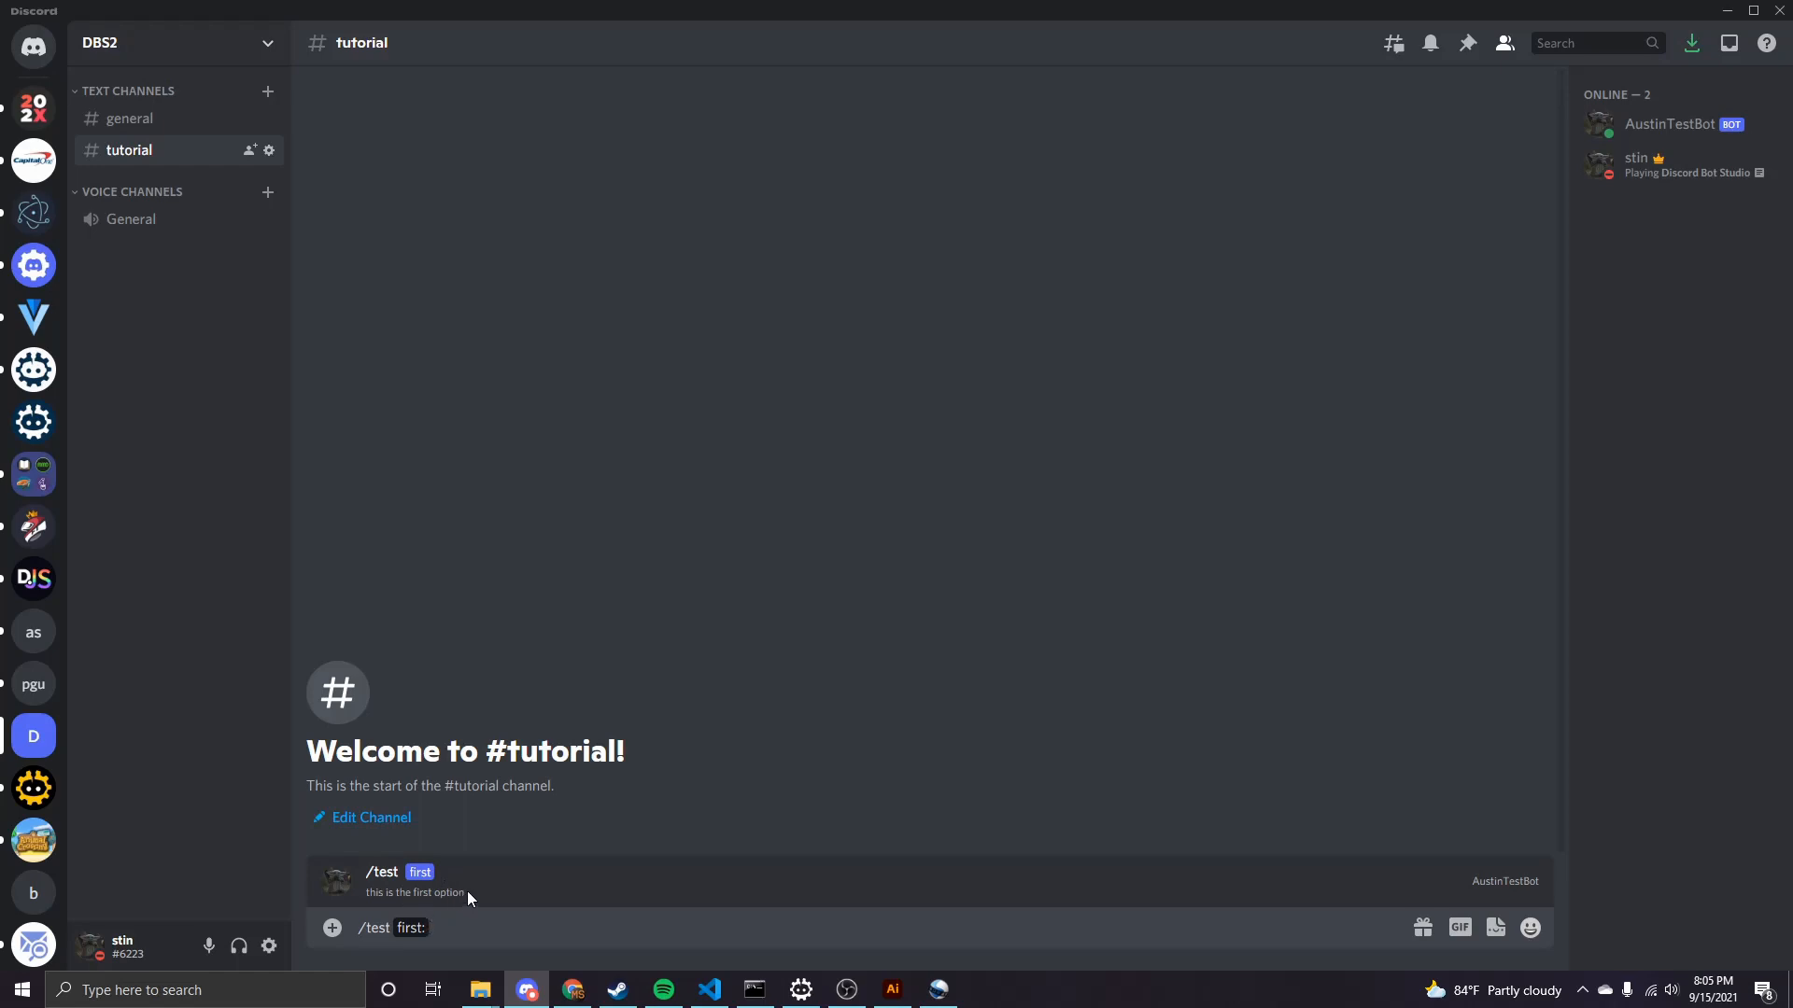
pyautogui.moveTo(444, 926)
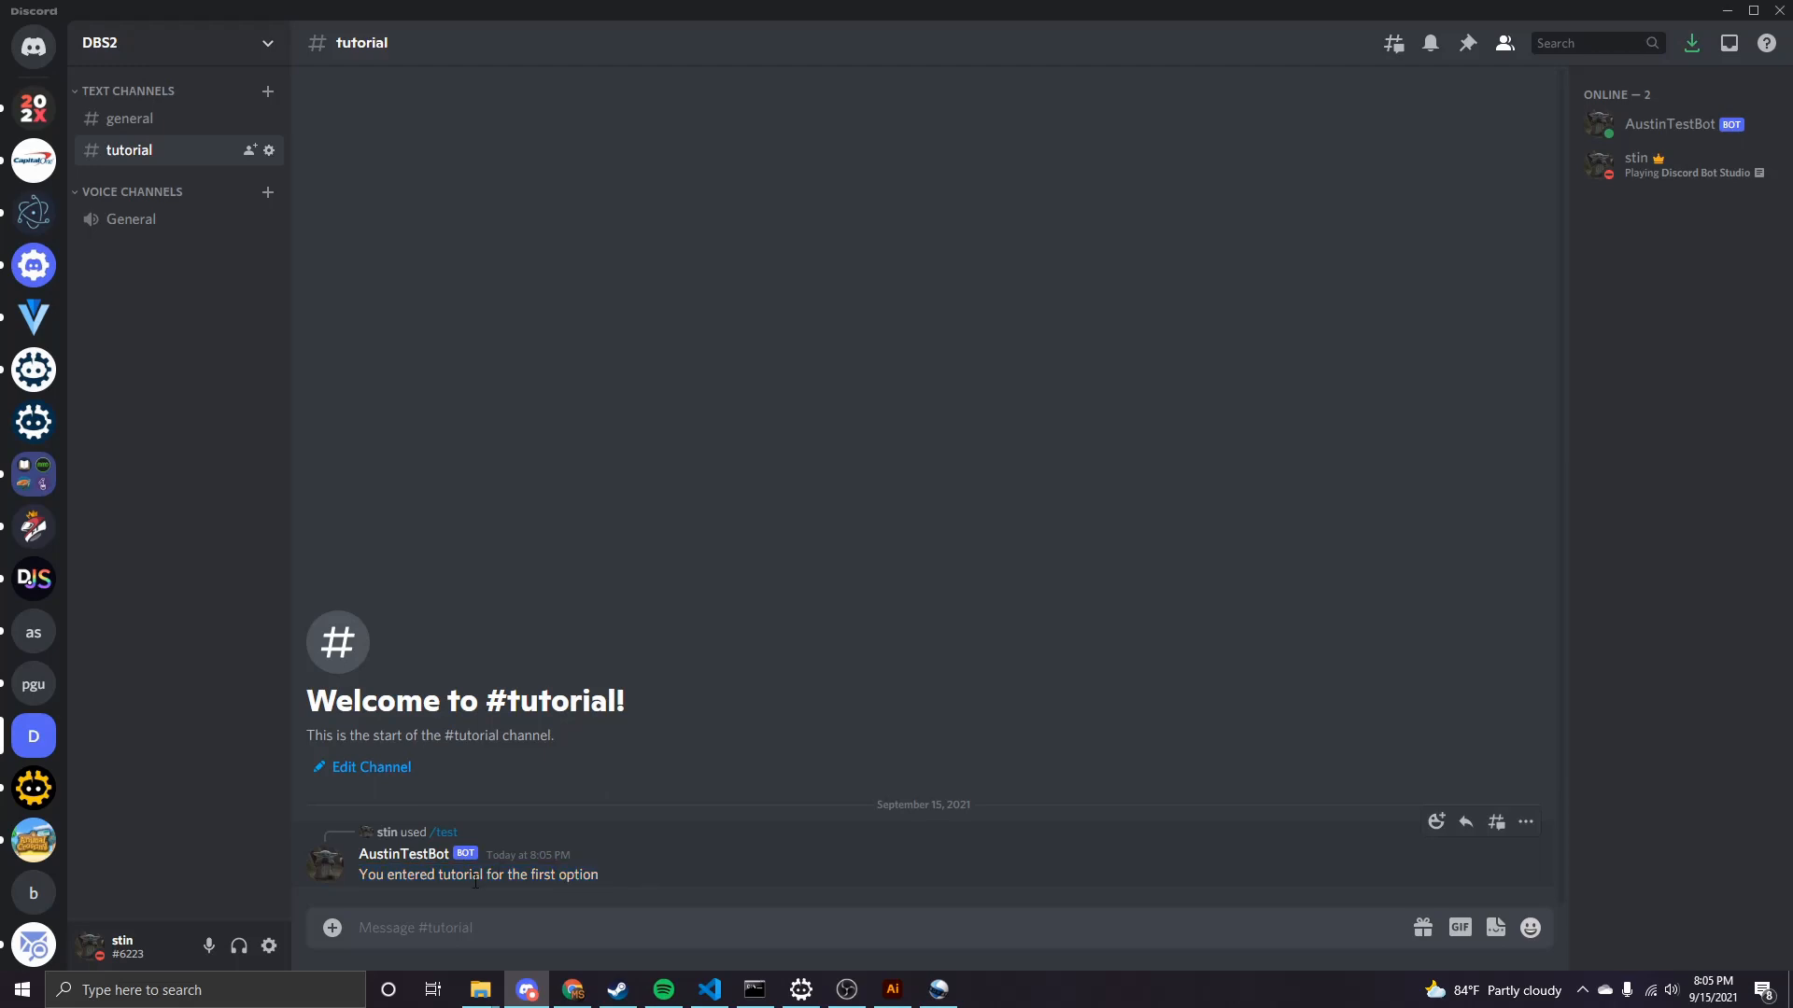
pyautogui.moveTo(844, 969)
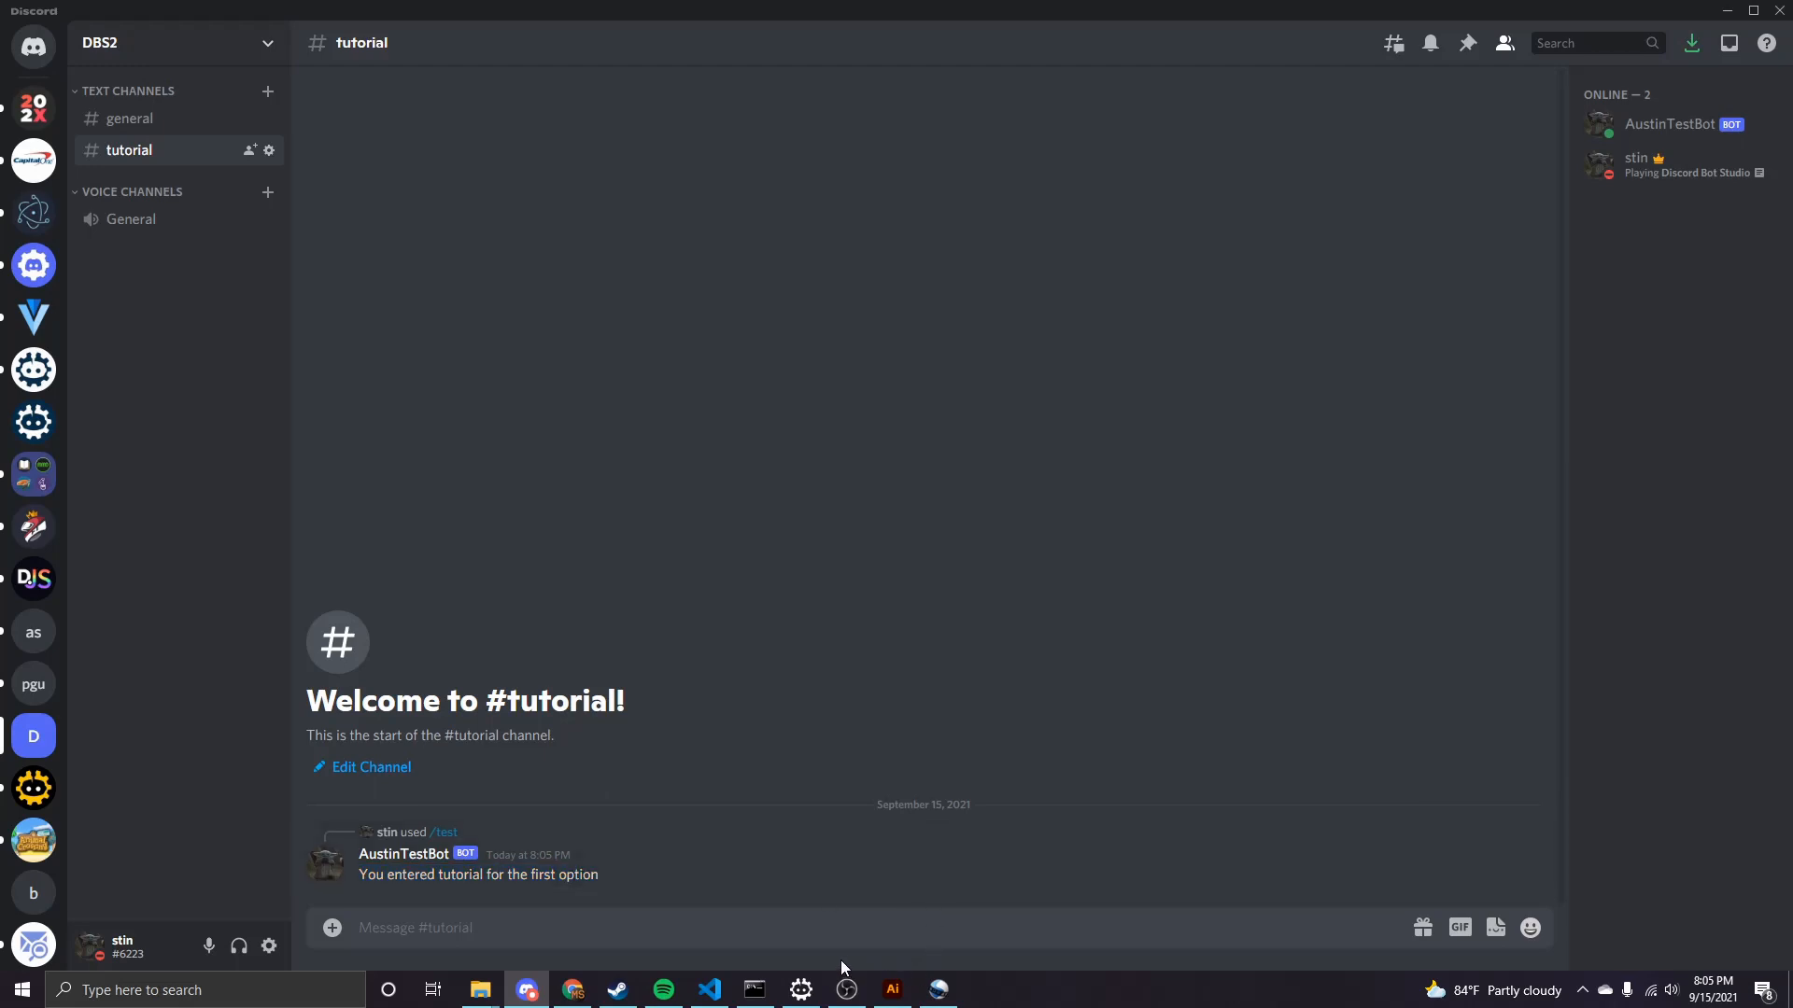
pyautogui.moveTo(444, 835)
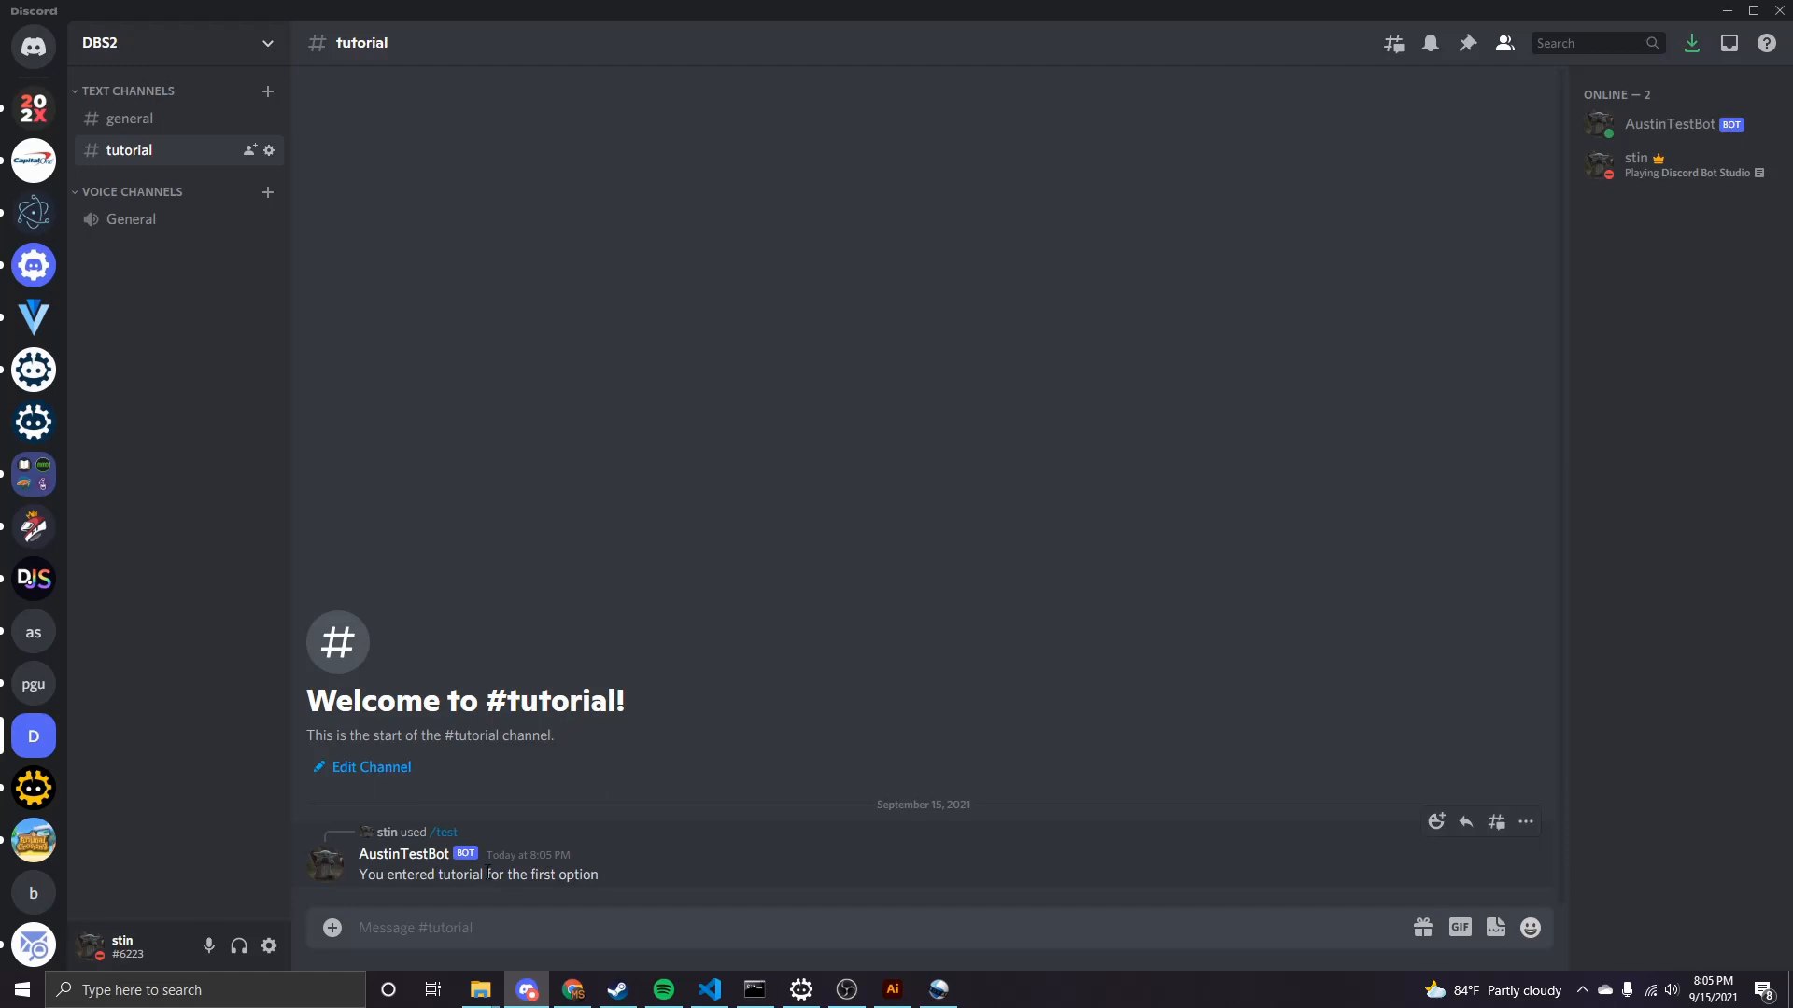
# Run /test with 'tutorial' and confirm the reply 'You entered tutorial for the first option'.
pyautogui.doubleClick(459, 874)
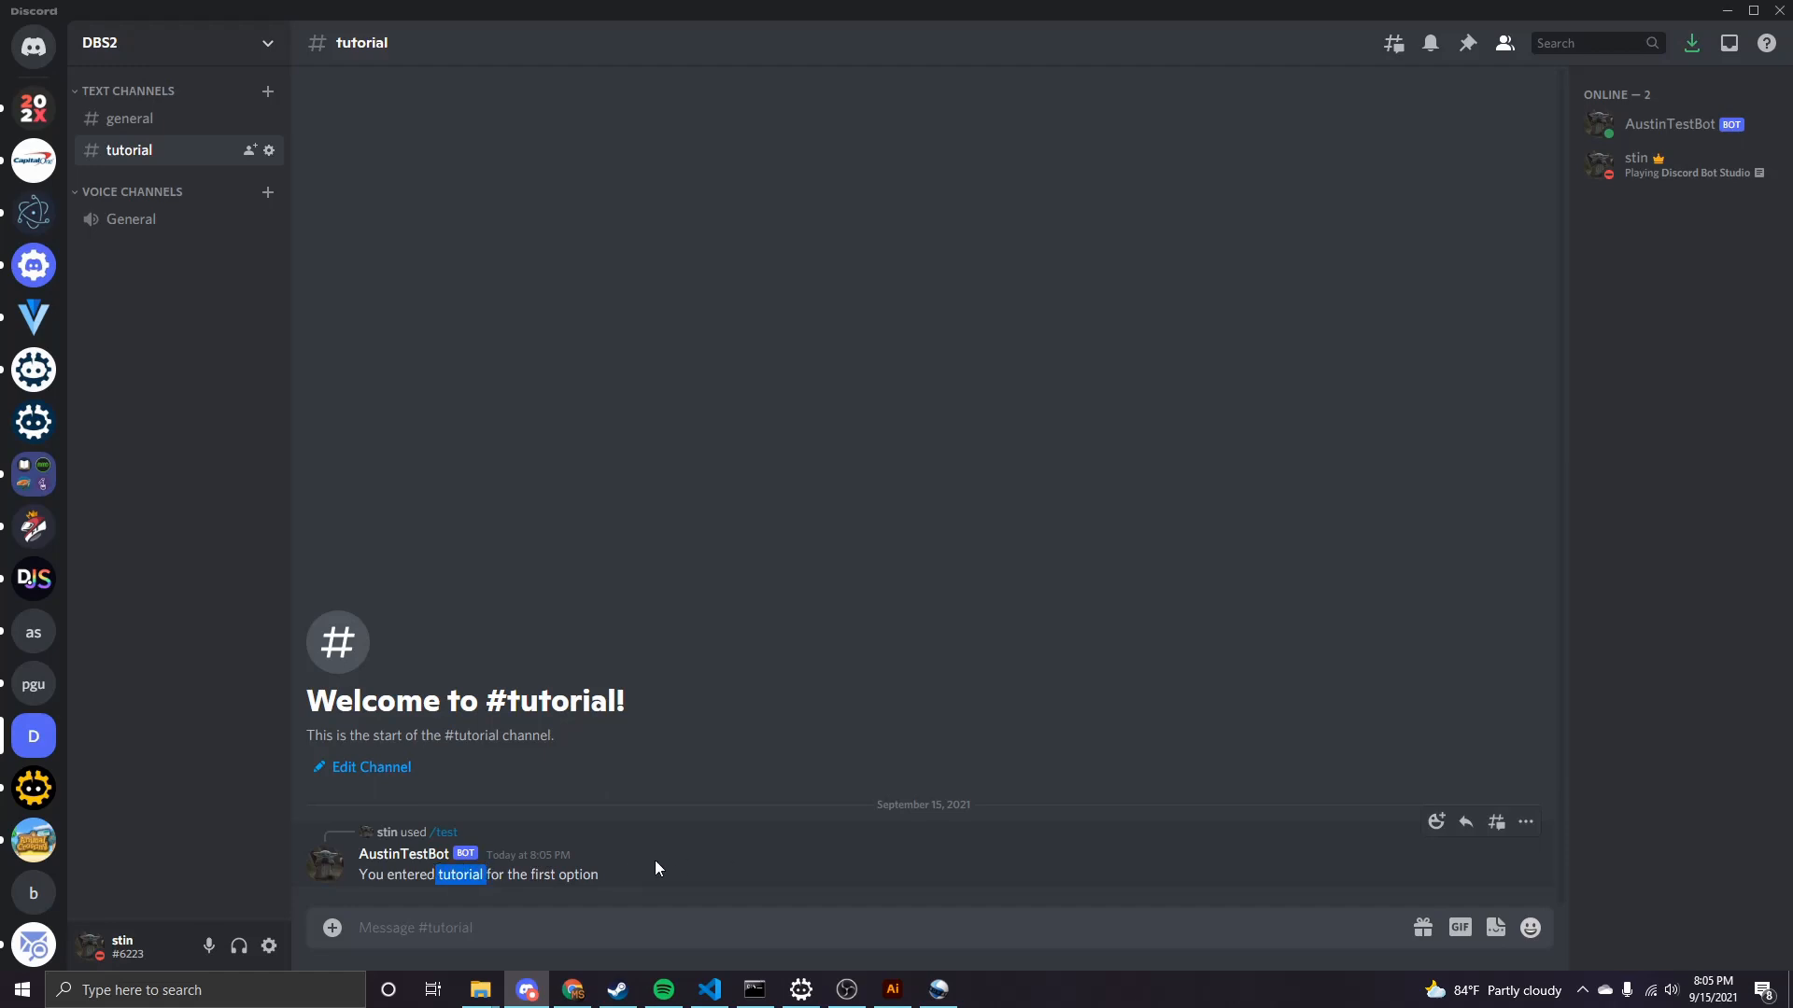